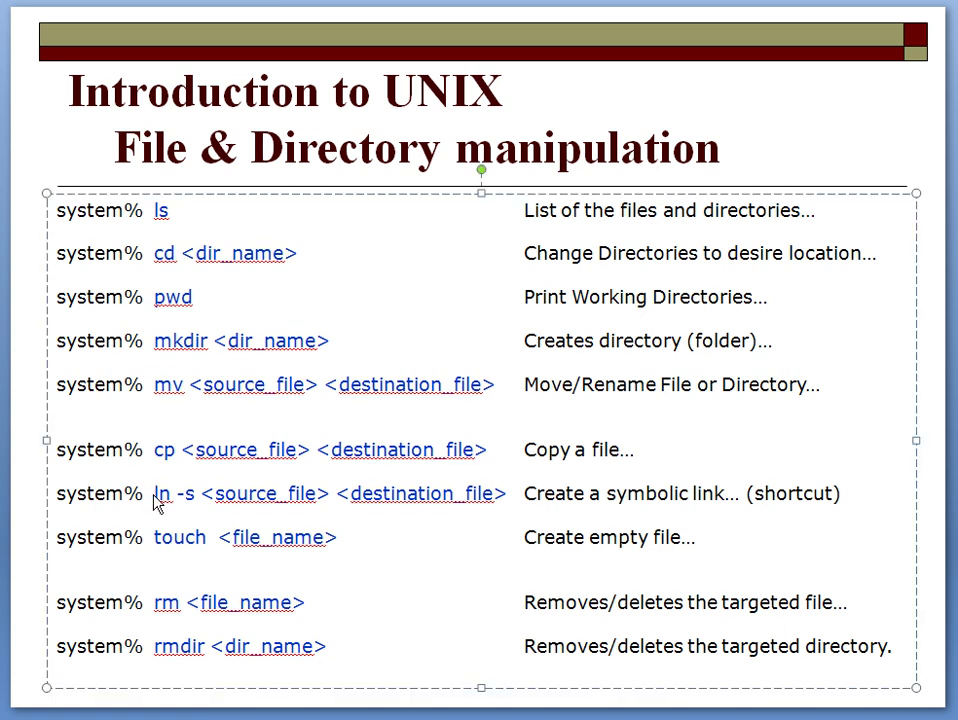
mouse_move(727, 503)
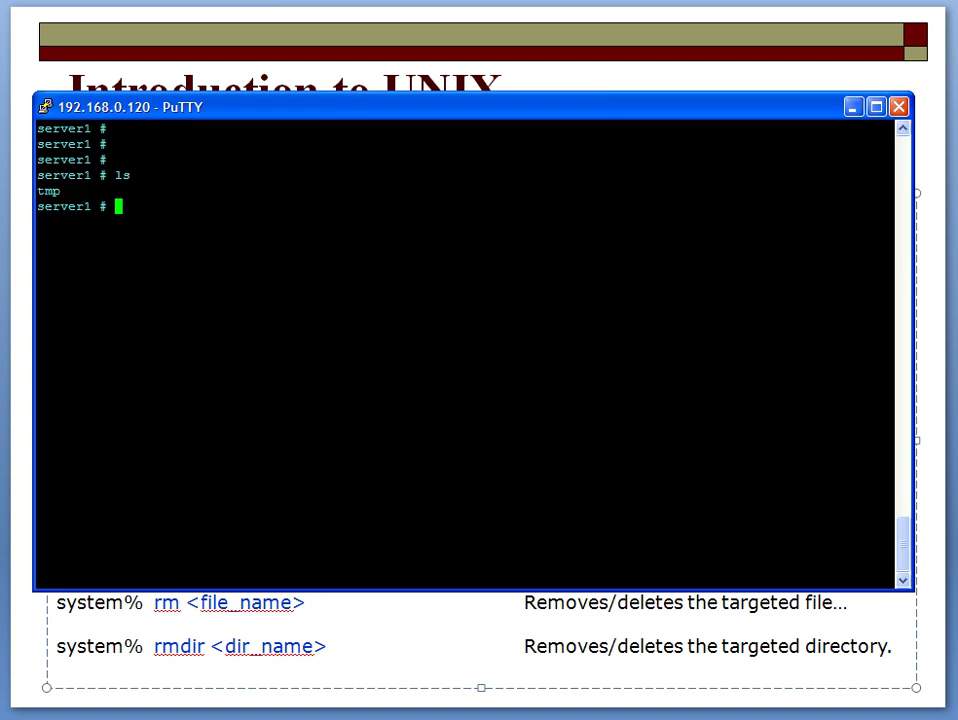
Create the empty file file1 with touch and list it with ls -l
key("Return")
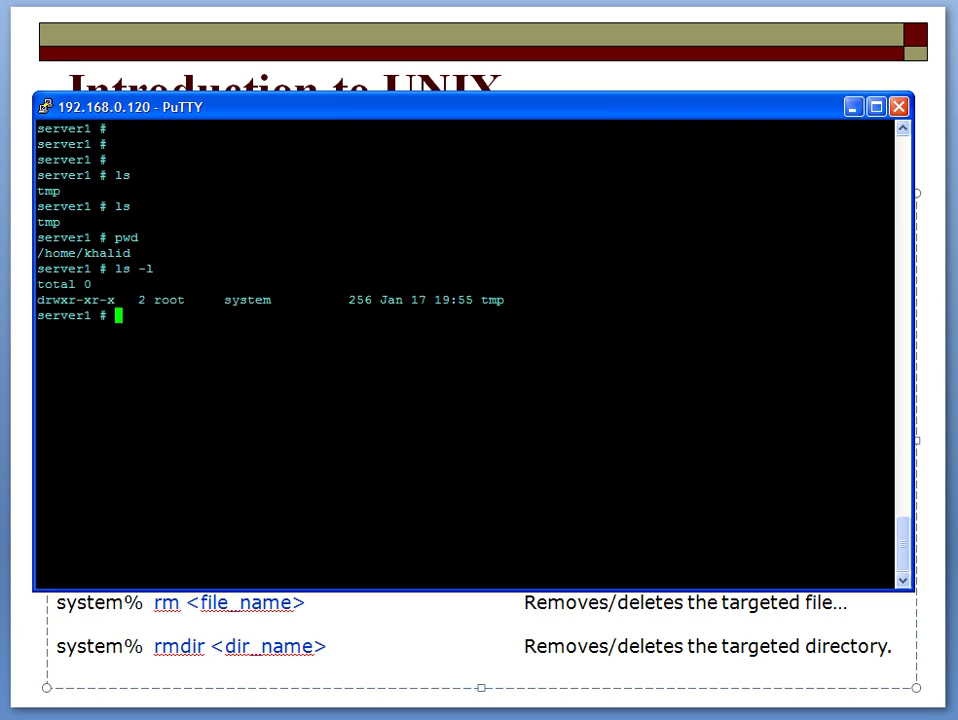
type("touch file1")
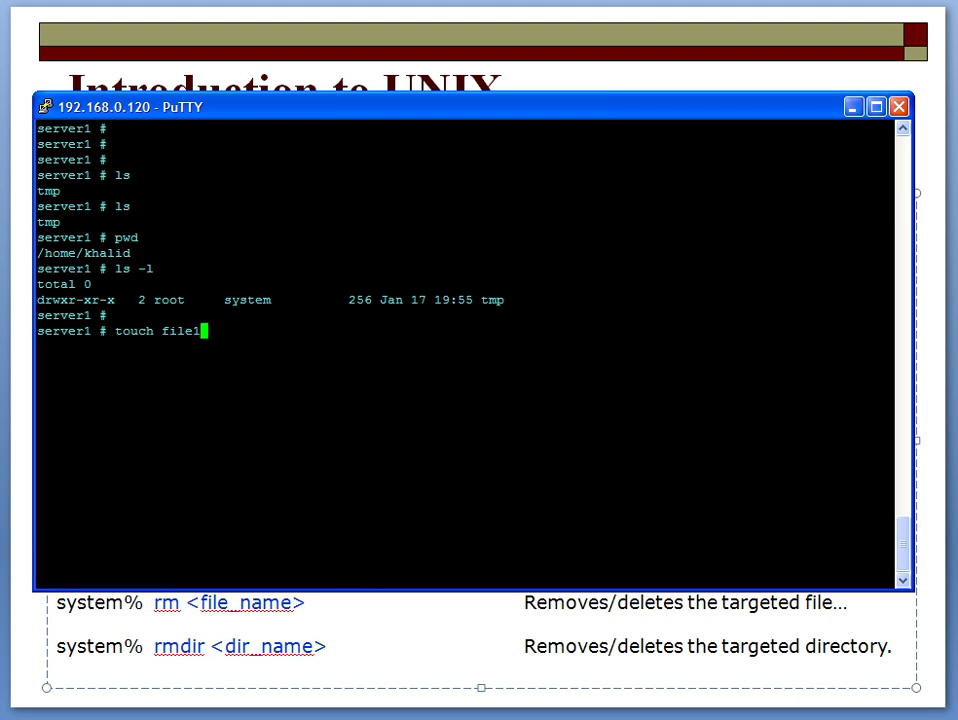
key("Return")
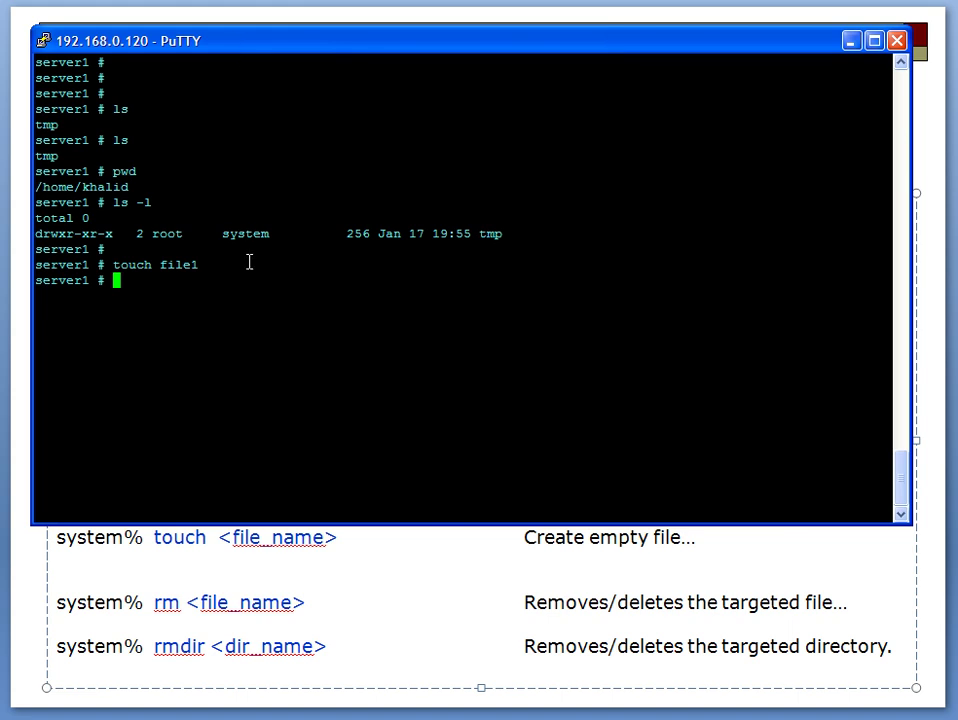
type("ls -l")
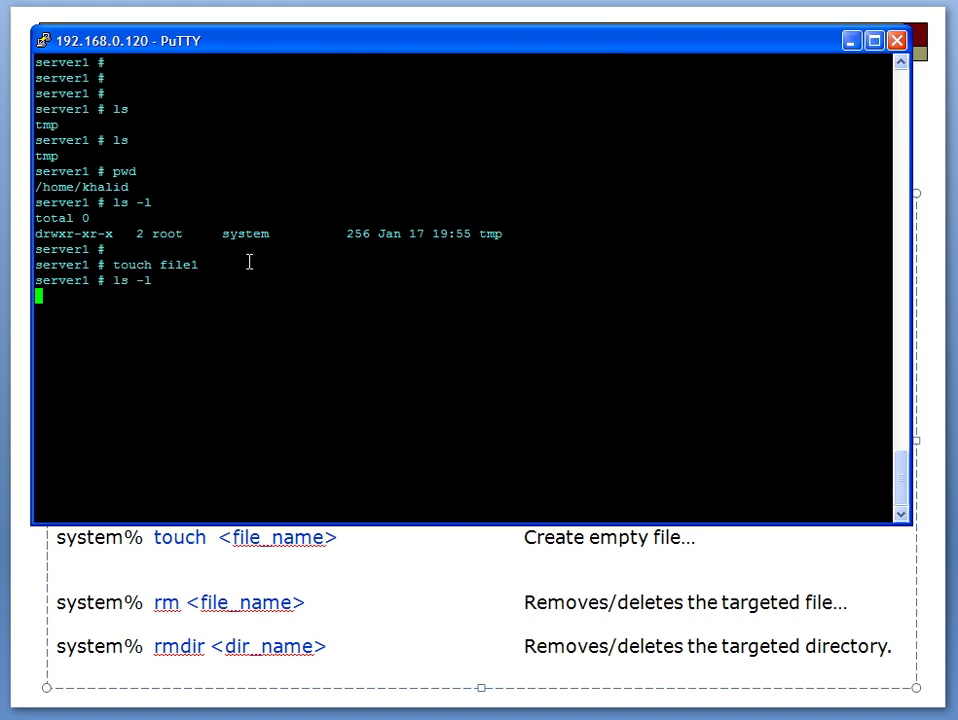
key("Return")
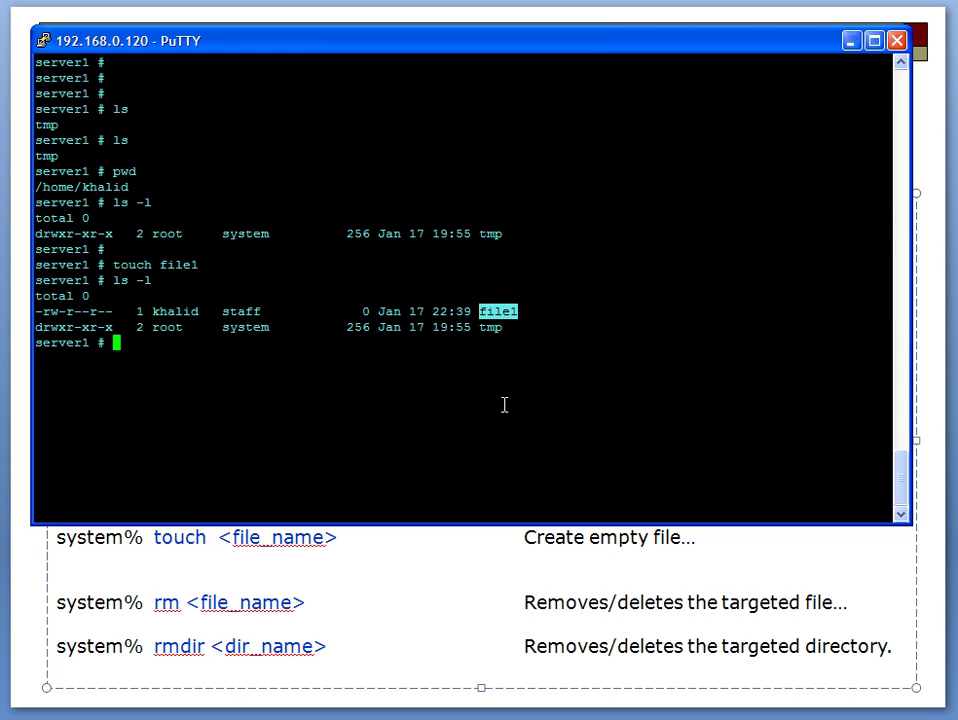
Create the symbolic link link_file1 pointing to file1 with ln -s
type("ln")
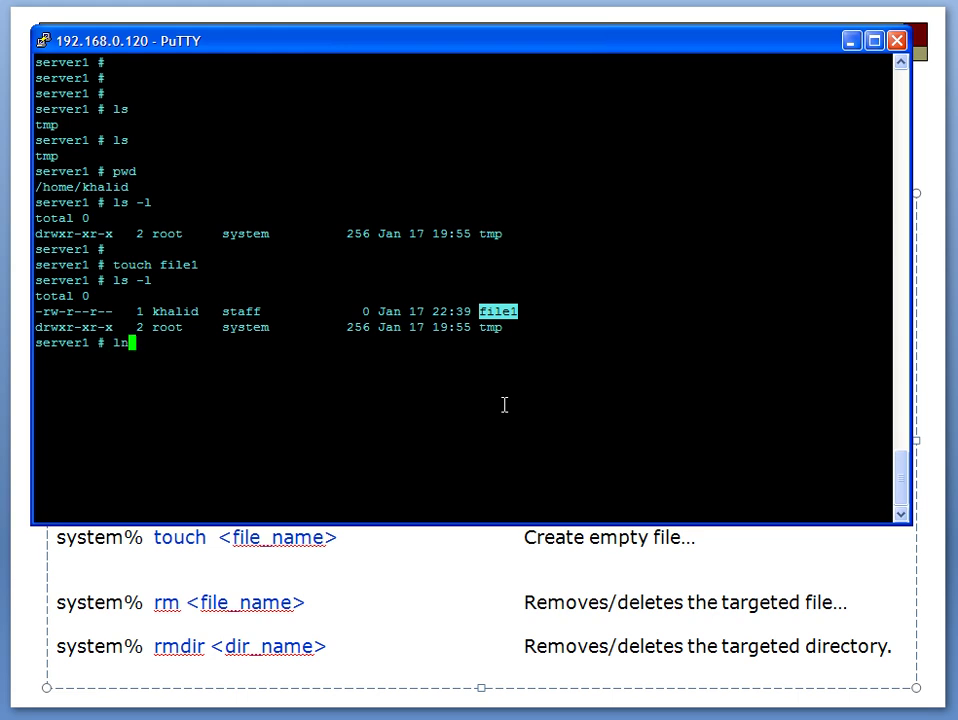
type("-s")
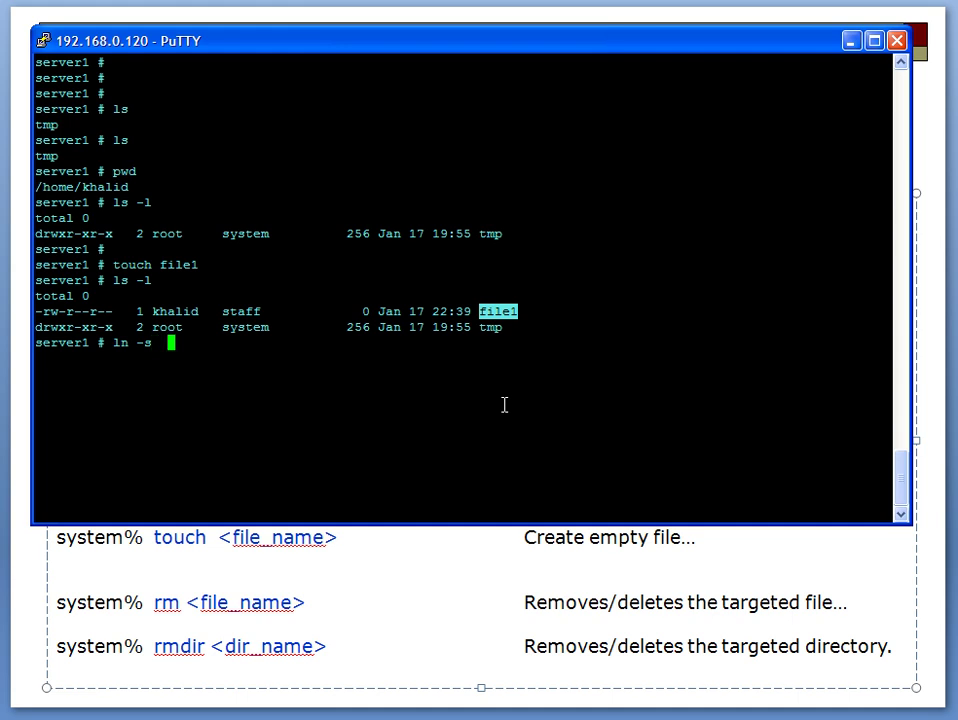
type("file")
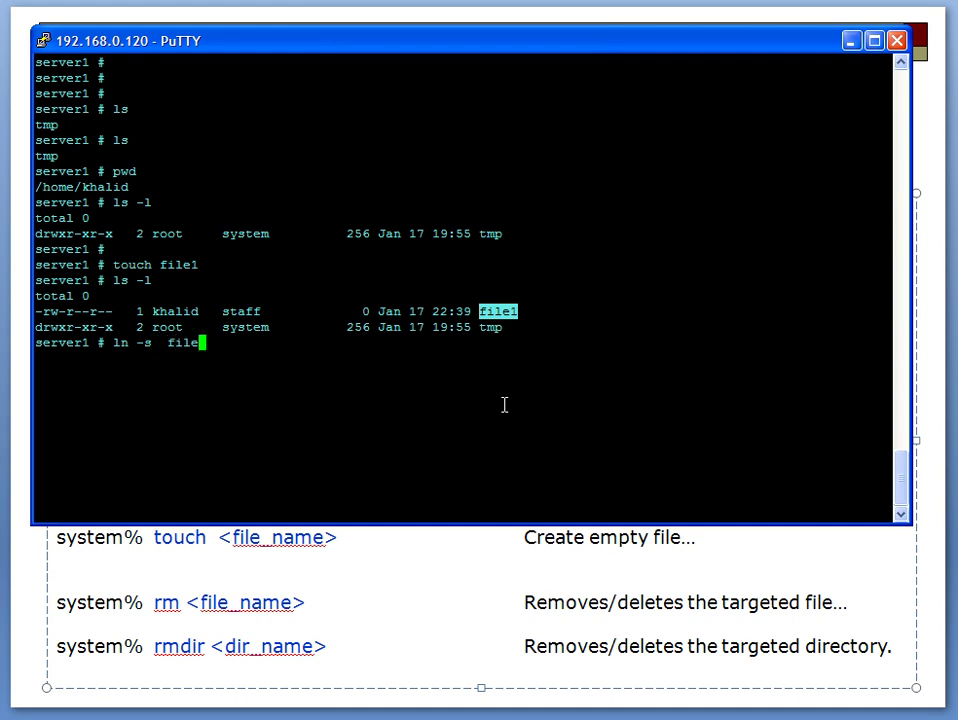
type("1")
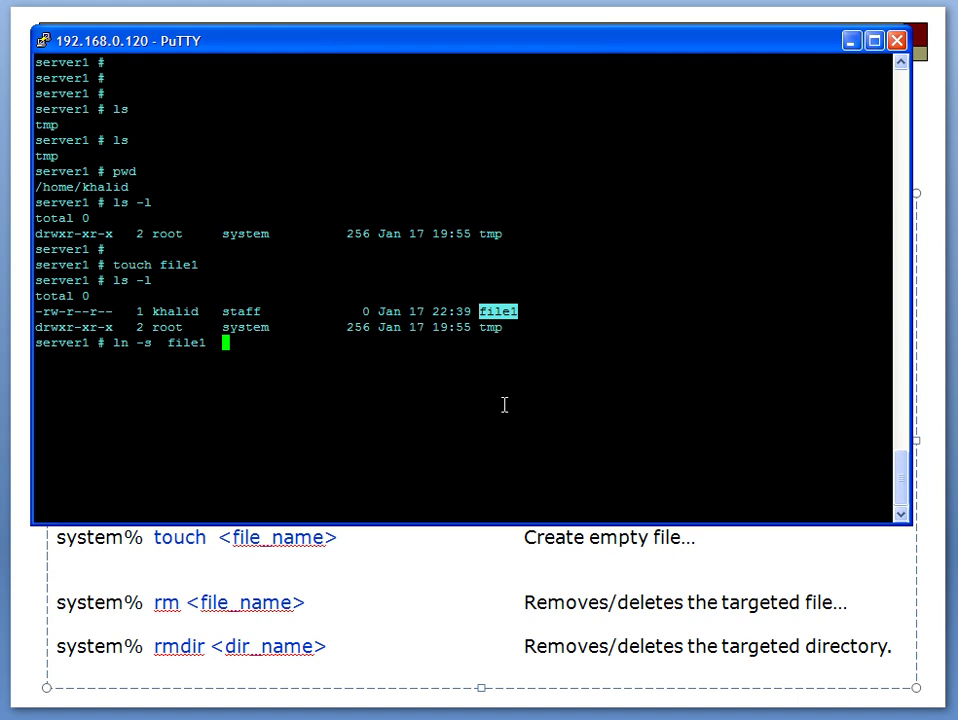
type("link_f")
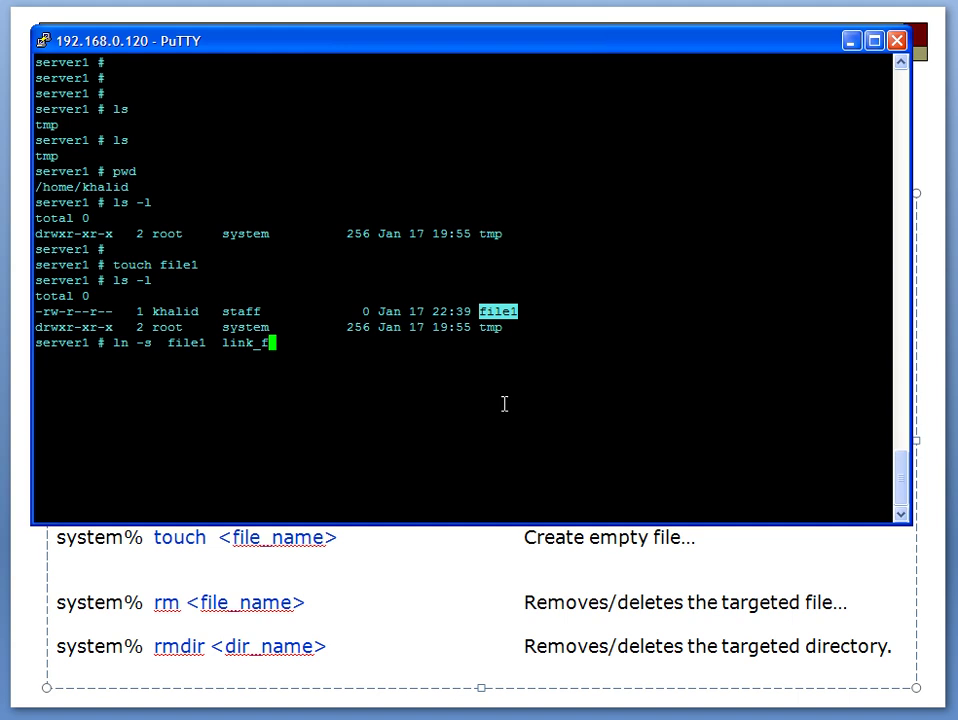
type("ile1")
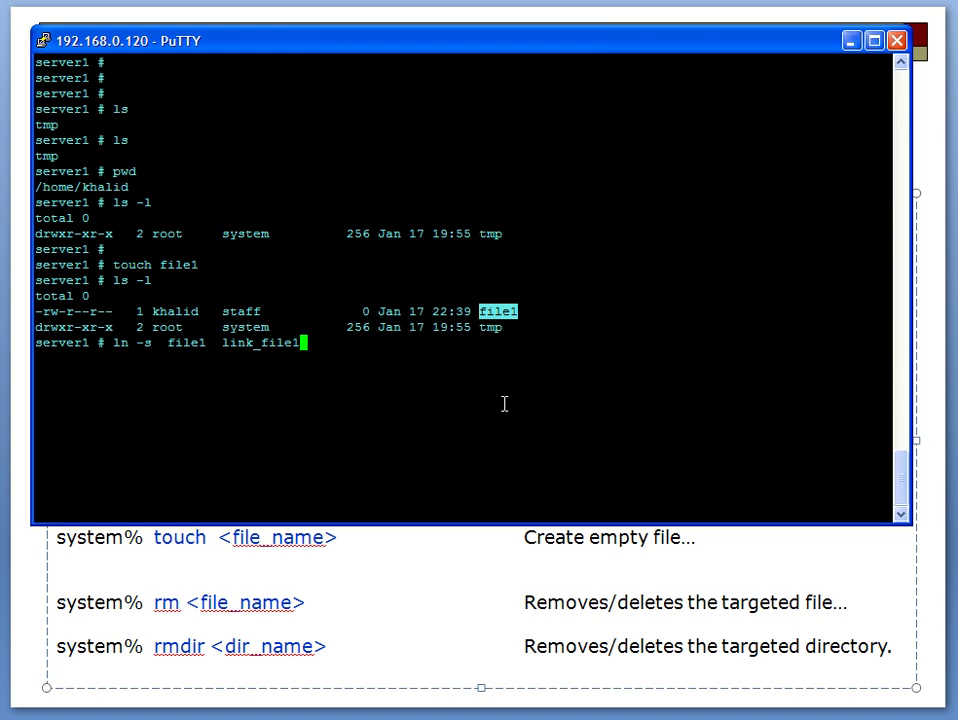
key("Return")
type("ls -l")
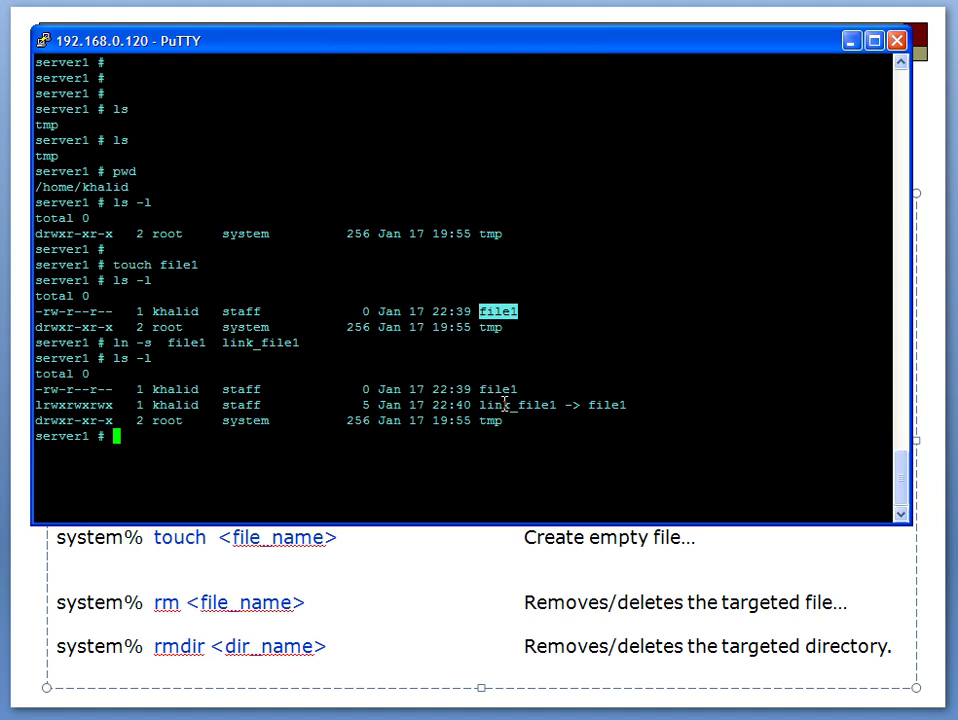
mouse_move(580, 466)
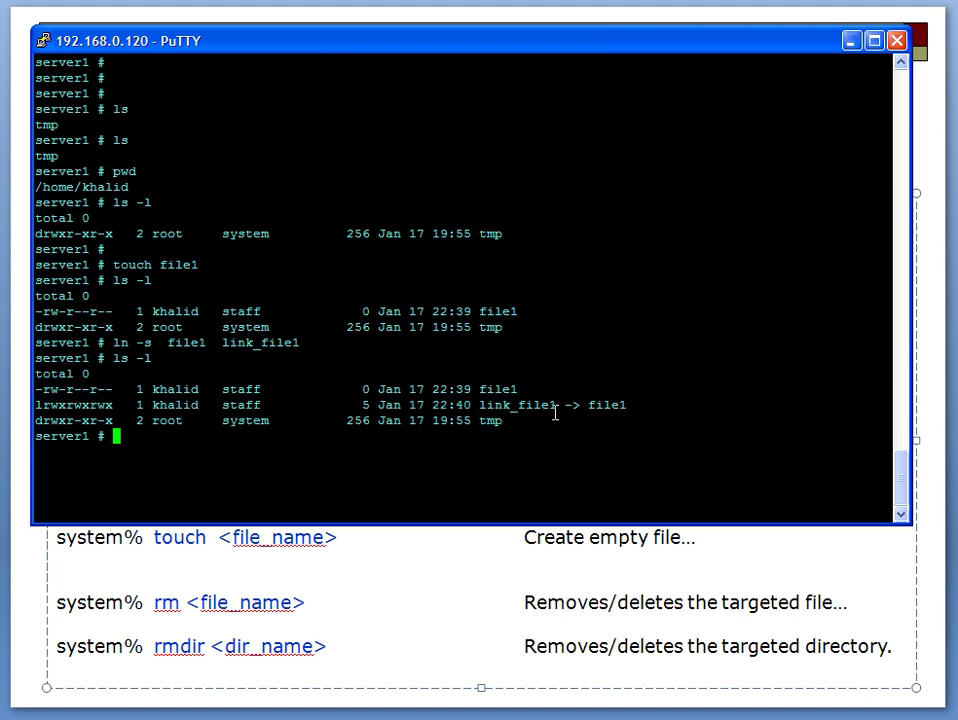
double_click(518, 405)
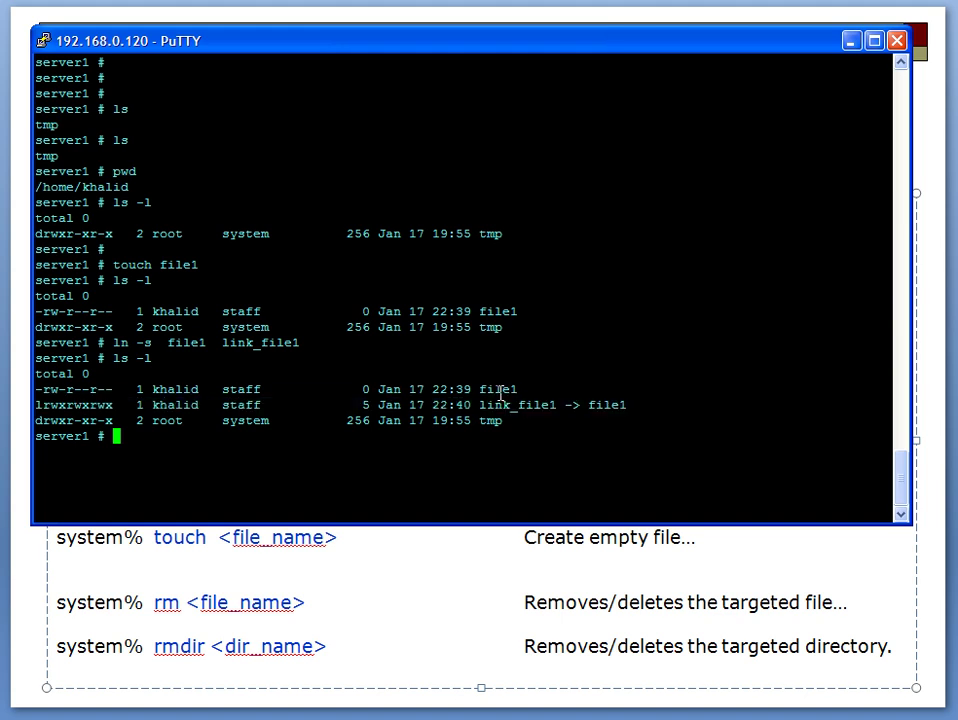
double_click(494, 405)
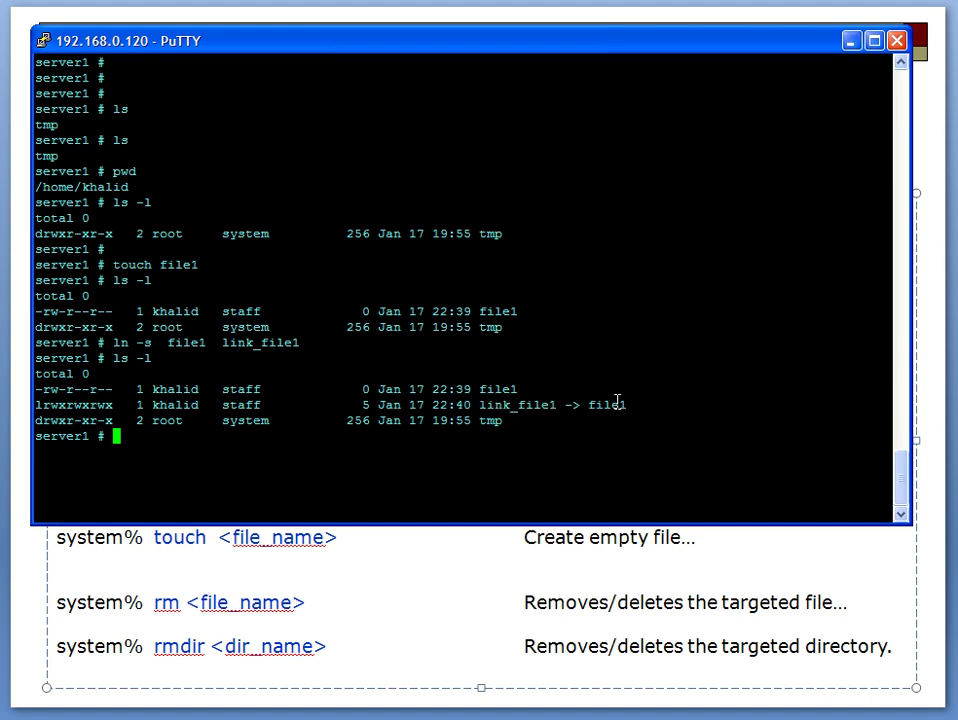
double_click(500, 389)
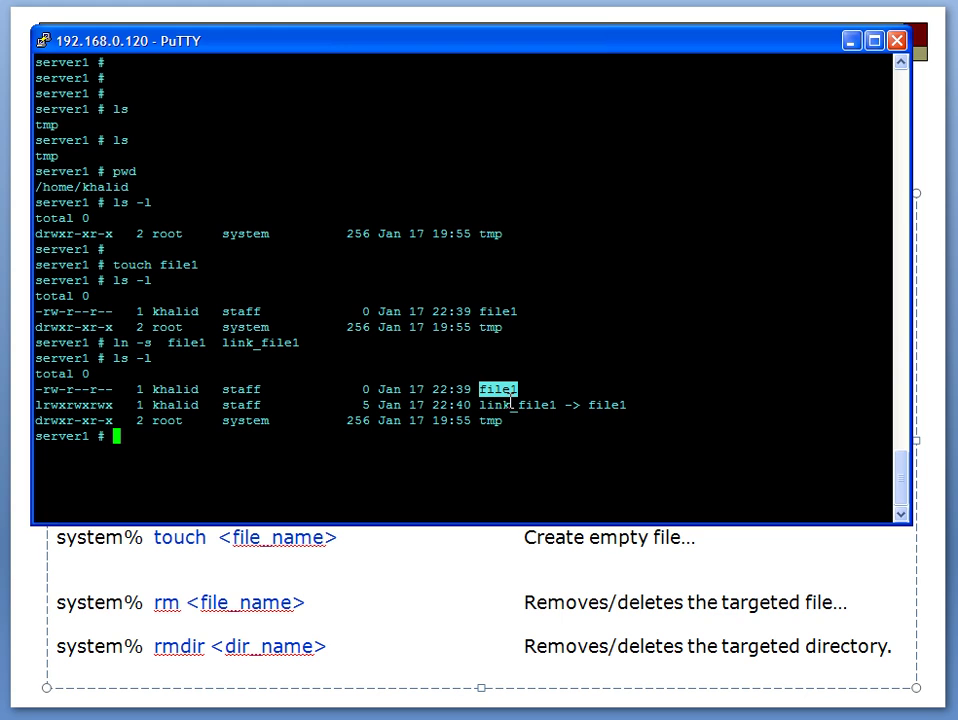
mouse_move(202, 585)
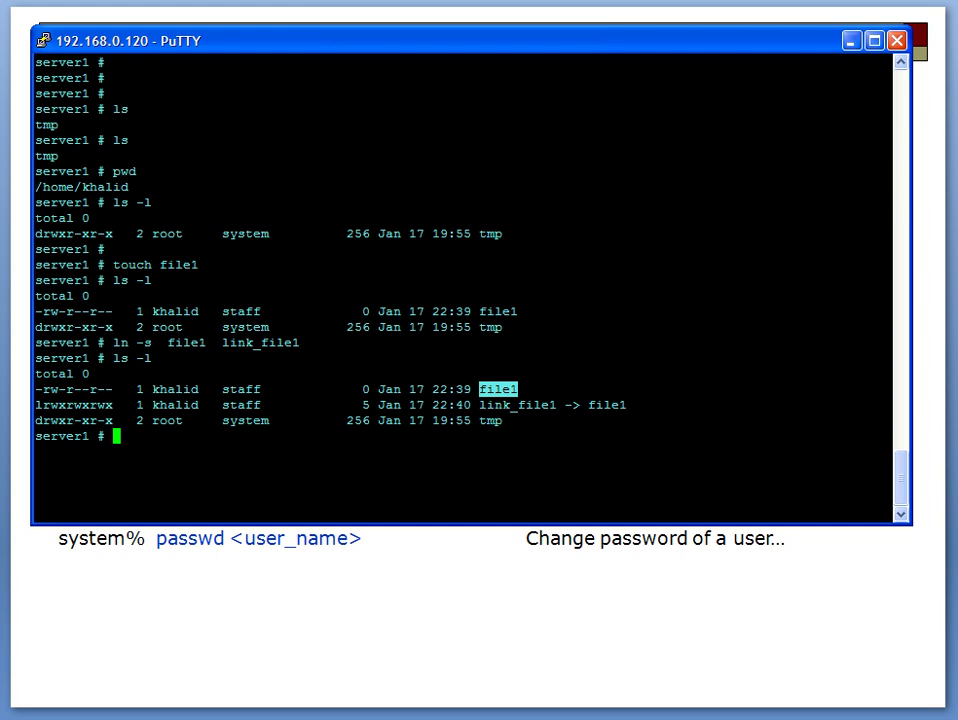
Print /etc/passwd with cat and scroll through the account entries
type("ps -ef")
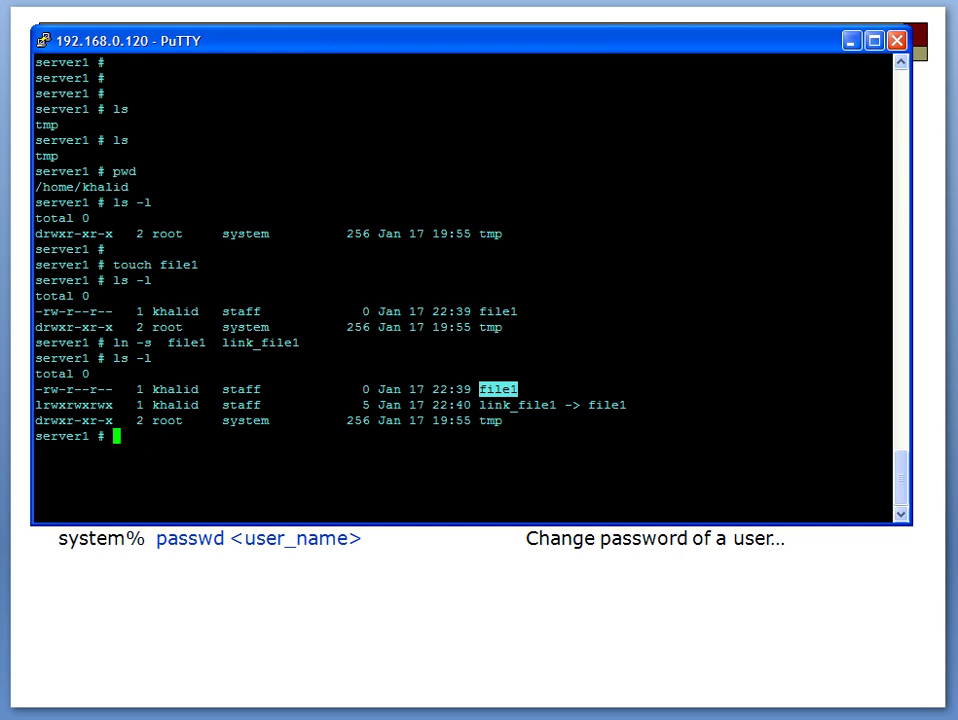
type("cd /etc/")
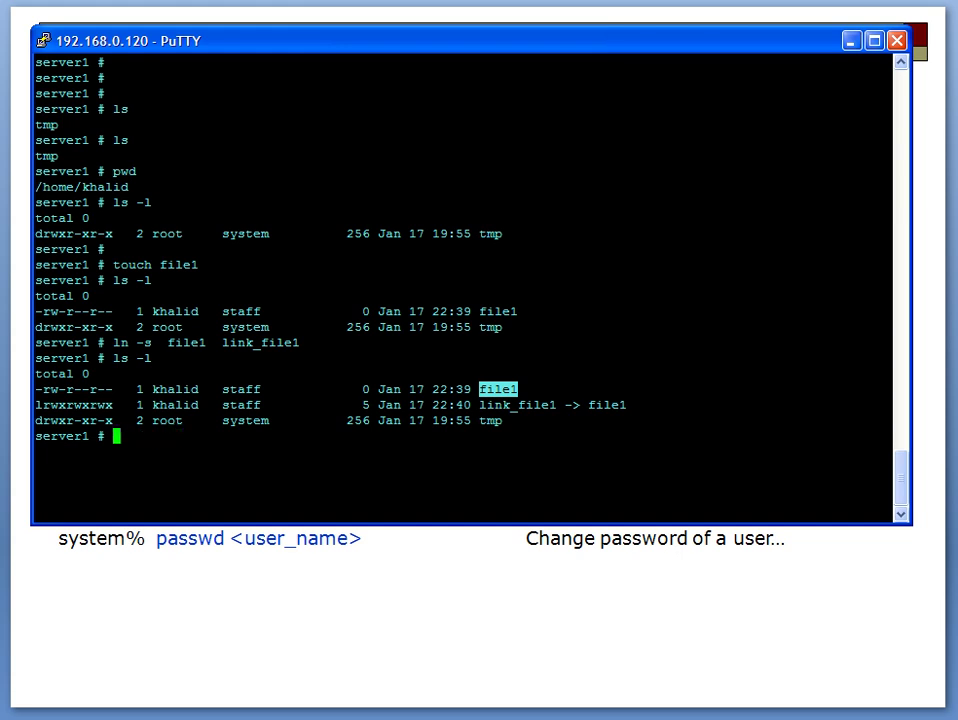
type("cat .")
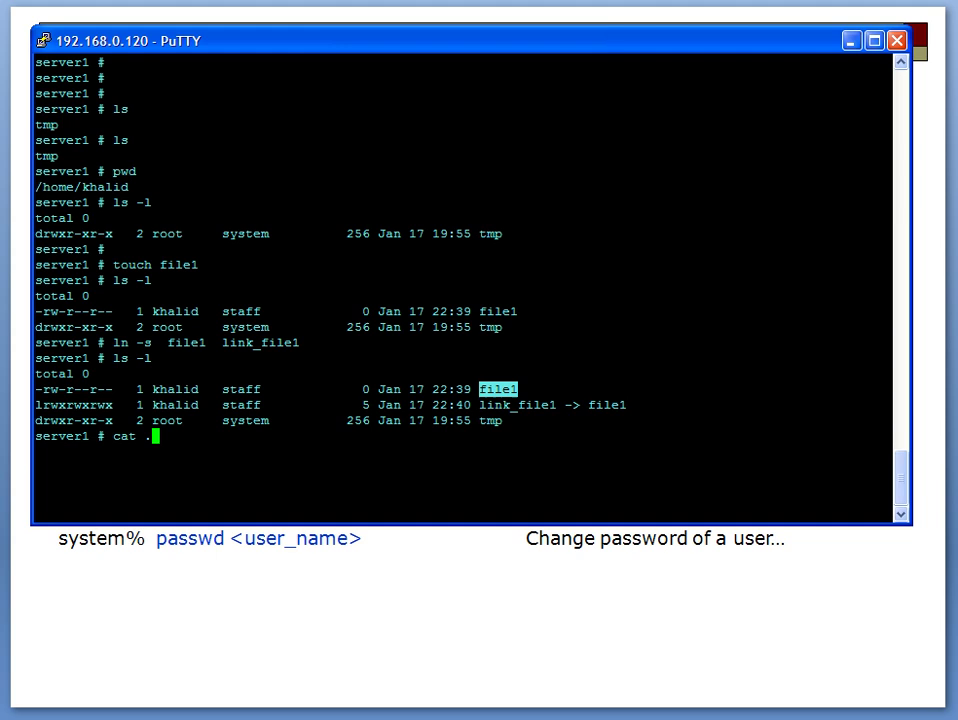
type("/etc/")
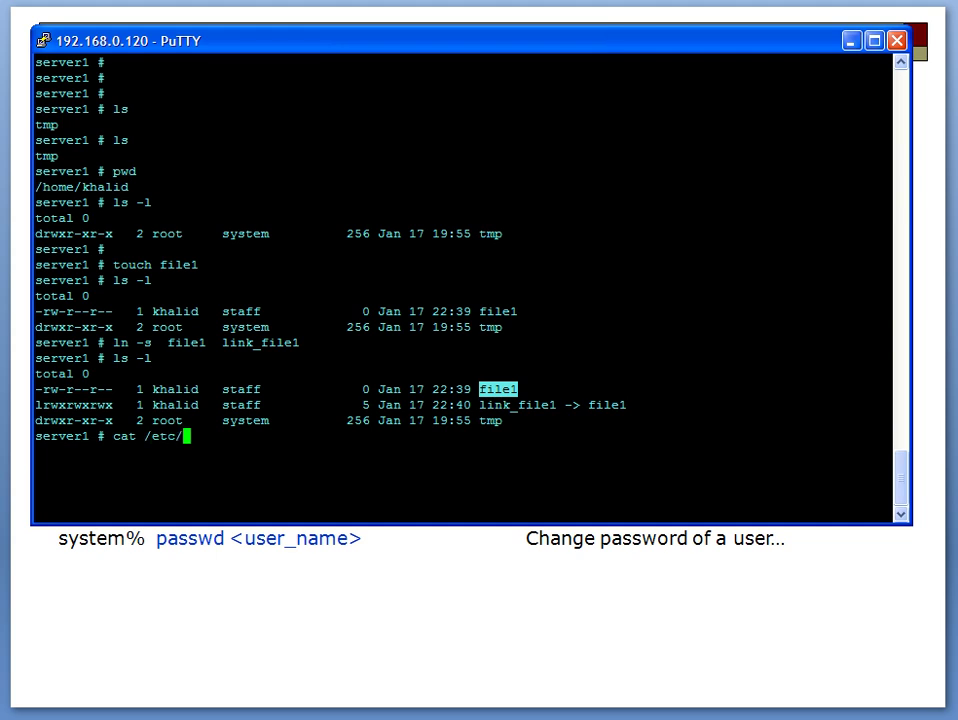
key("Return")
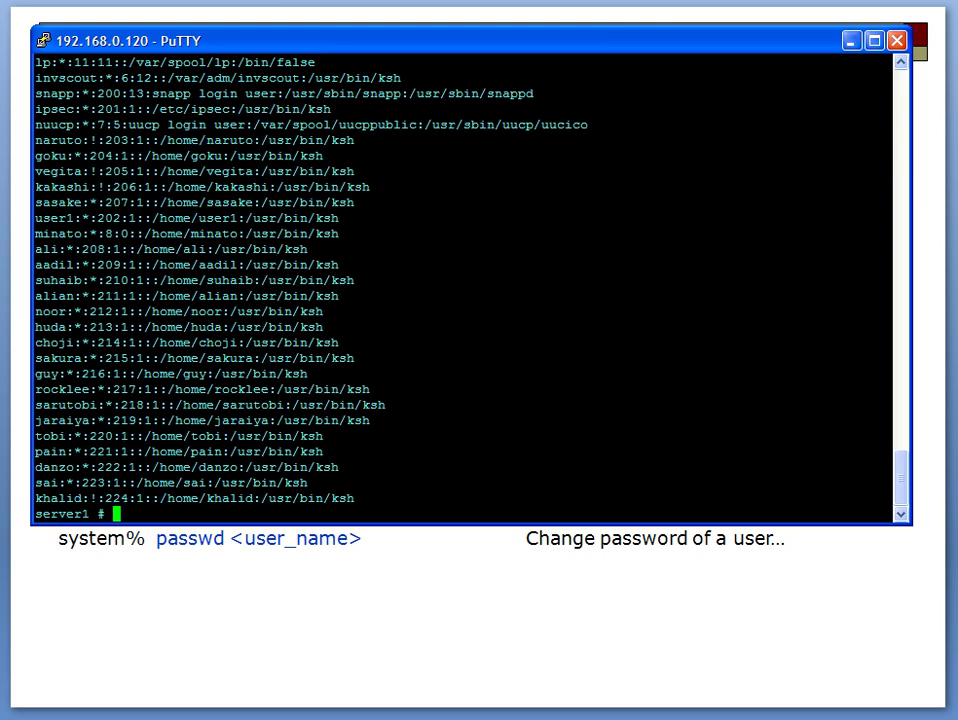
scroll("up", 3)
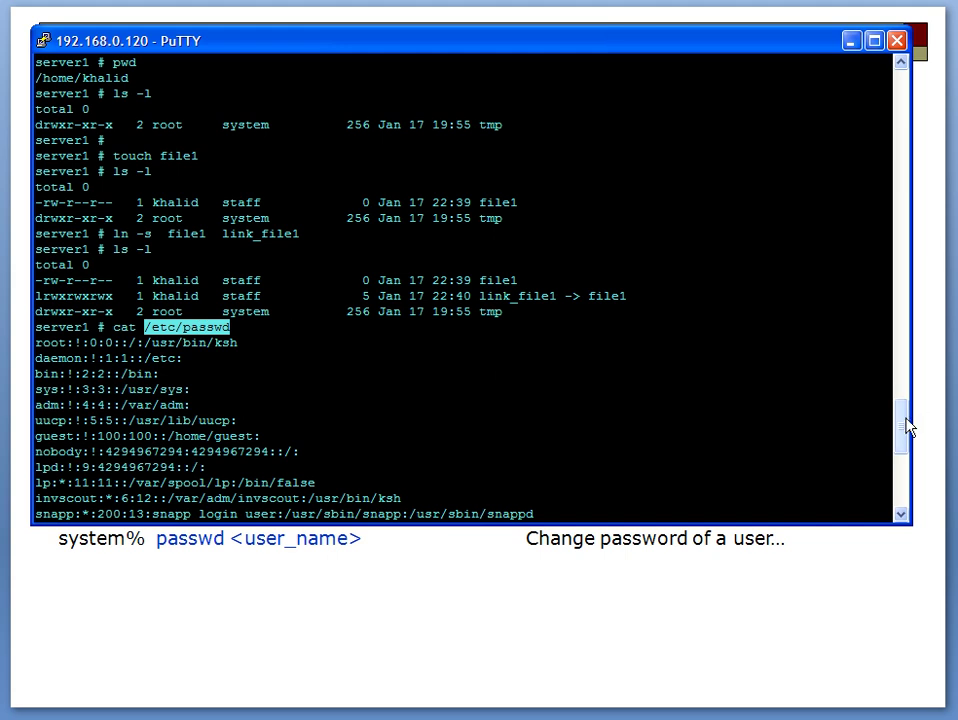
scroll("down", 3)
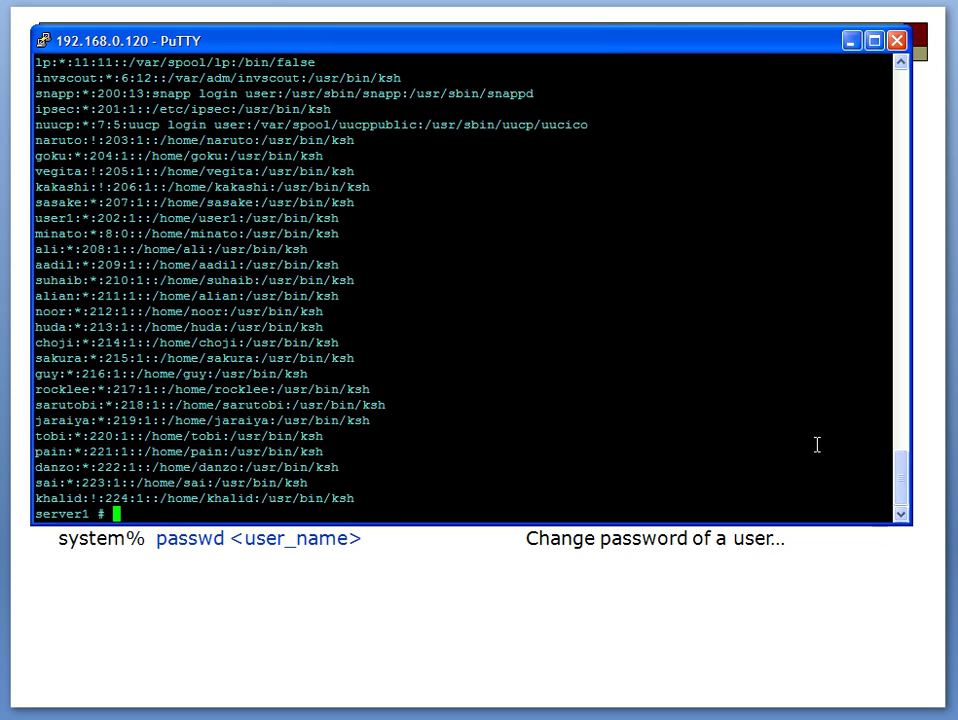
mouse_move(550, 651)
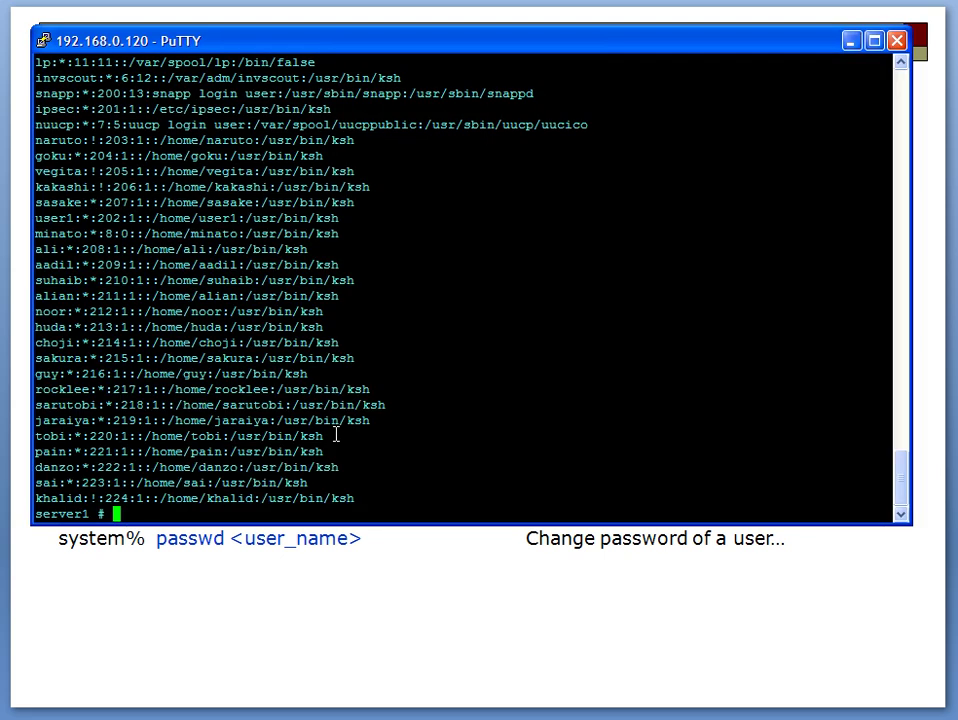
Show the first ten lines of /etc/passwd with head
type("he")
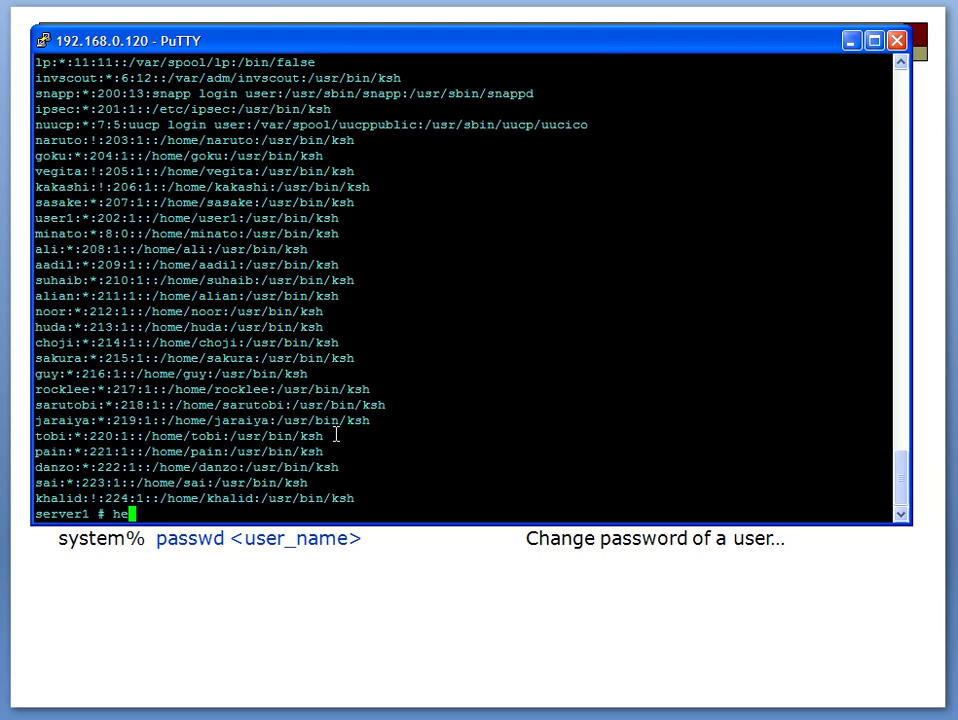
type("ad")
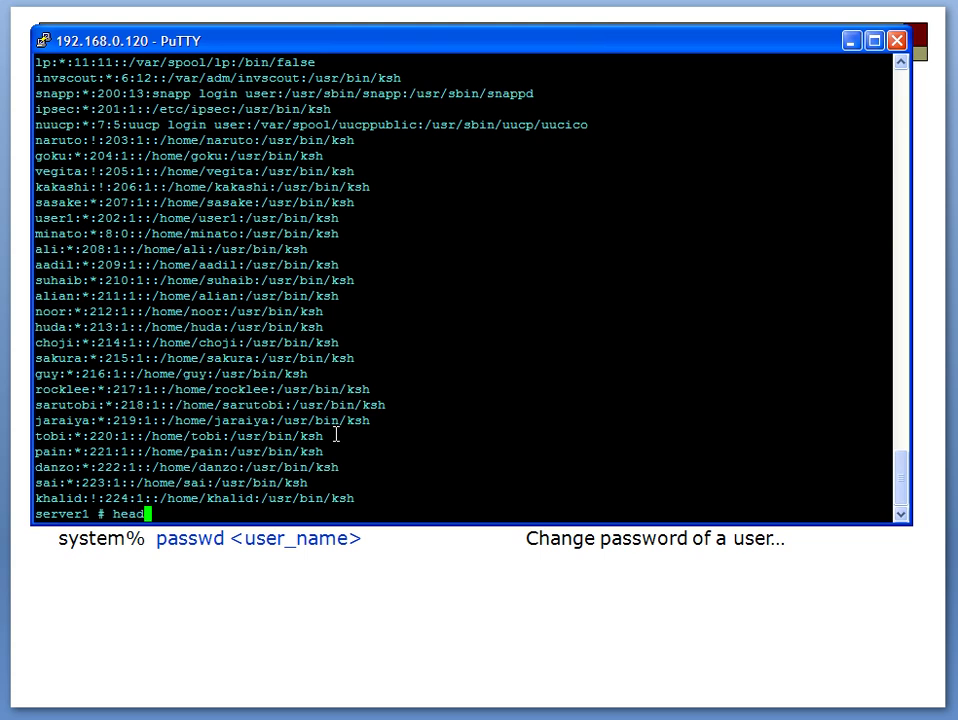
type("/etc/")
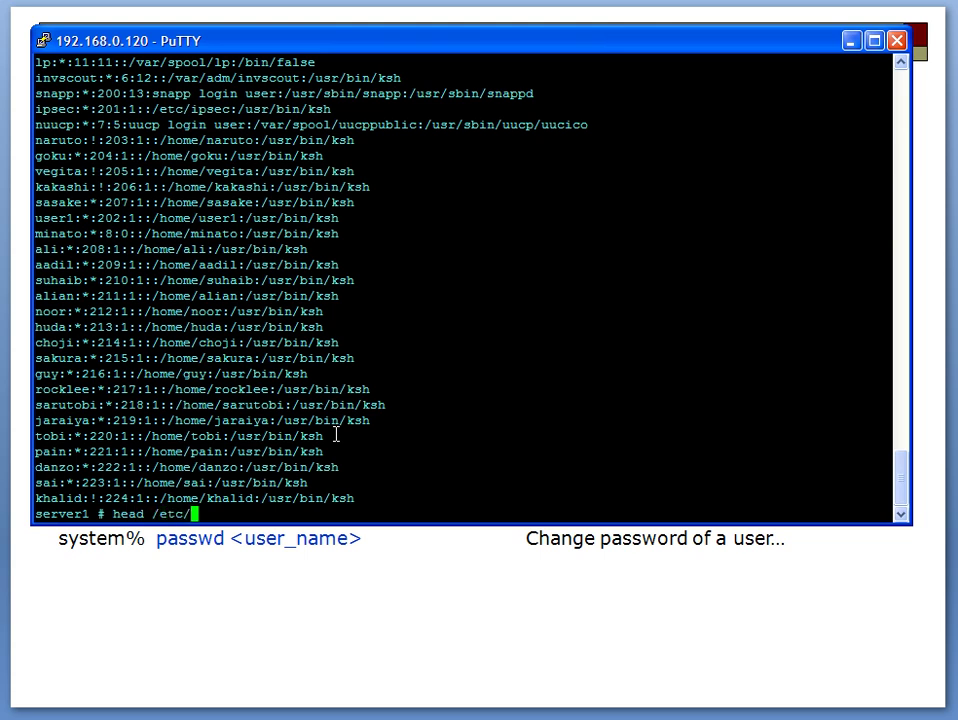
type("passwd")
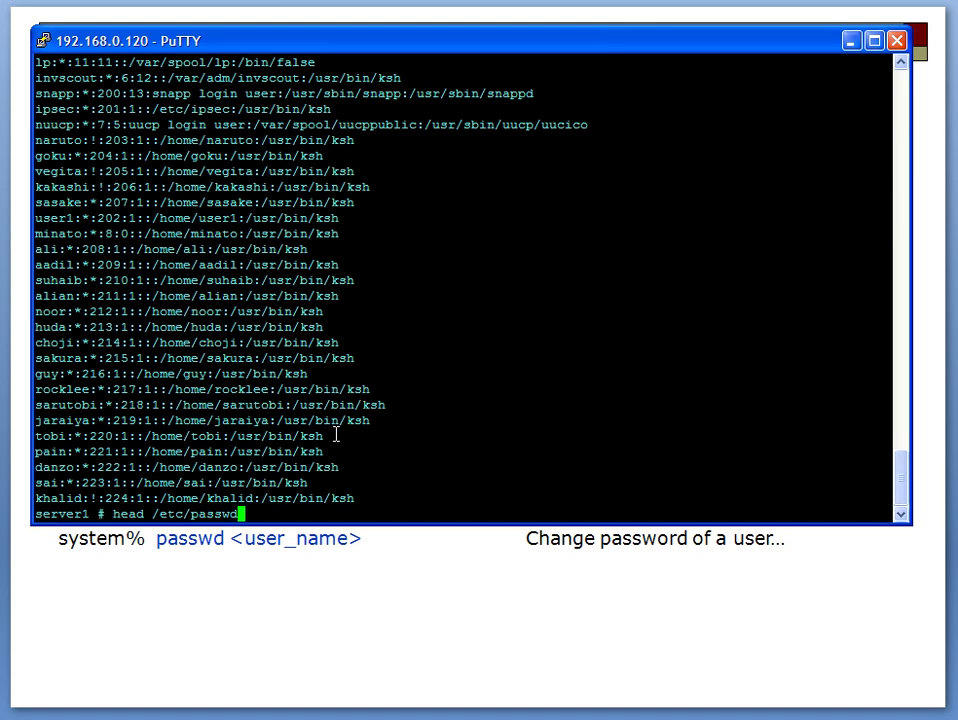
key("Return")
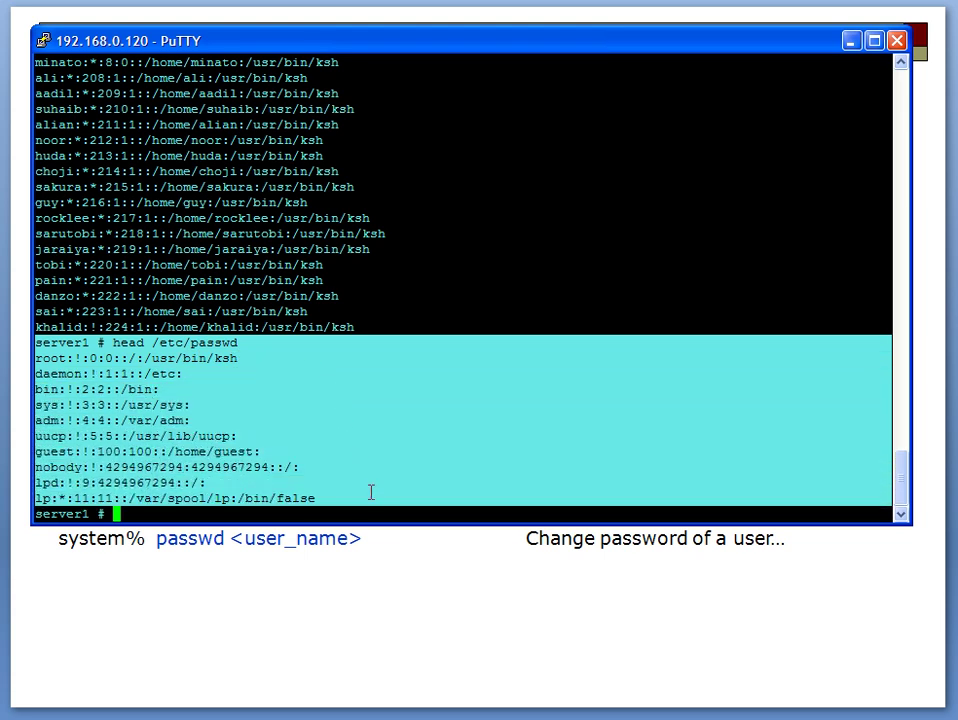
mouse_move(218, 472)
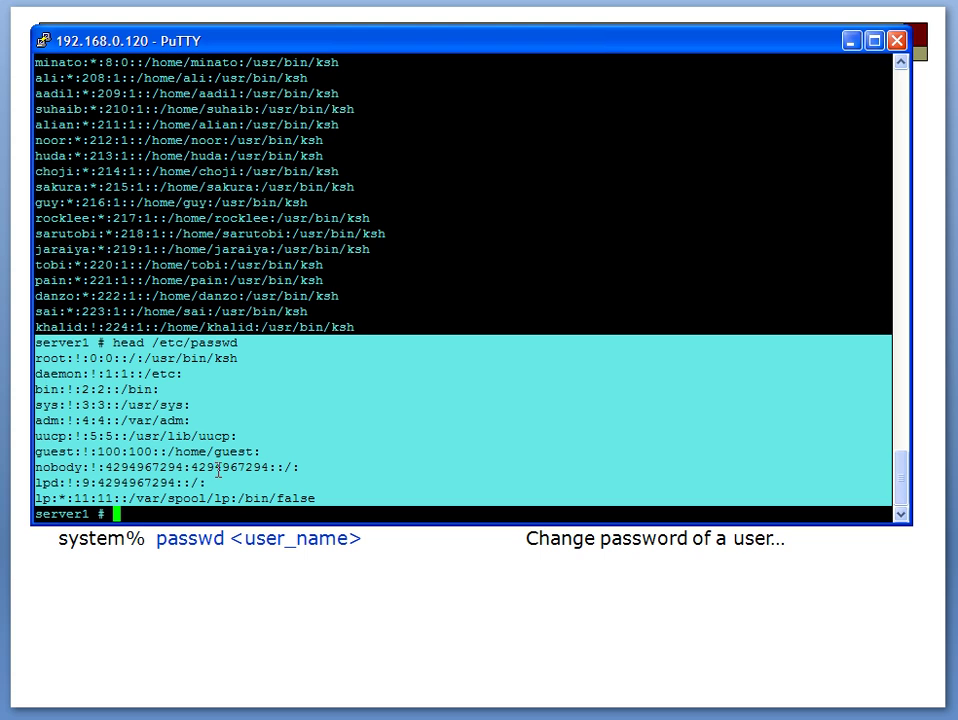
Show only the first five lines of /etc/passwd with head -5
key("Return")
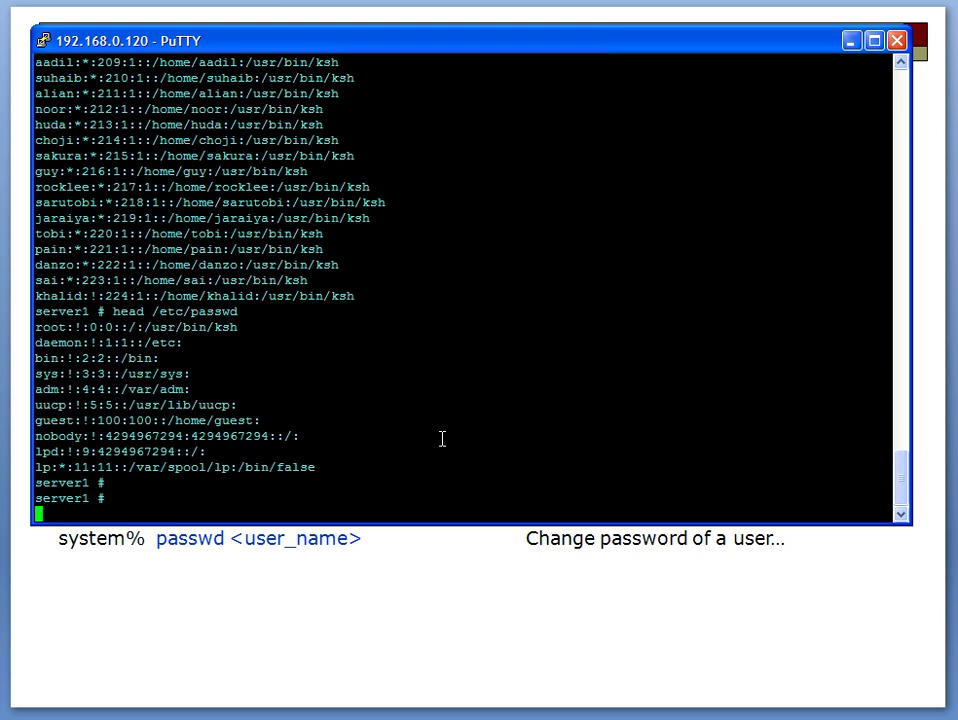
type("head -5")
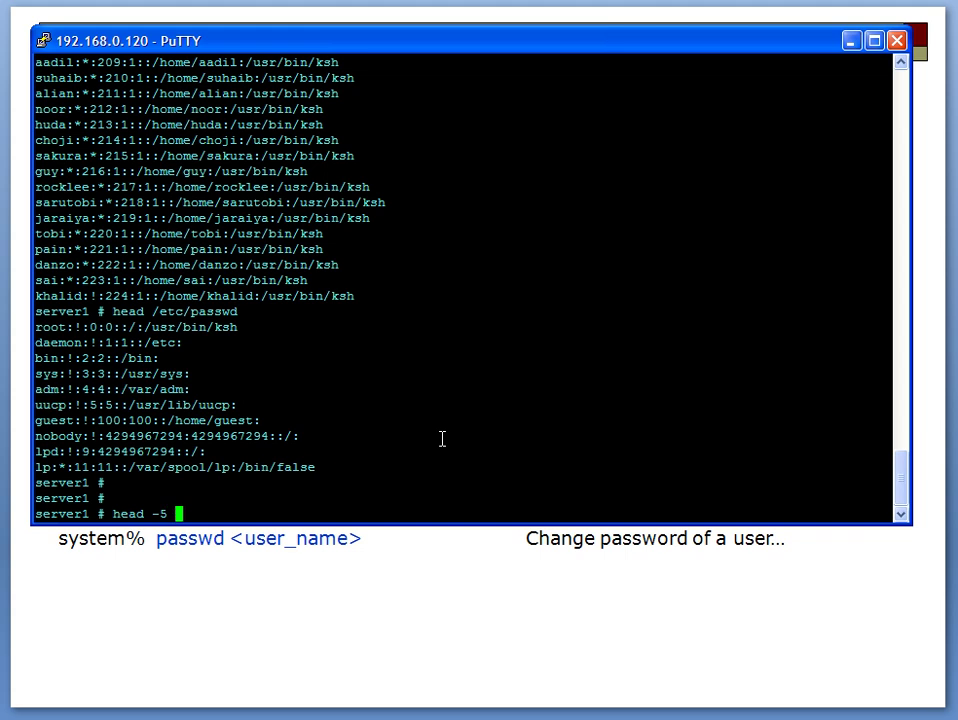
type("/etc/pa")
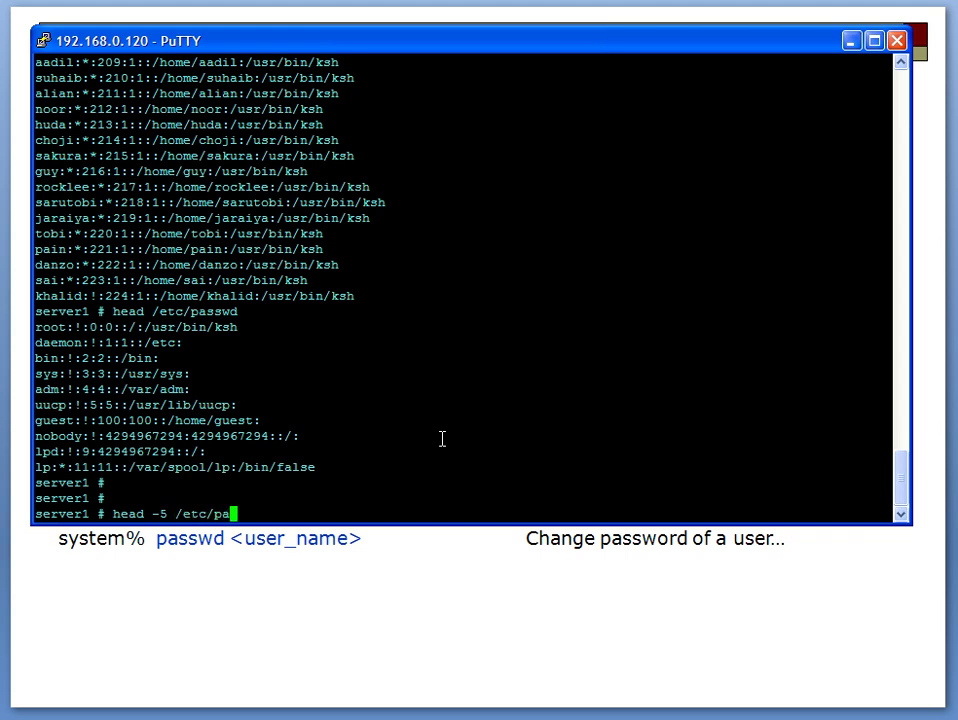
type("sswd")
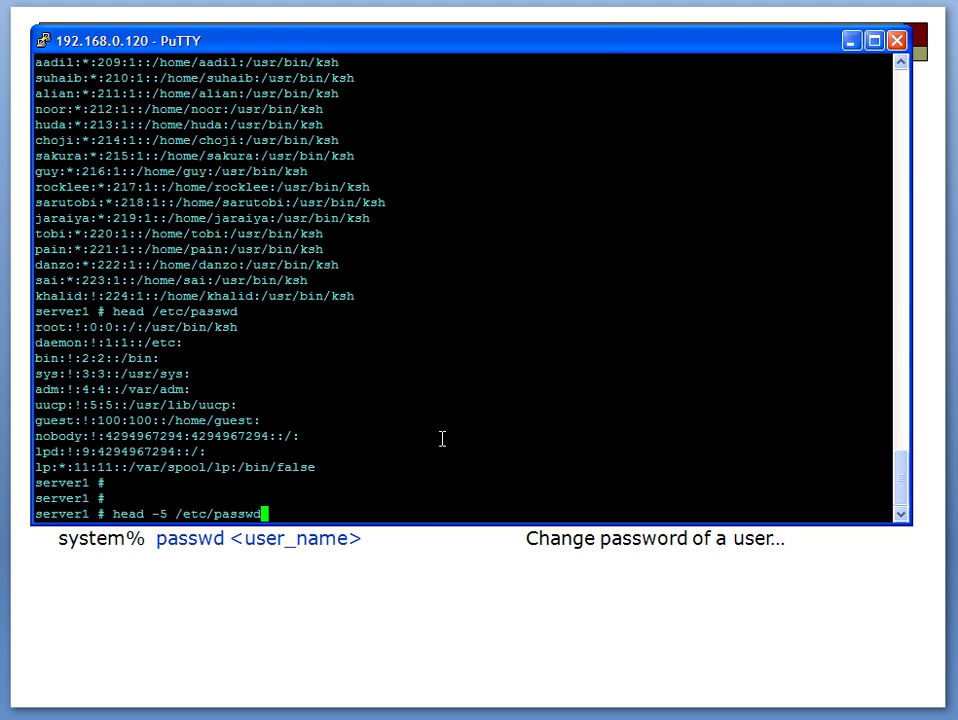
key("Return")
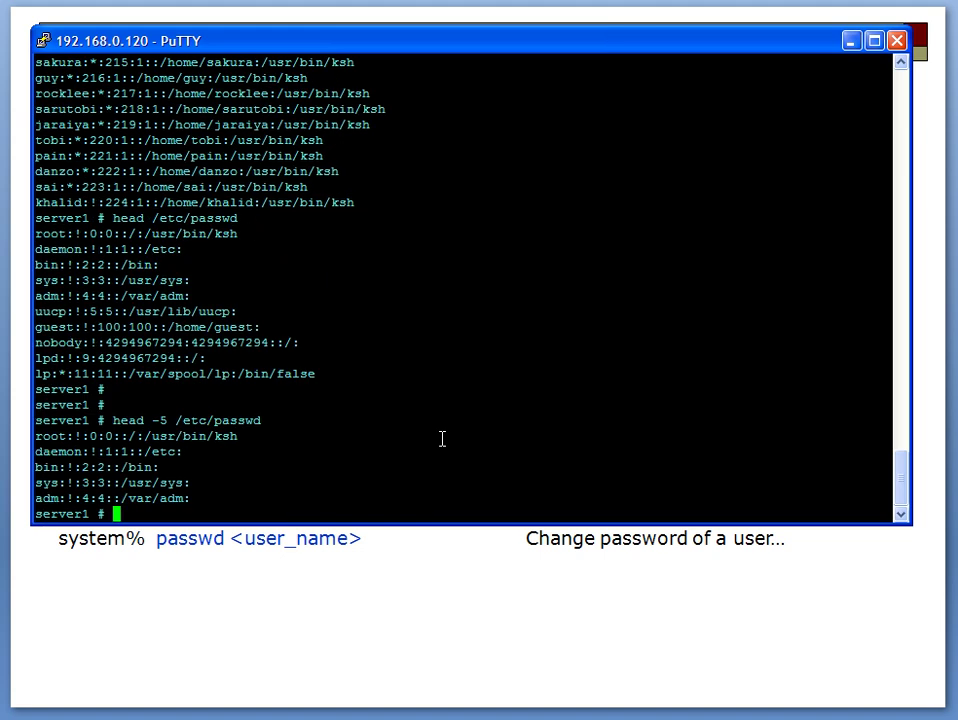
Show the last ten and last five lines of /etc/passwd with tail and tail -5
scroll("up", 3)
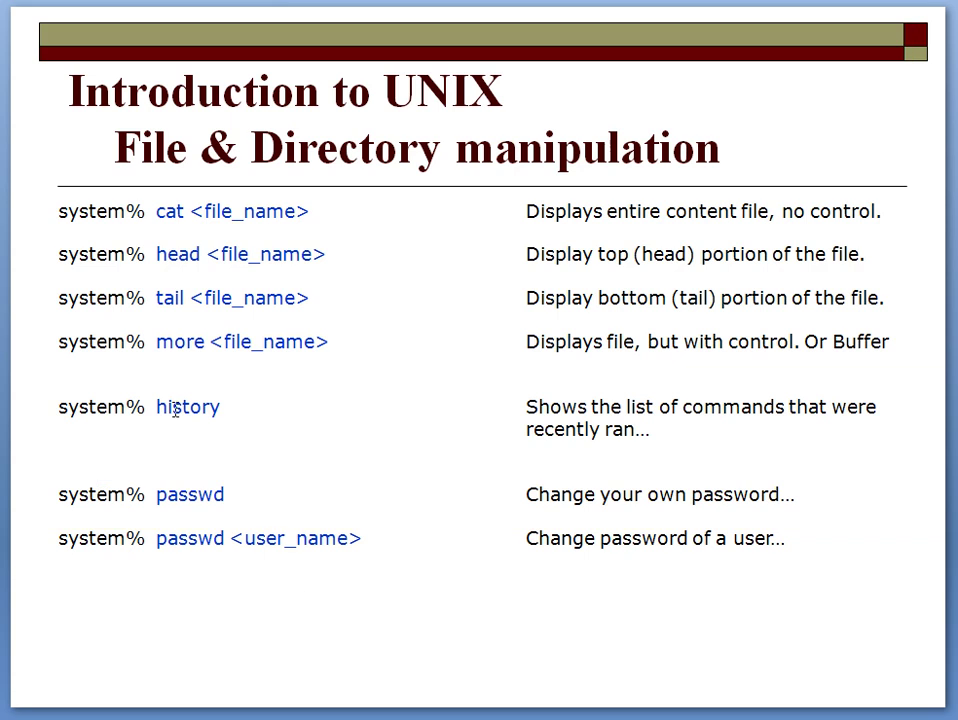
mouse_move(175, 409)
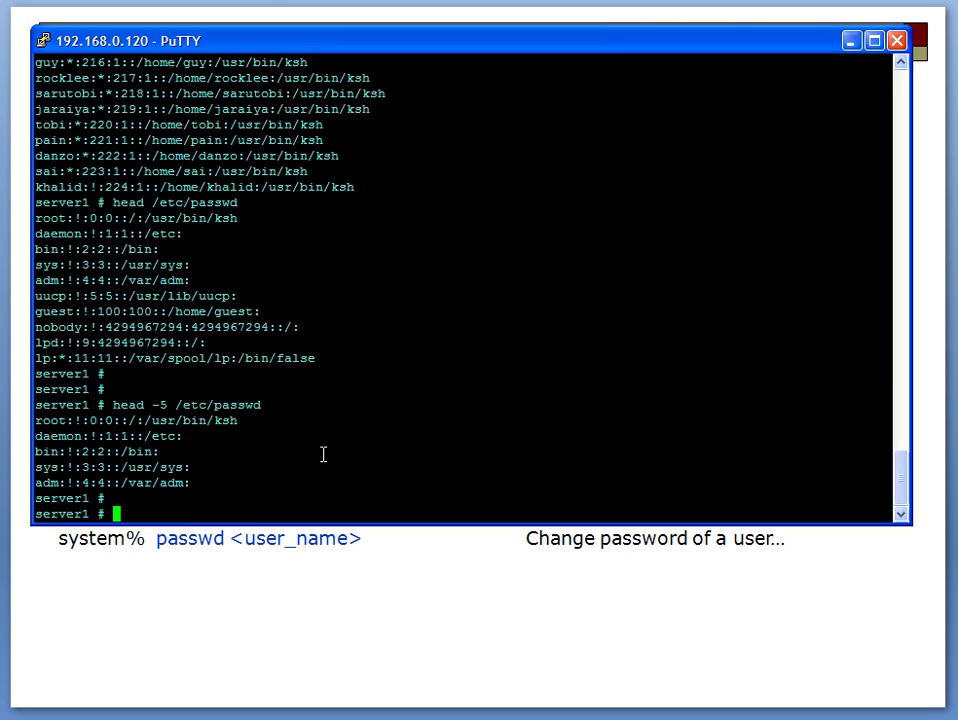
type("tail")
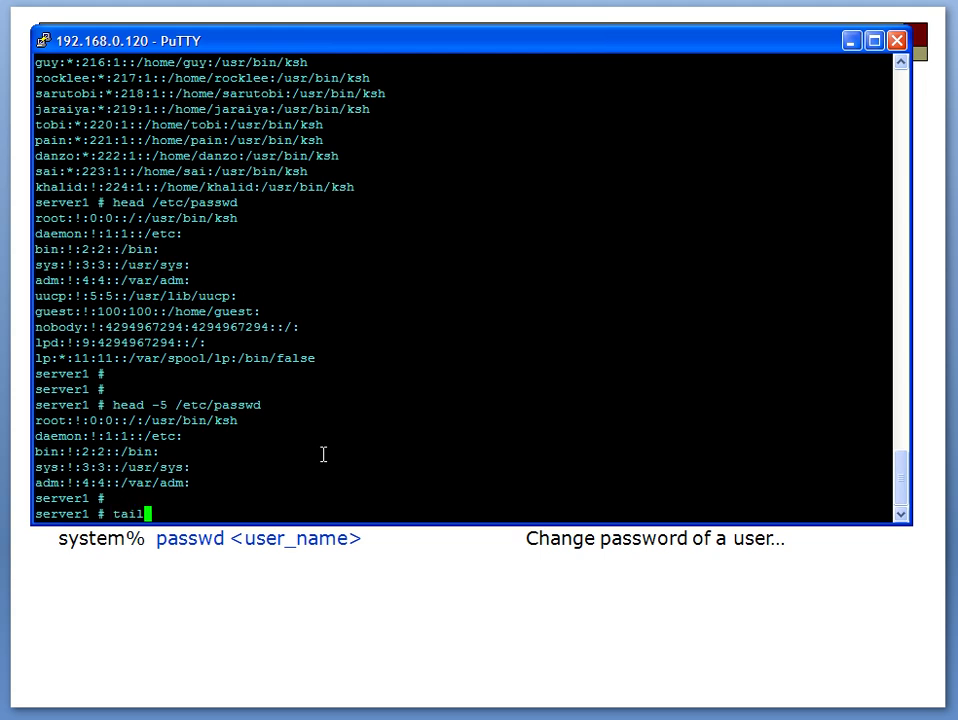
type("/etc/passwd")
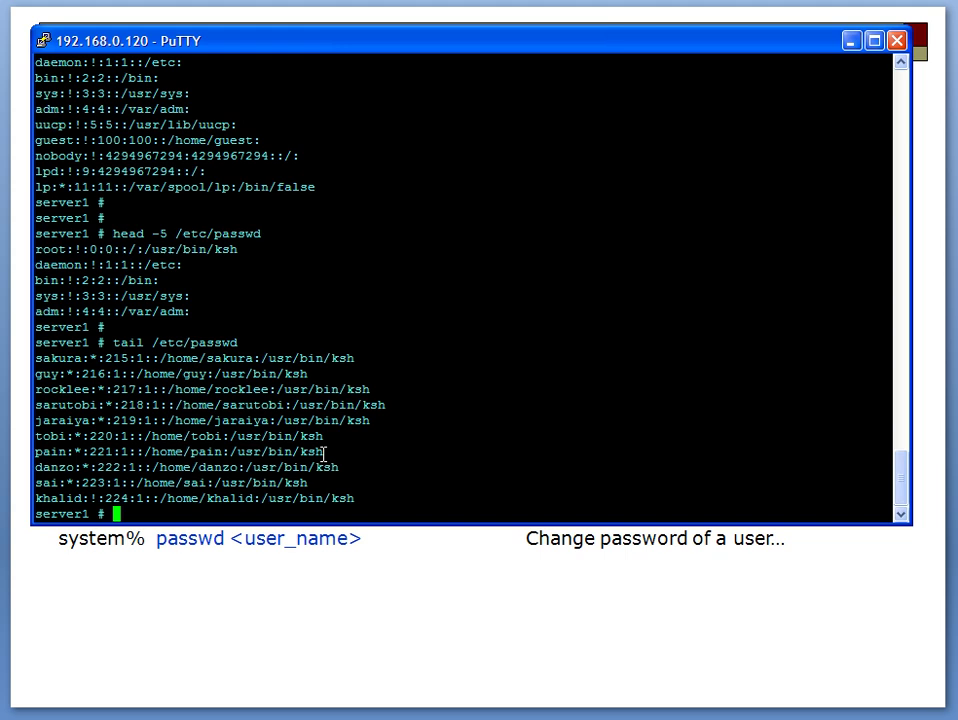
mouse_move(315, 425)
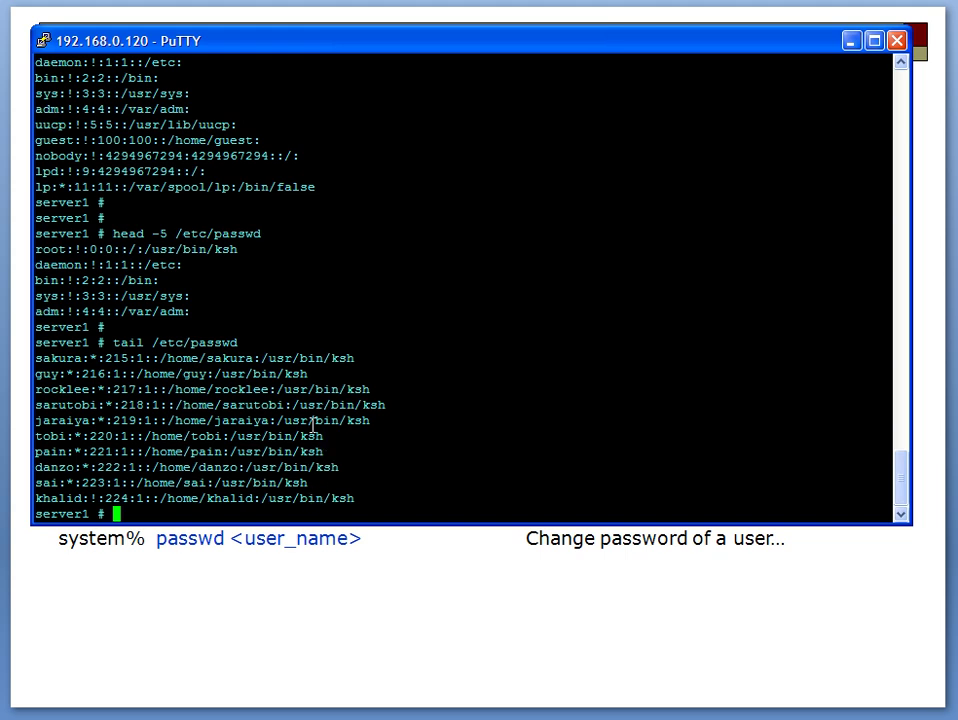
mouse_move(283, 348)
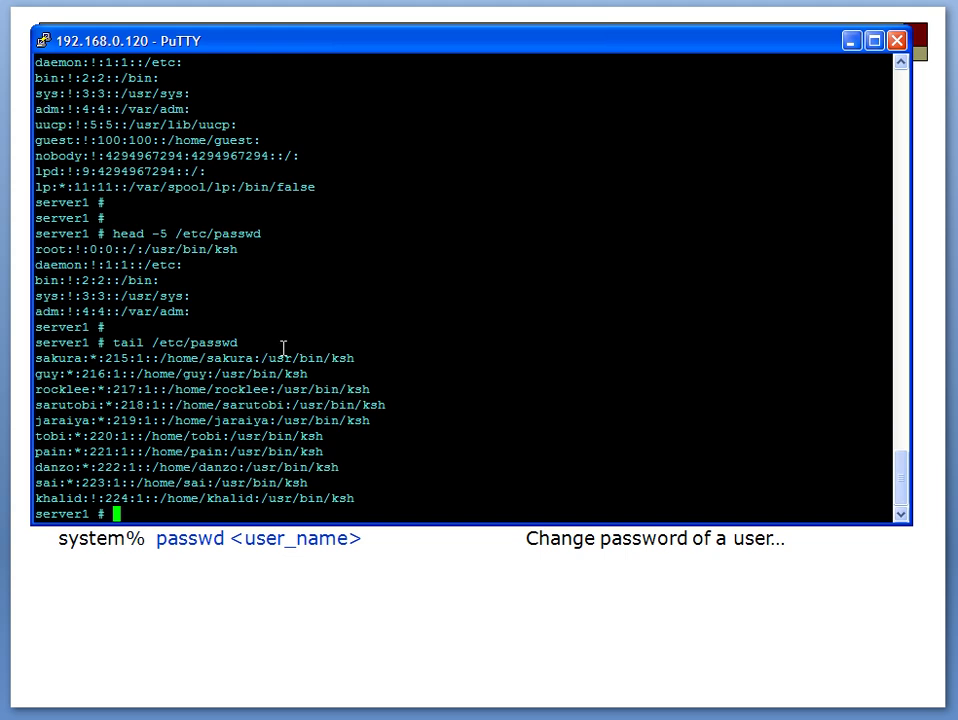
mouse_move(474, 415)
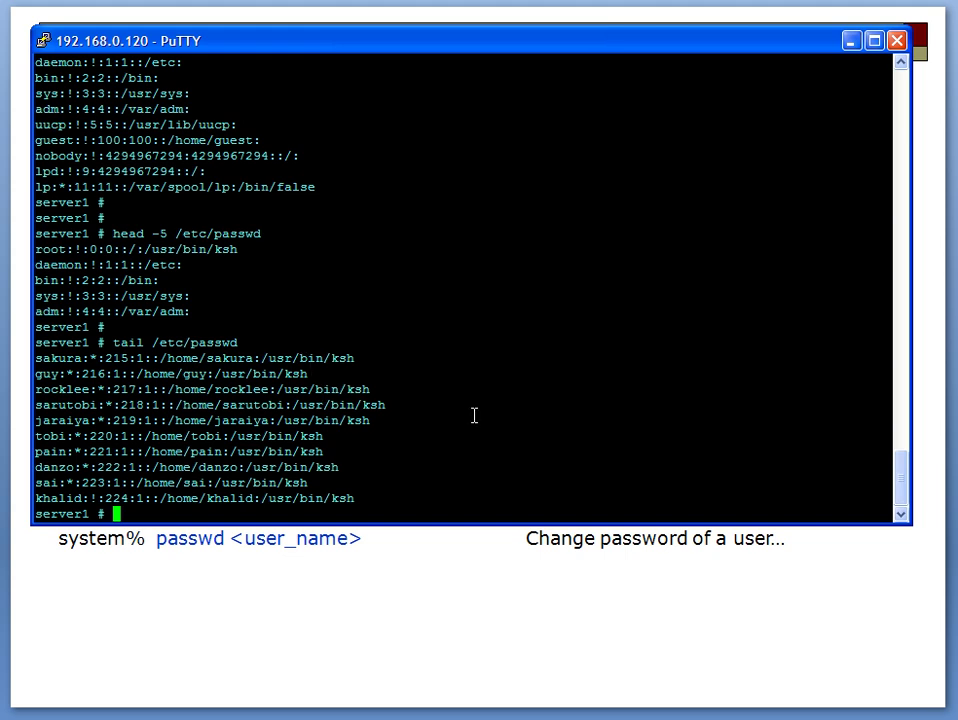
type("tail")
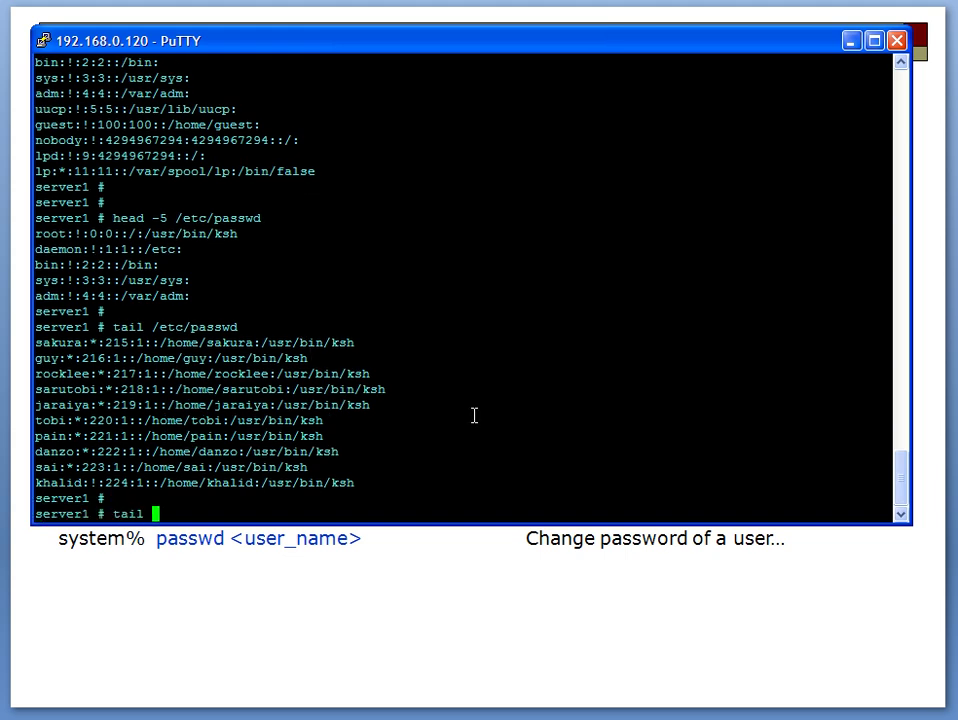
type("-5")
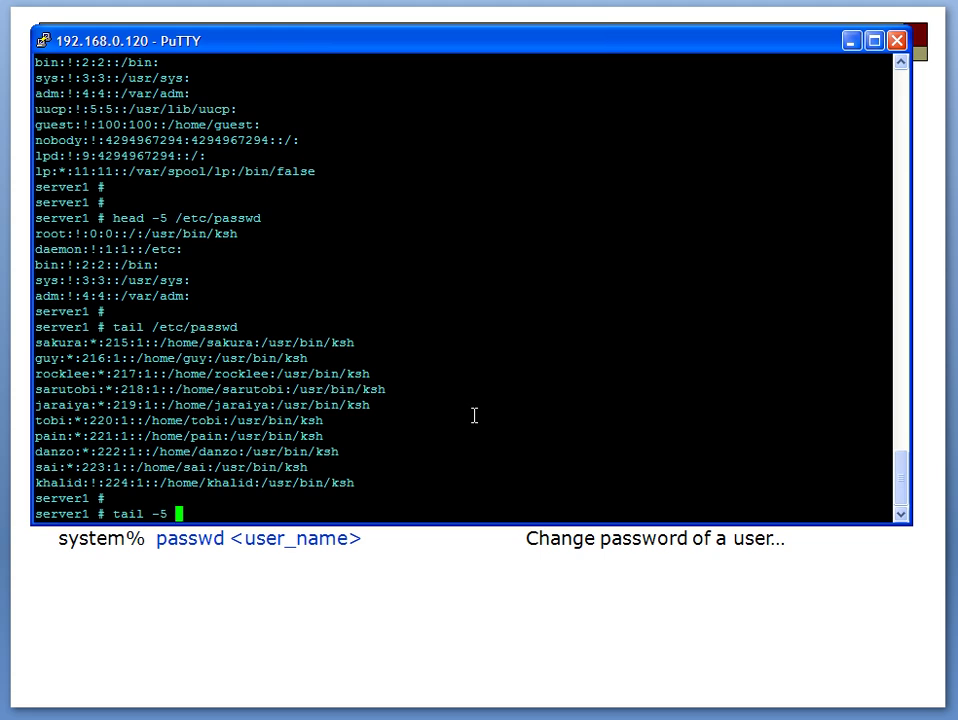
type("/etc")
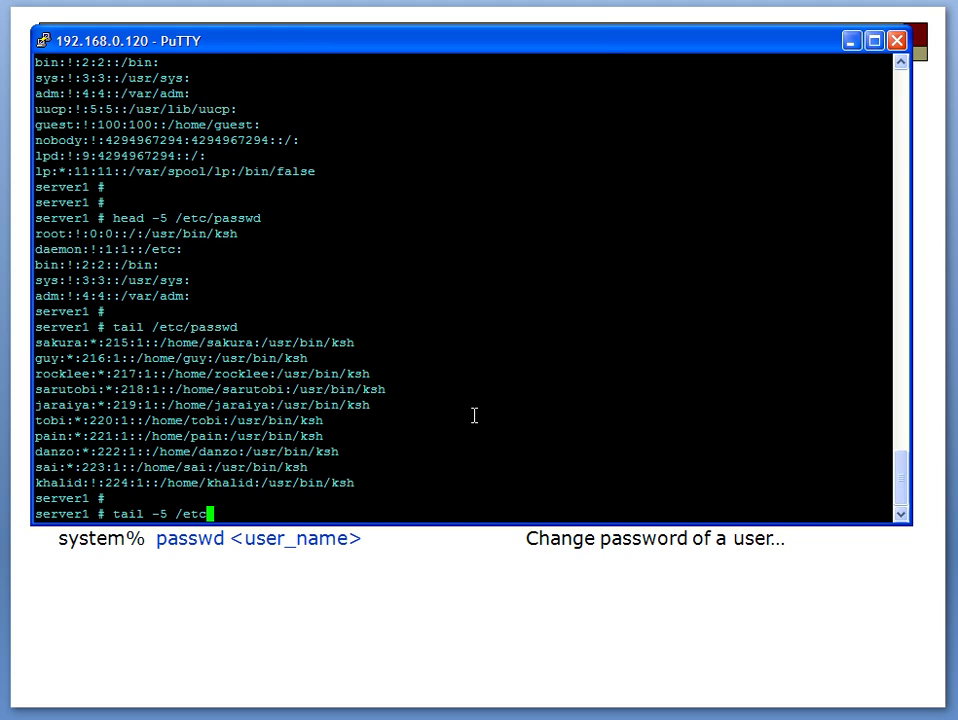
key("Return")
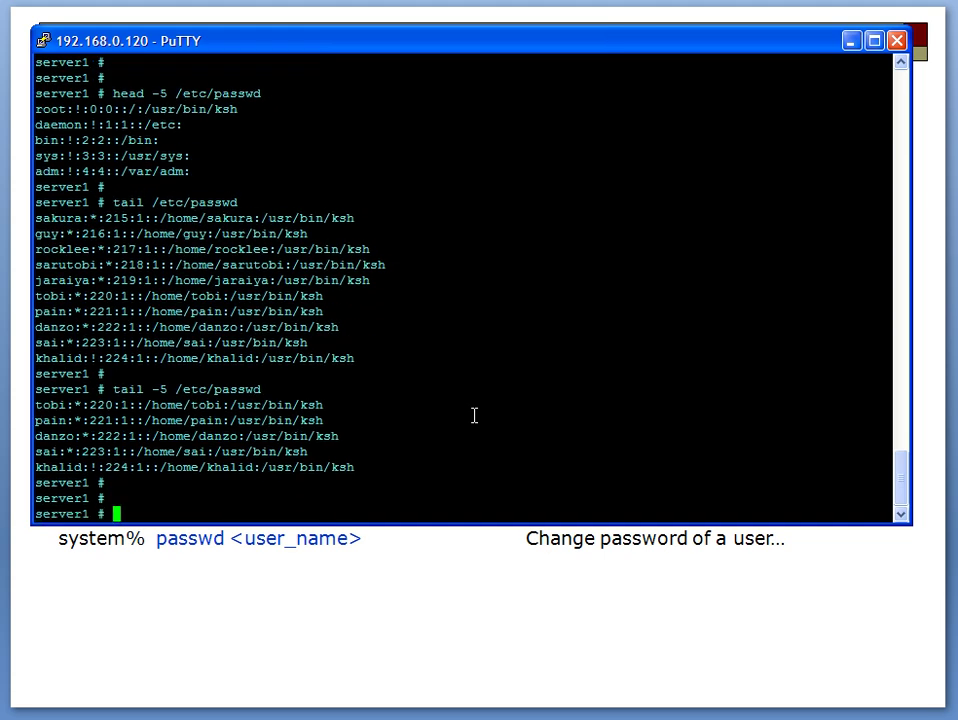
Change into /var and then into the adm directory
type("cd /v")
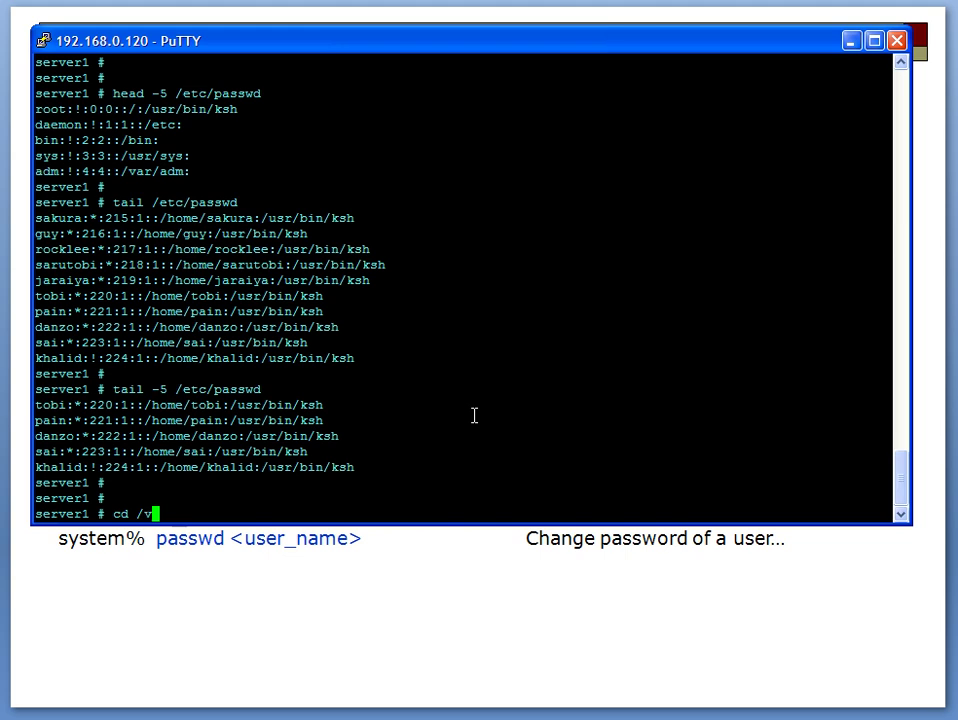
key("Return")
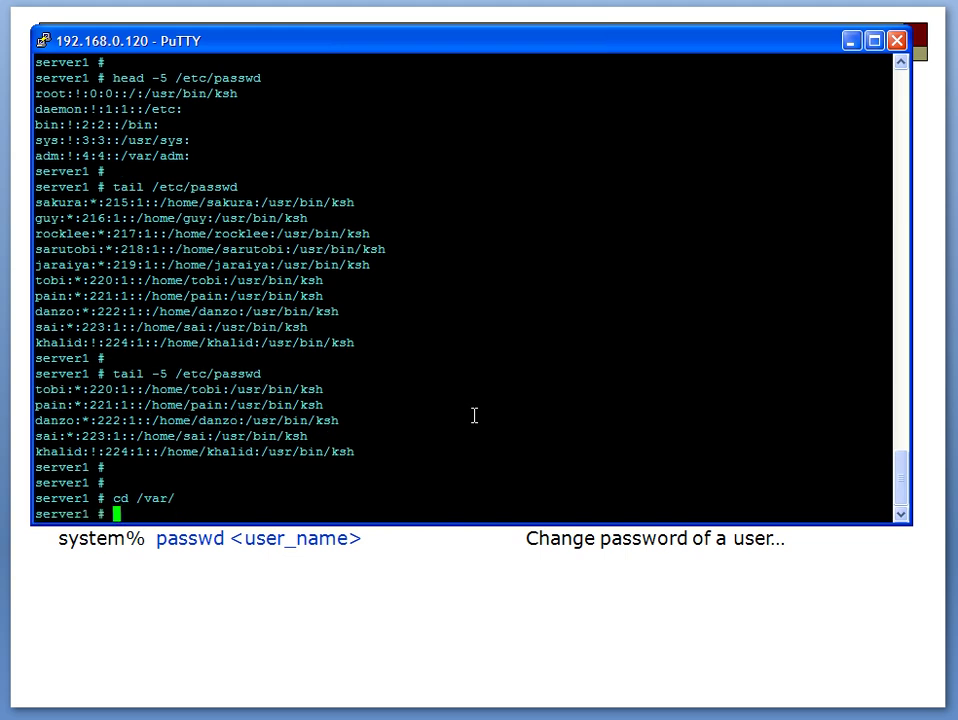
type("cd adm")
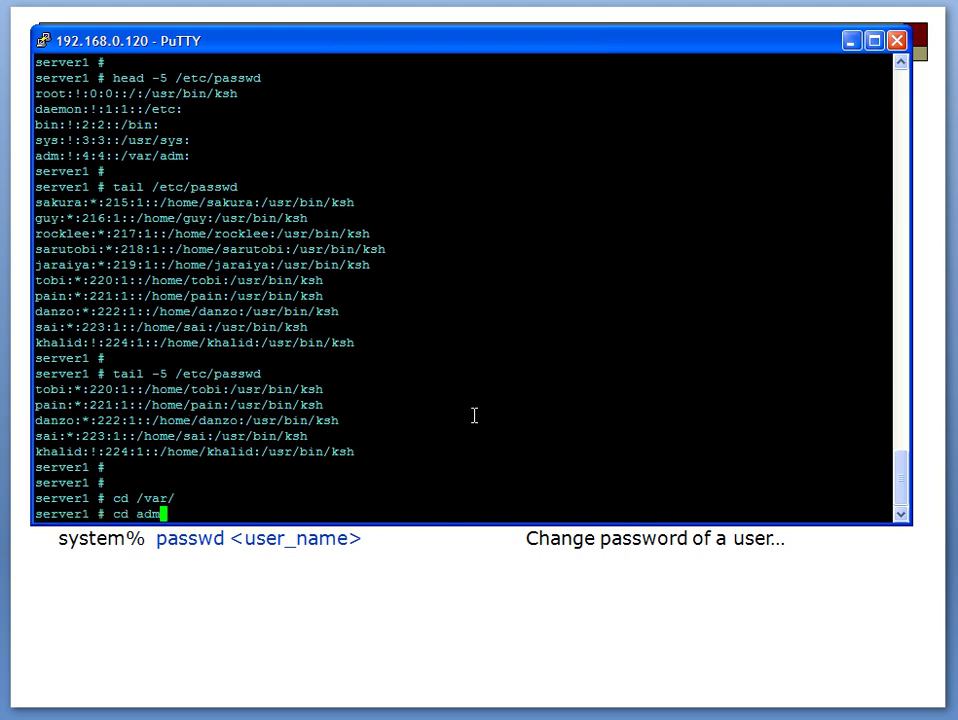
key("Return")
type("ls")
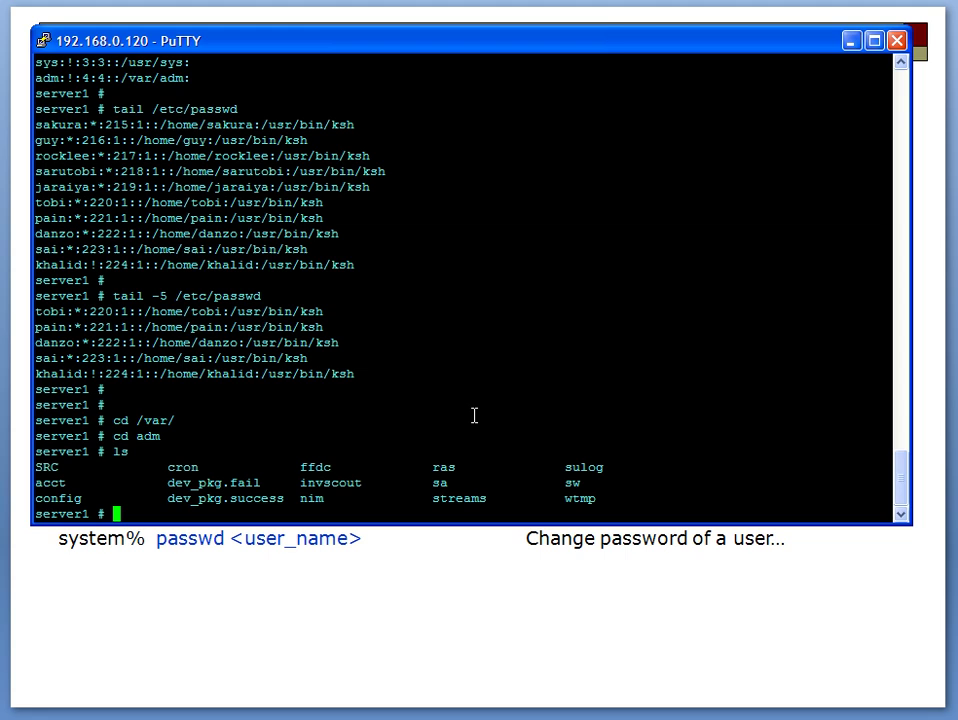
mouse_move(456, 376)
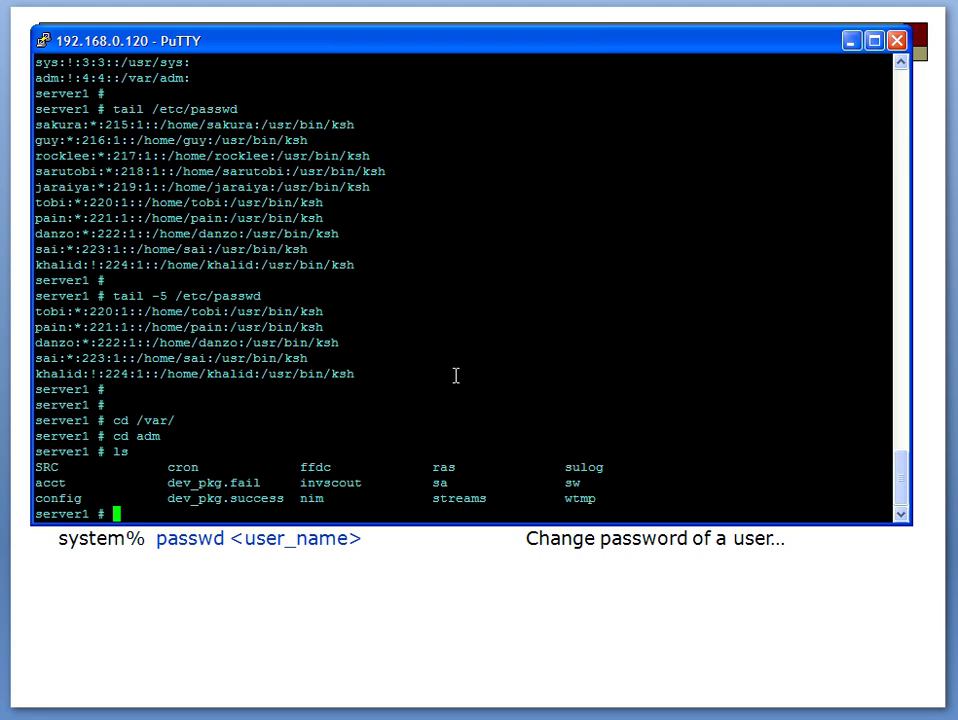
Attempt cd log in /var/adm, then check the directory with pwd and ls
left_click(44, 40)
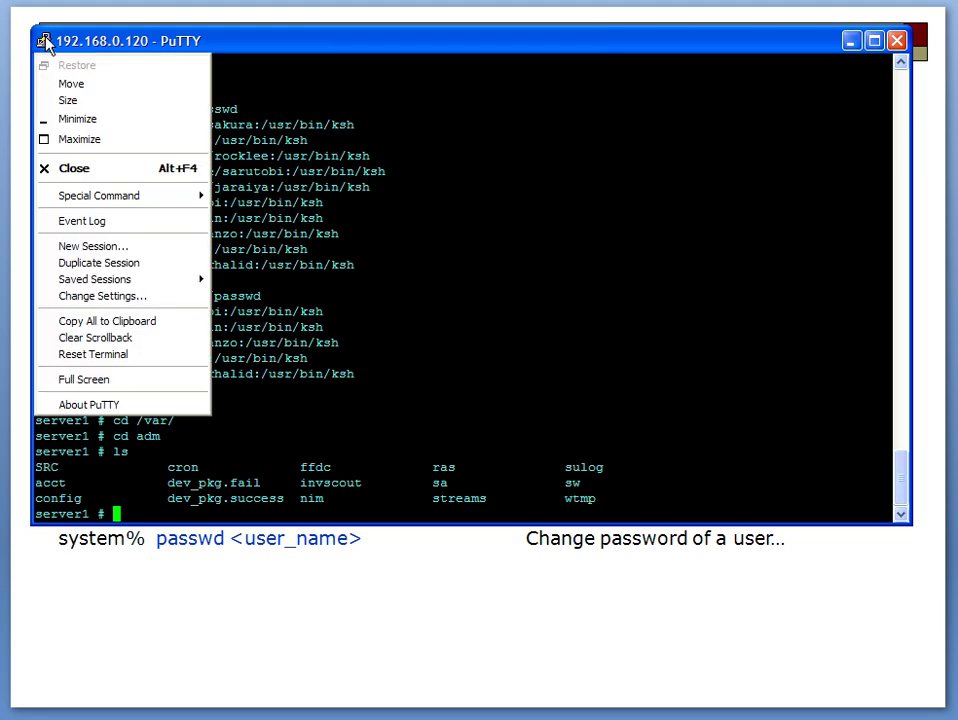
mouse_move(80, 139)
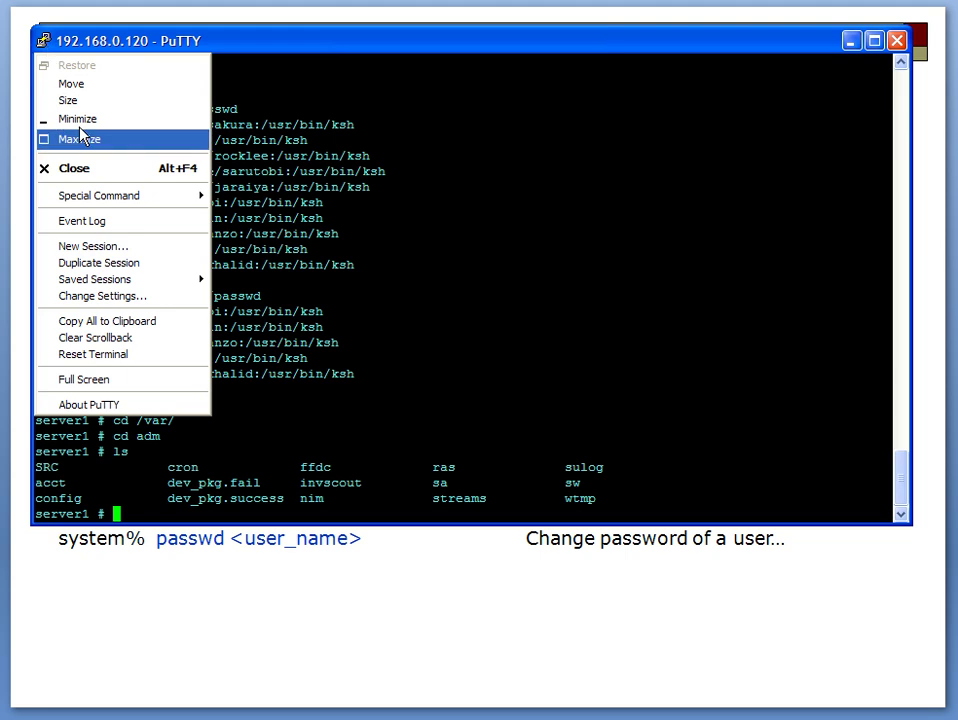
mouse_move(105, 296)
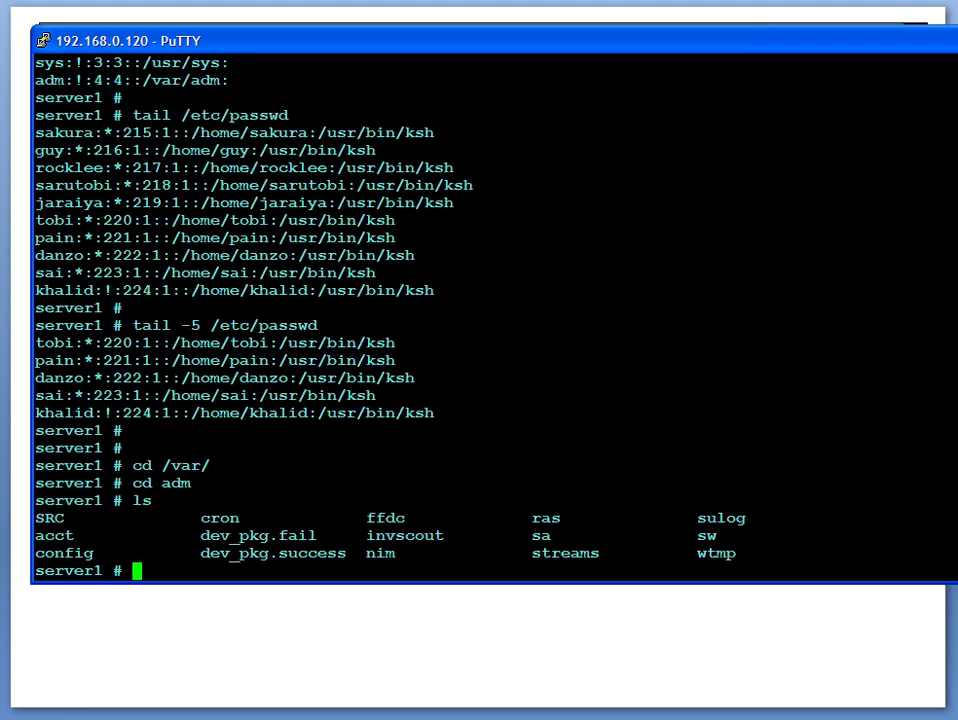
mouse_move(470, 50)
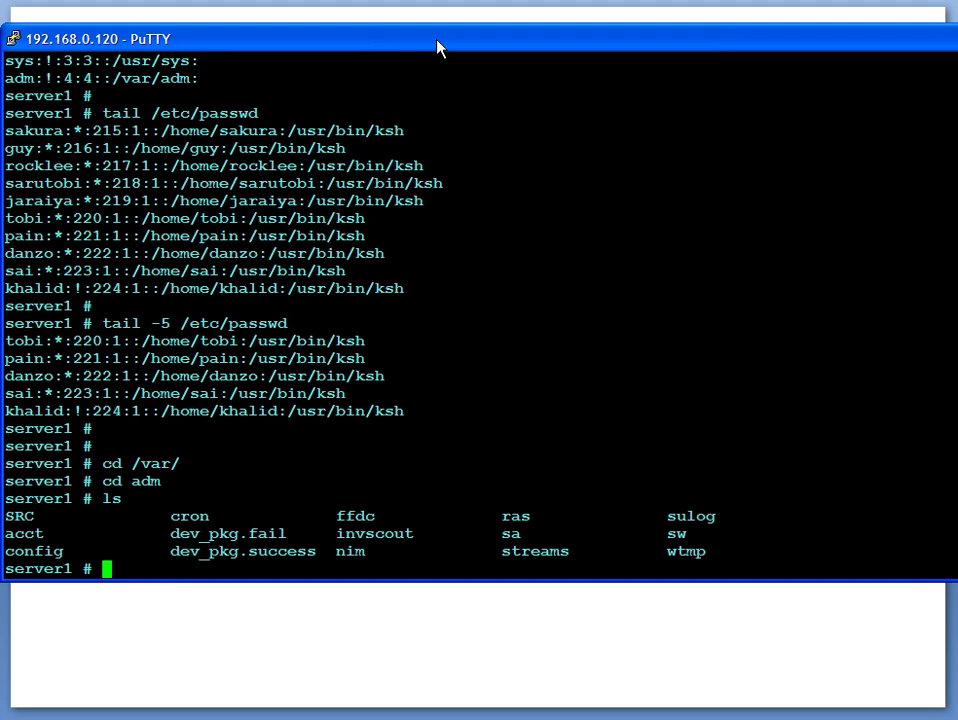
mouse_move(672, 321)
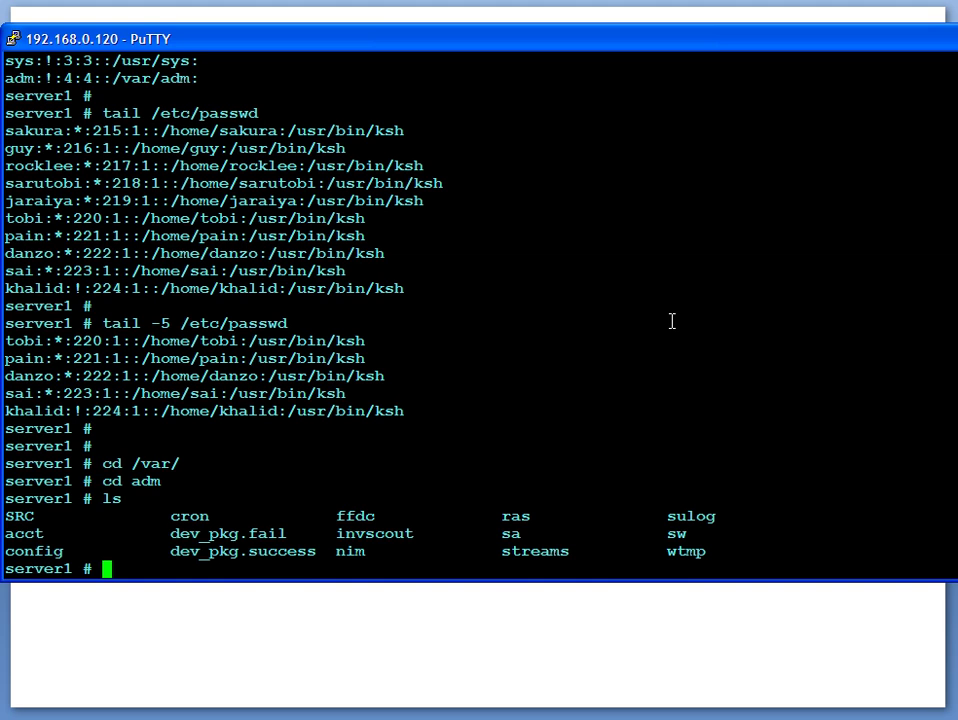
type("cd log")
type("pwd")
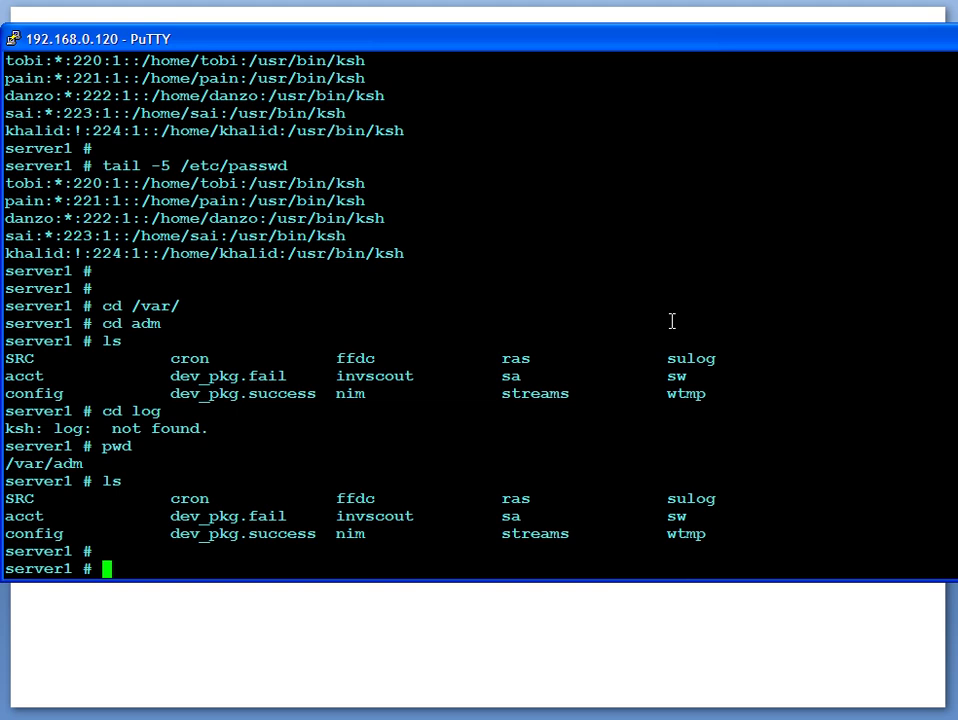
Try tail -f sulog (permission denied), then switch to root with su
type("fa")
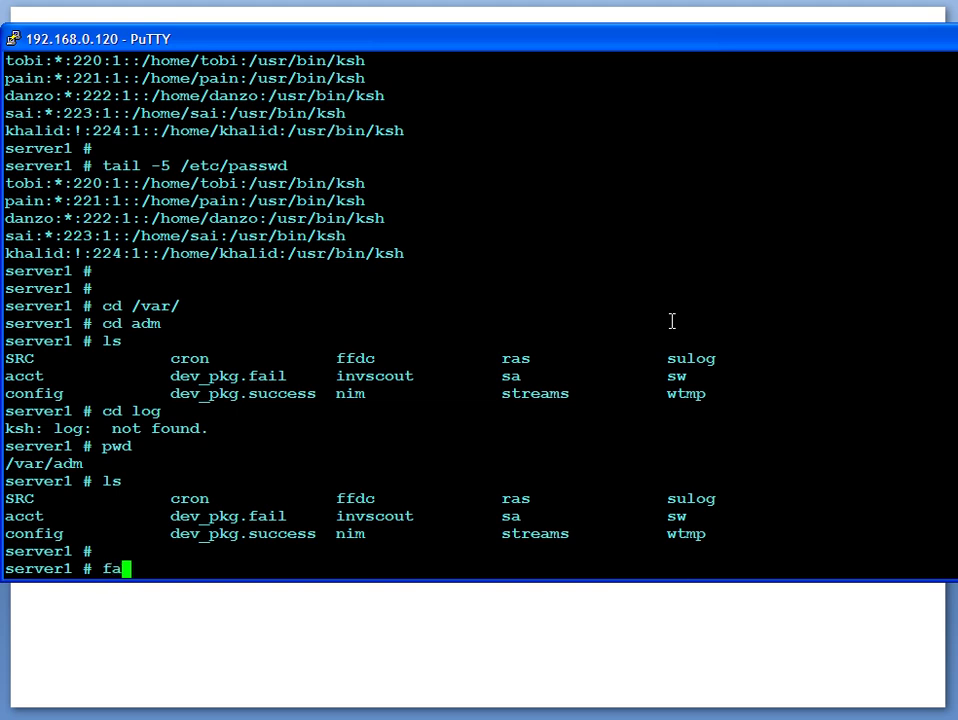
type("tail")
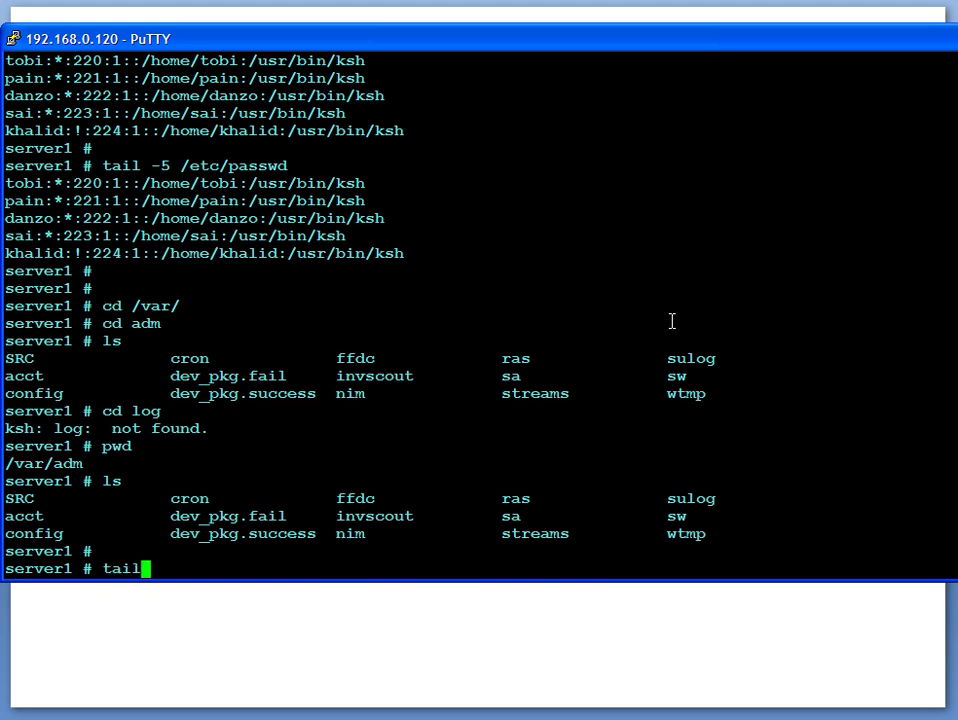
type("-f su")
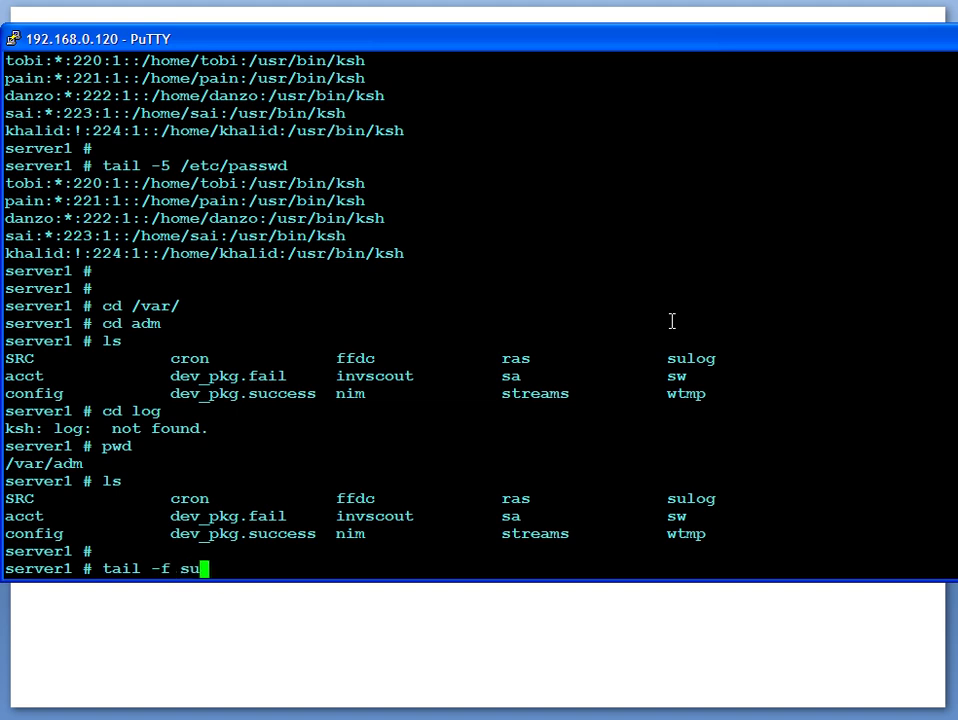
key("Return")
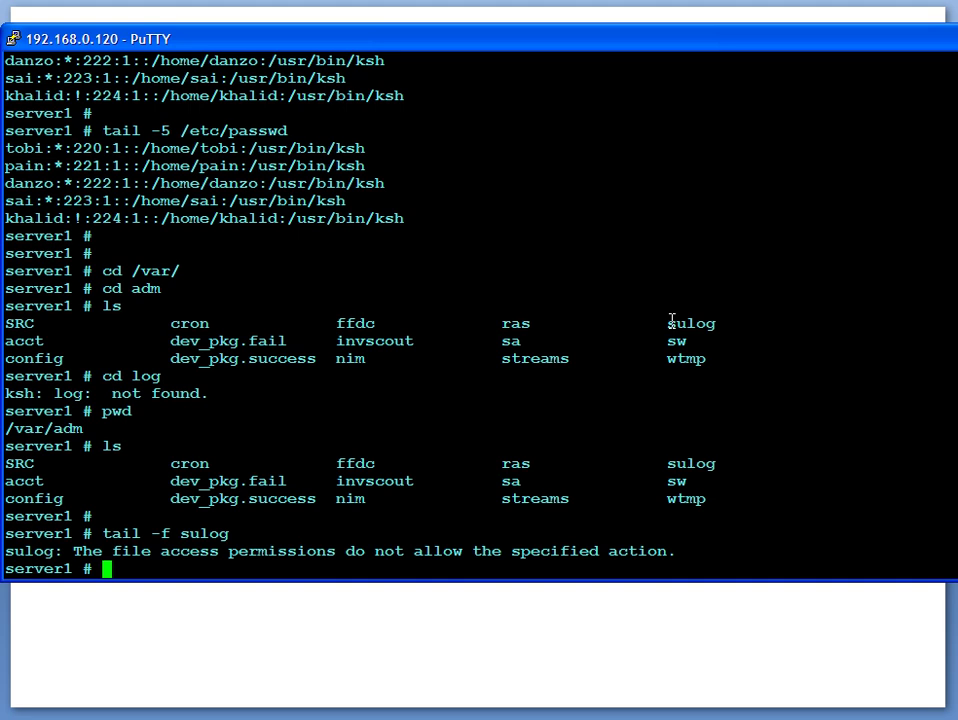
type("su -")
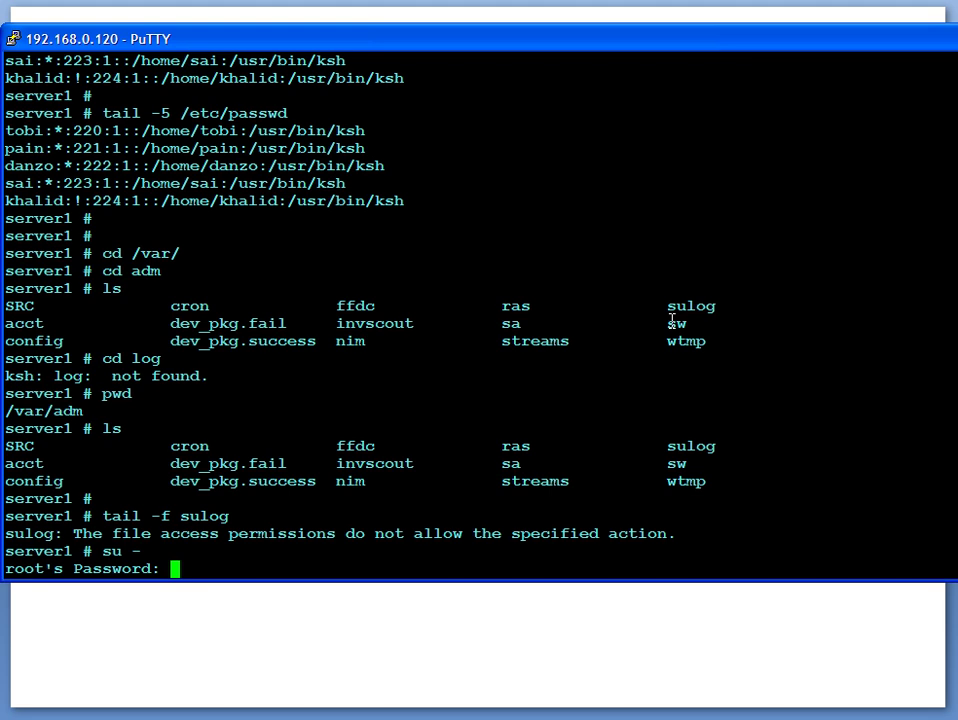
As root, follow /var/adm/sulog with tail -f, then stop with Ctrl+C
type("cd")
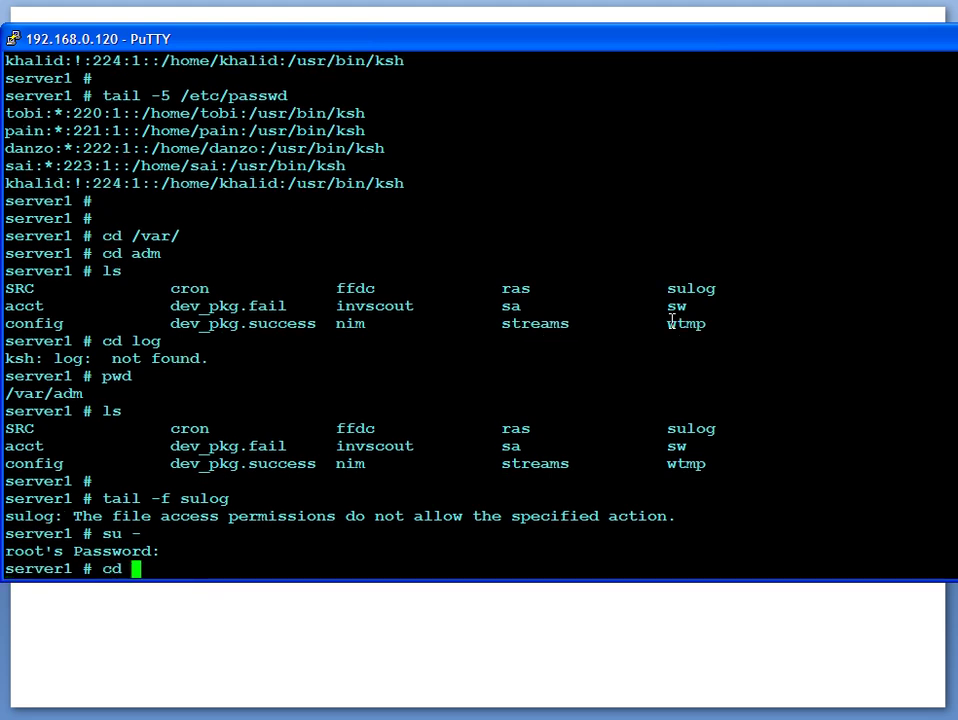
type("/var")
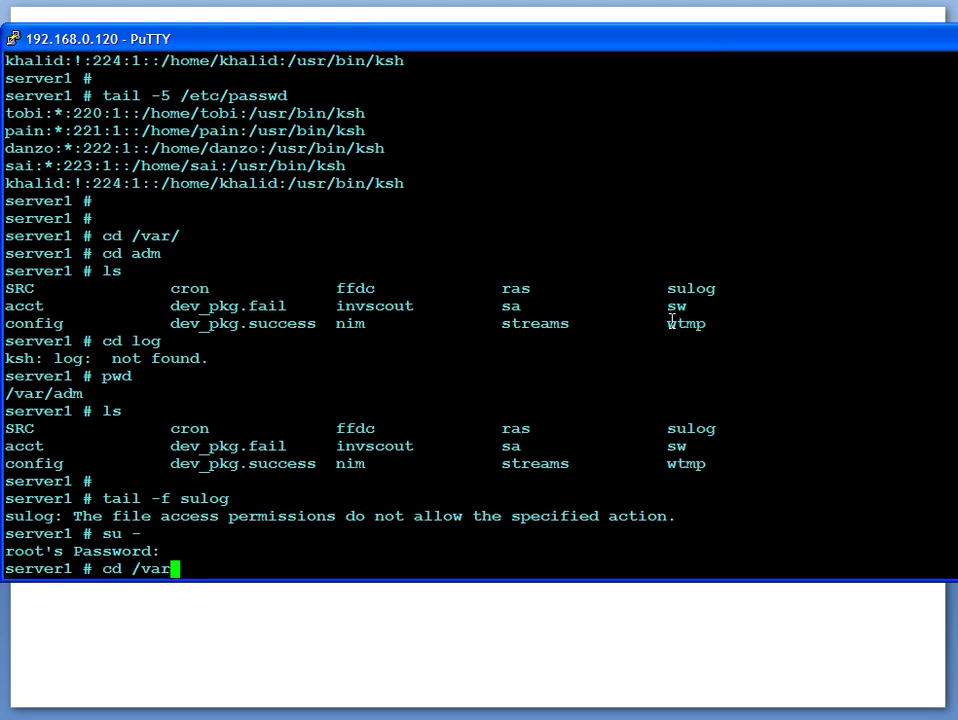
key("Return")
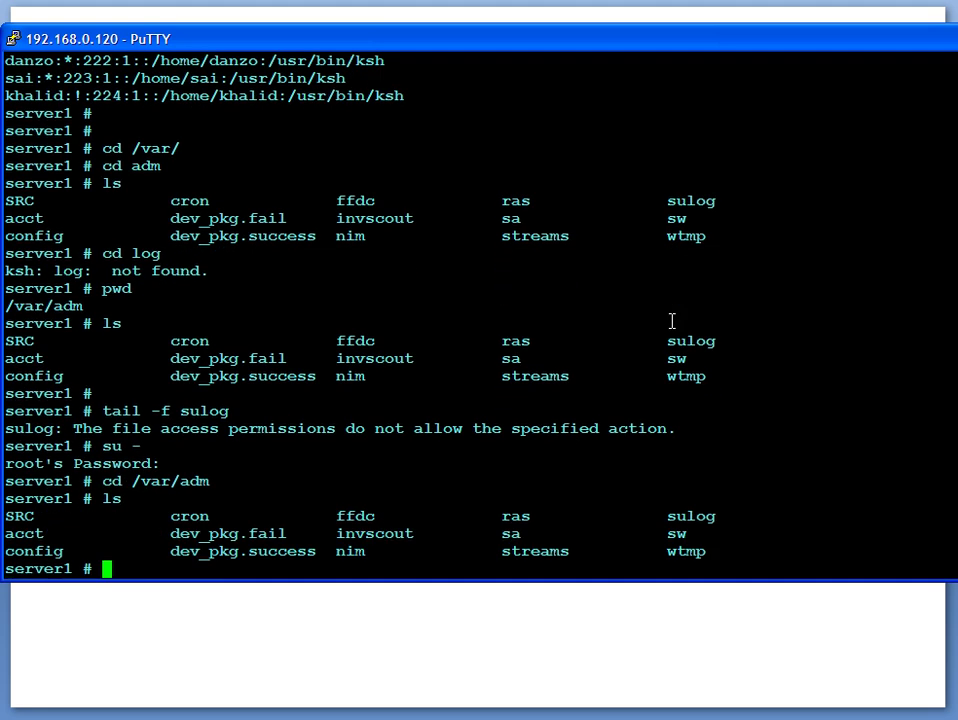
type("tail")
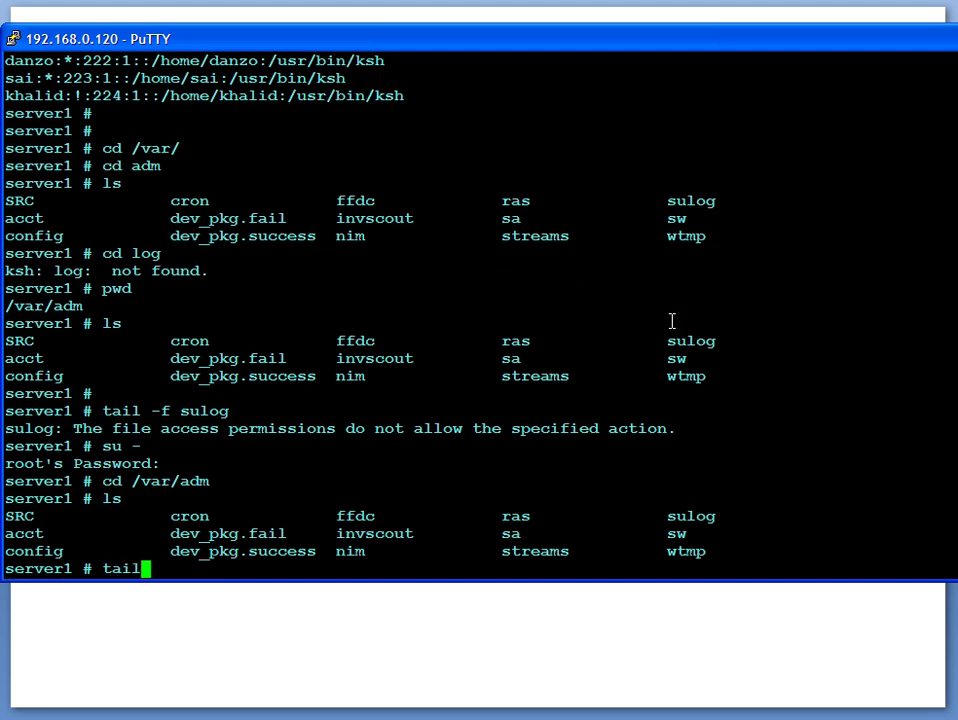
type("-")
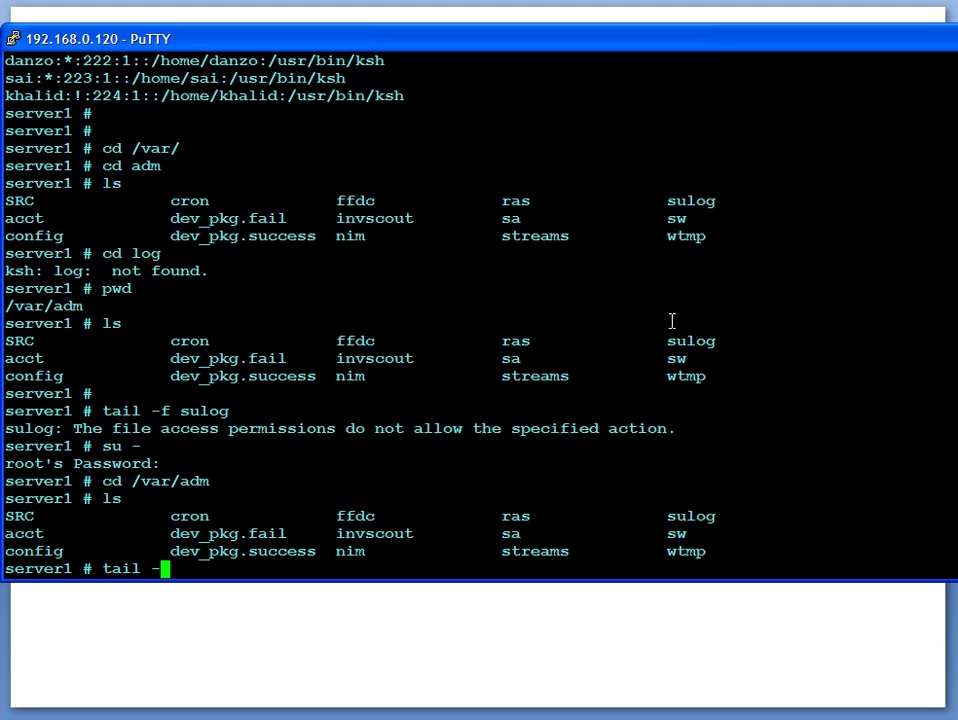
key("Return")
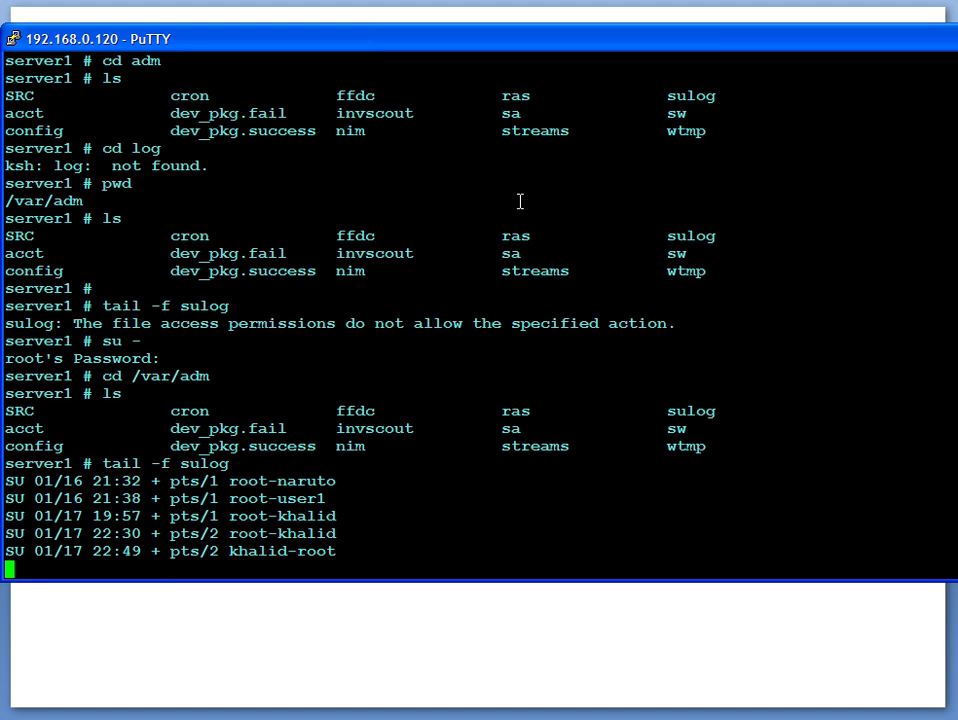
mouse_move(52, 566)
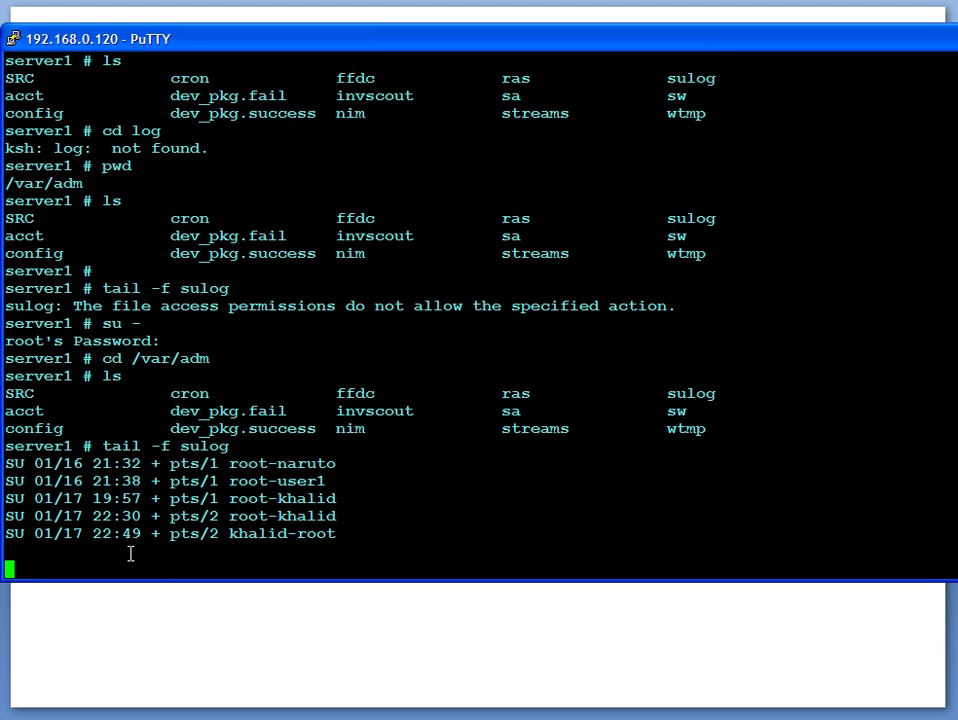
key("ctrl+c")
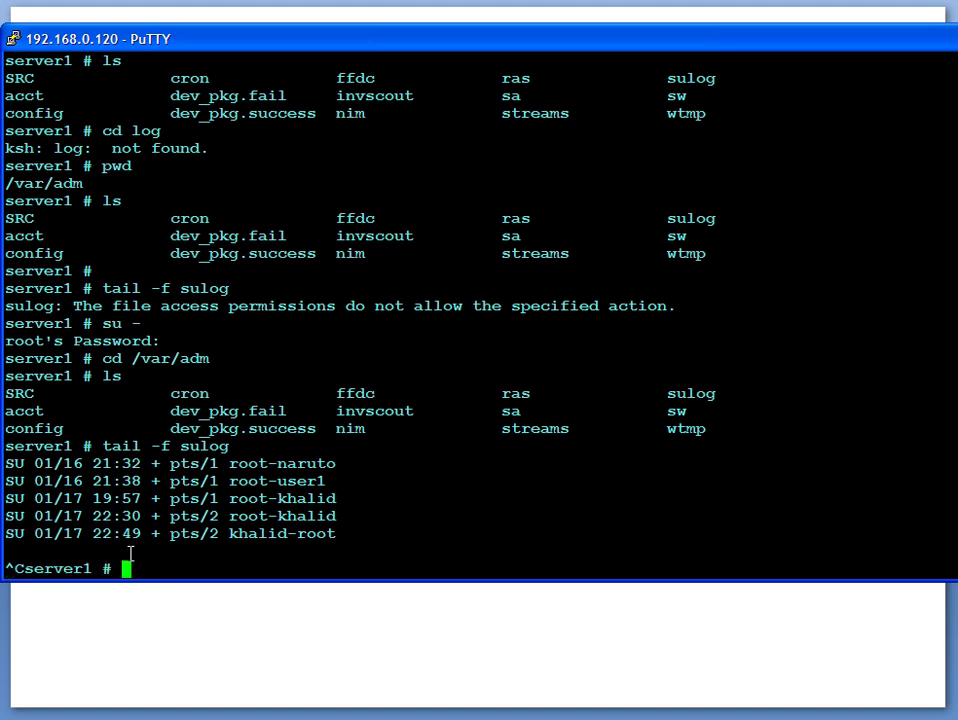
mouse_move(151, 631)
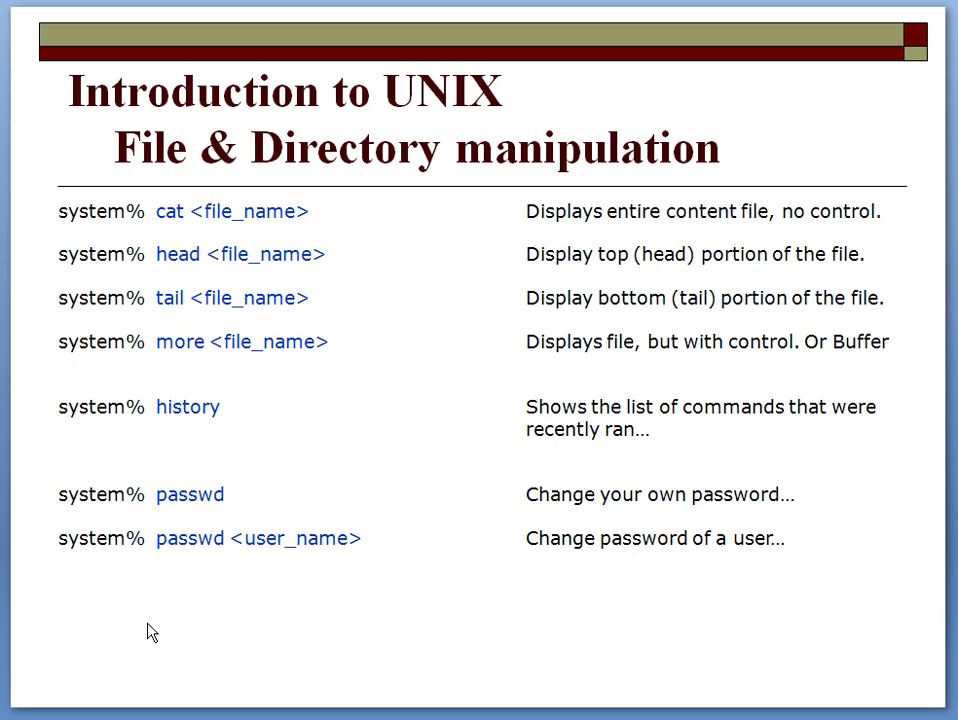
mouse_move(377, 343)
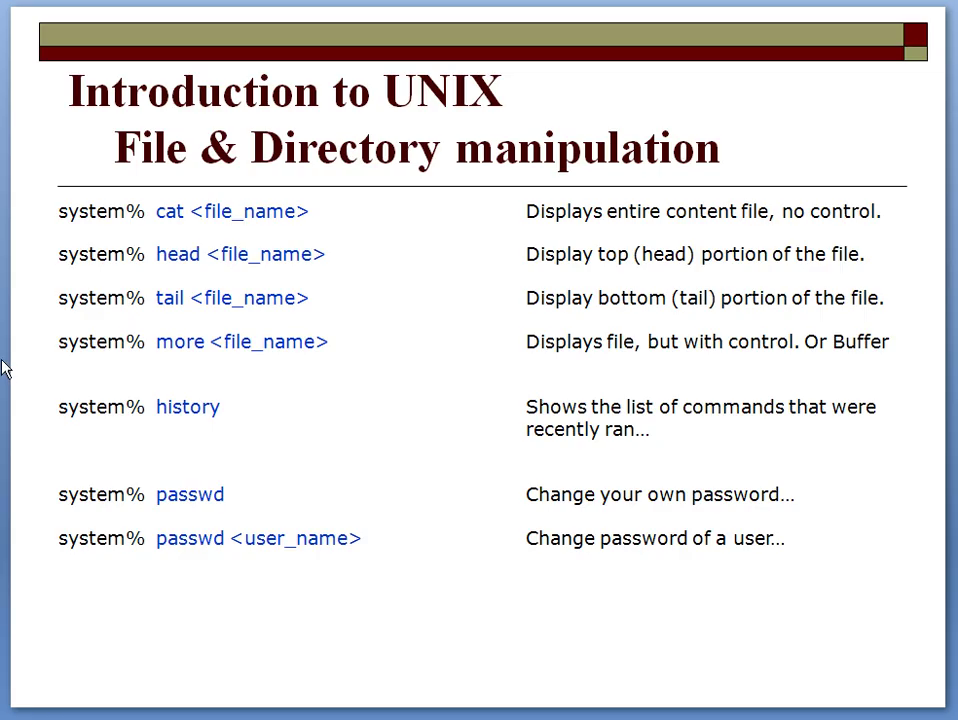
mouse_move(408, 356)
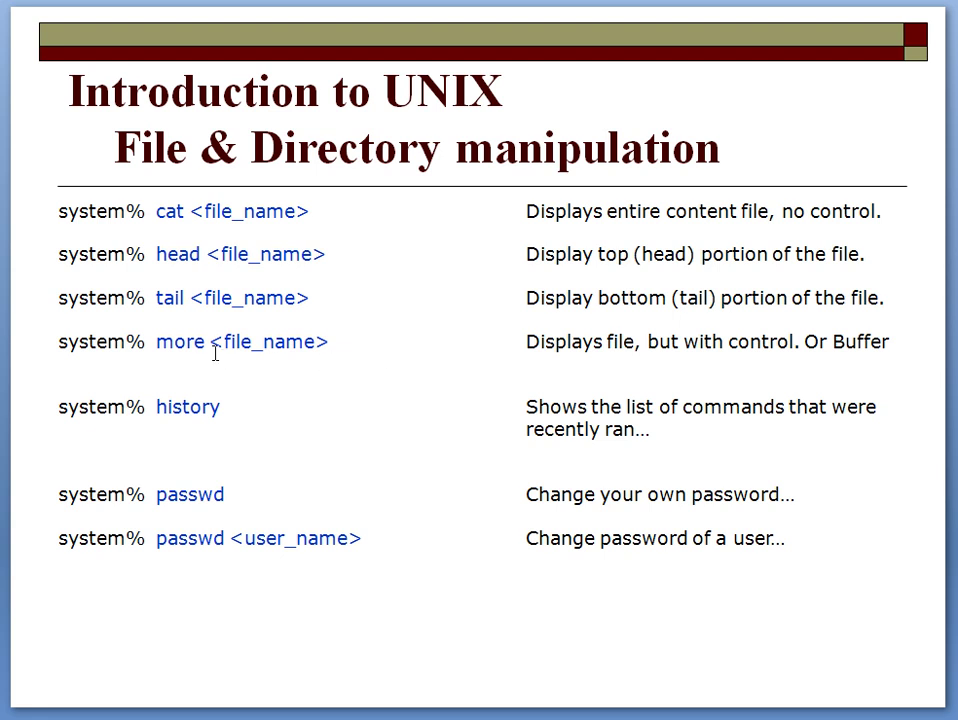
mouse_move(483, 471)
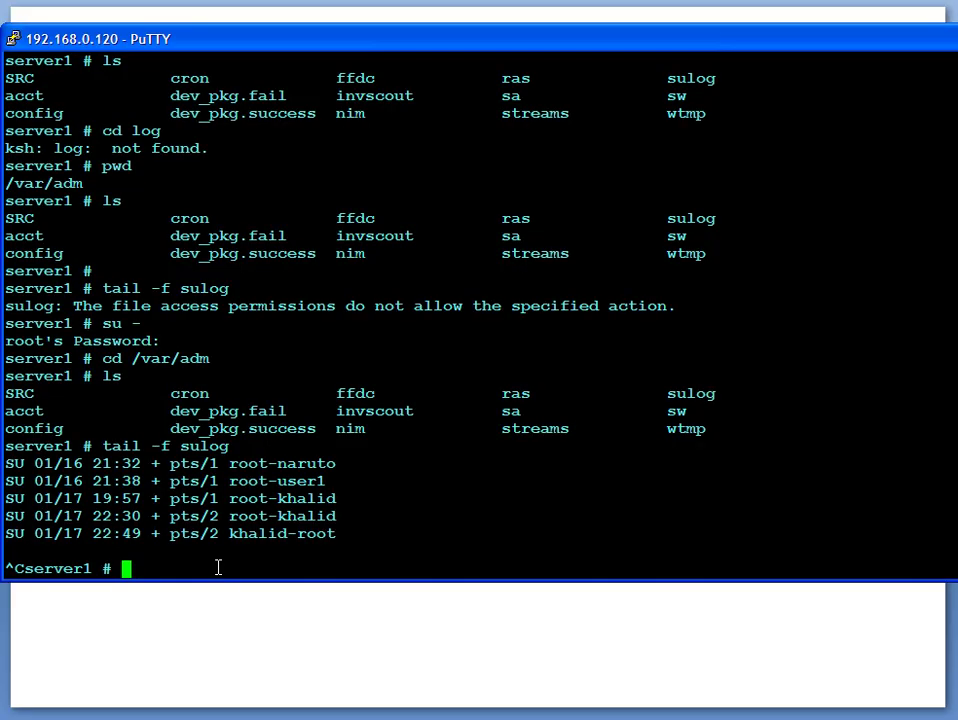
List every running process with ps -ef
type("ps -")
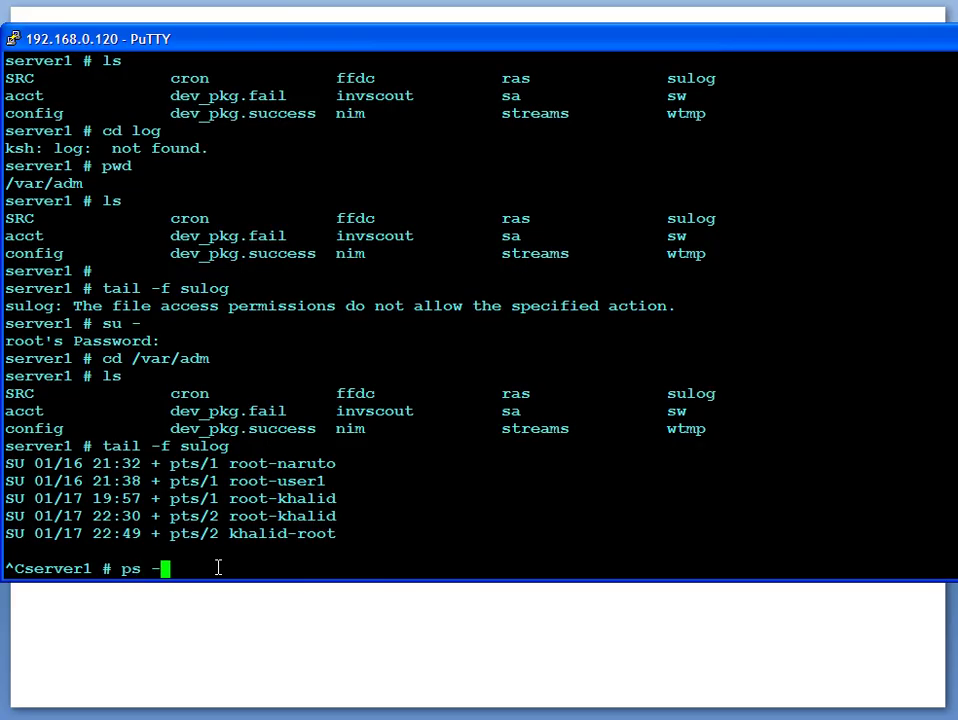
key("Return")
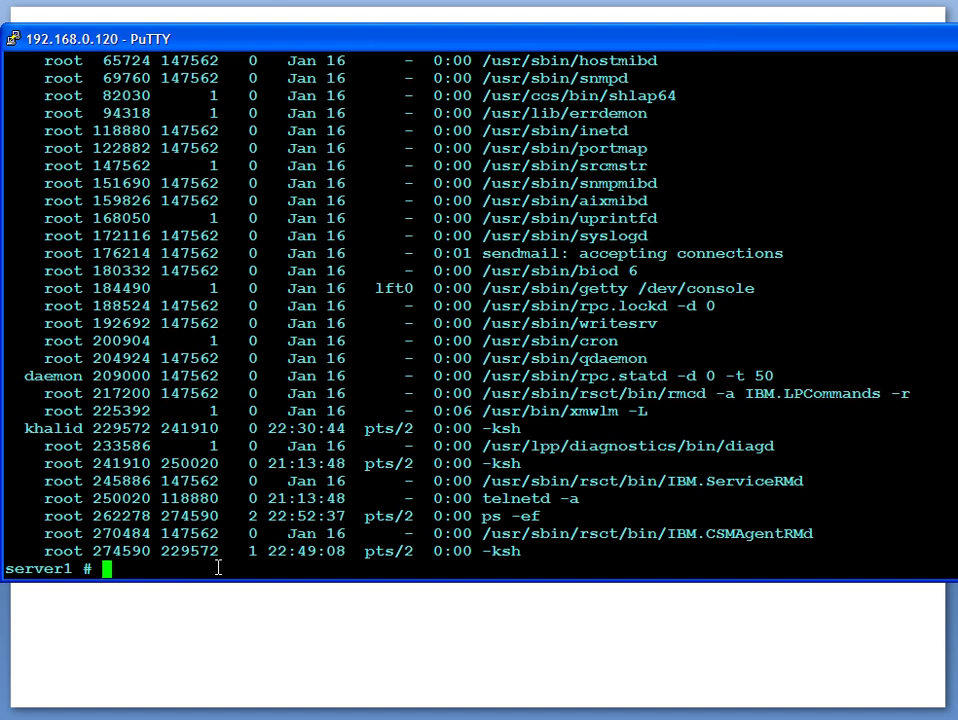
scroll("down", 3)
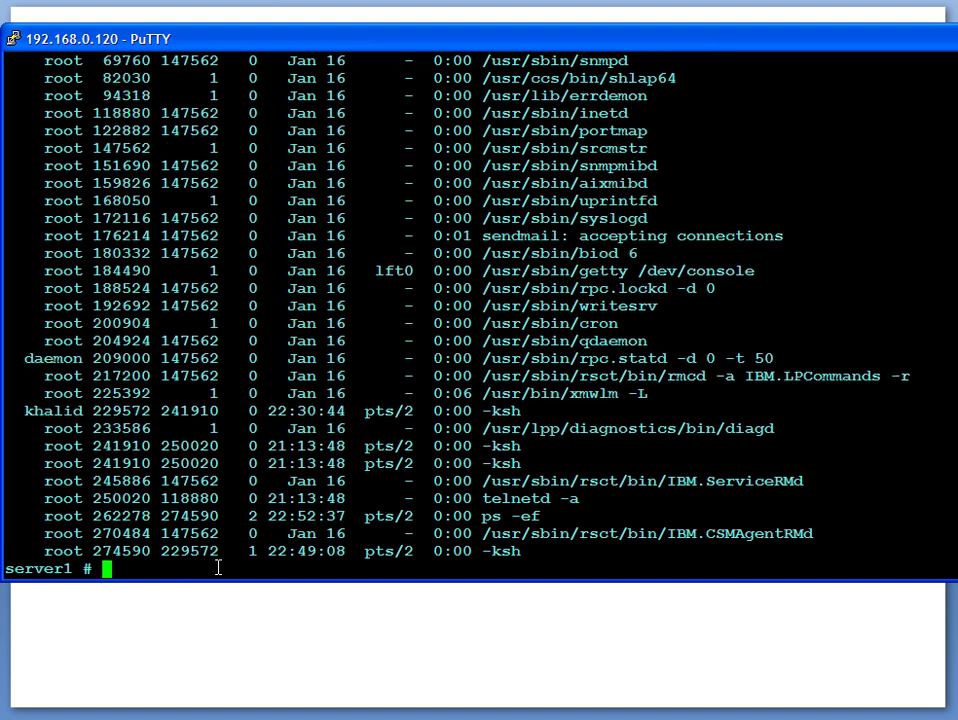
key("Return")
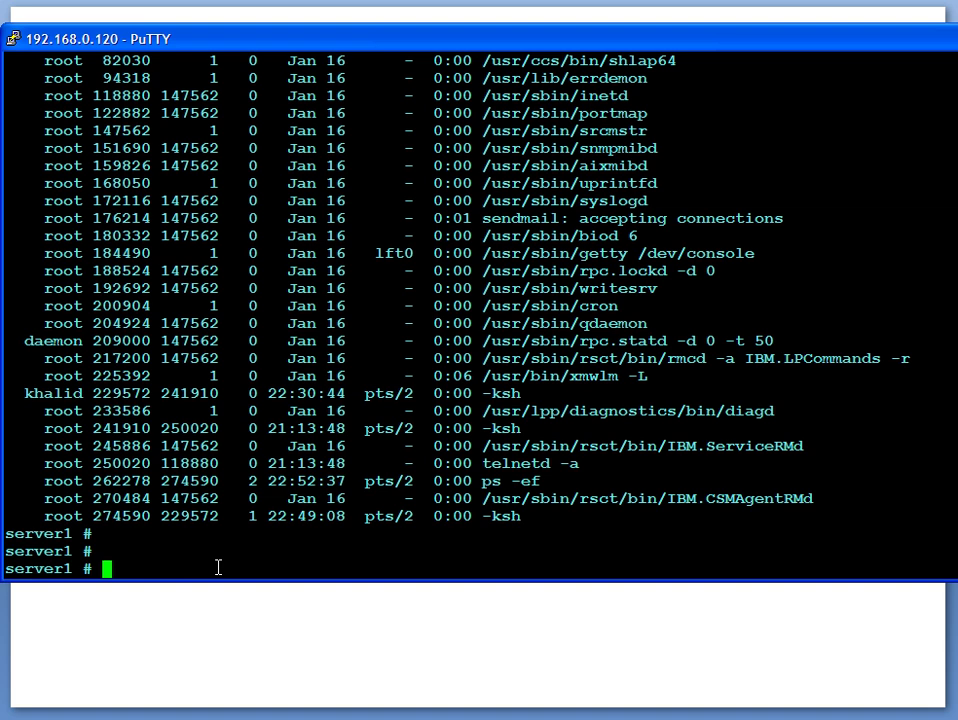
Page through the process list with ps -ef | more, then begin a more command
type("ps -ef")
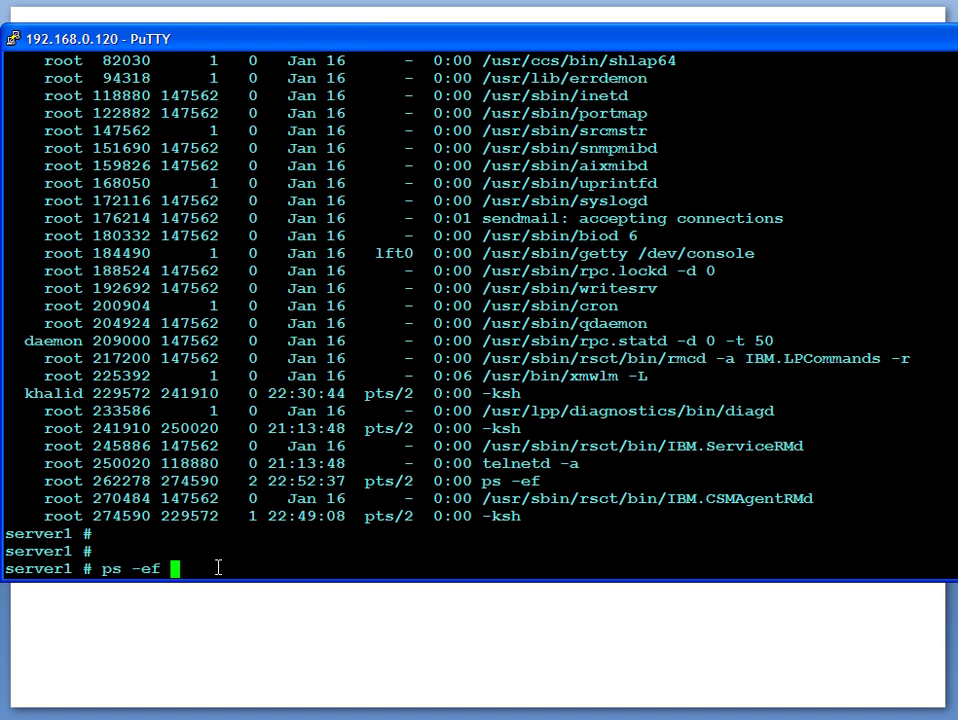
type("|")
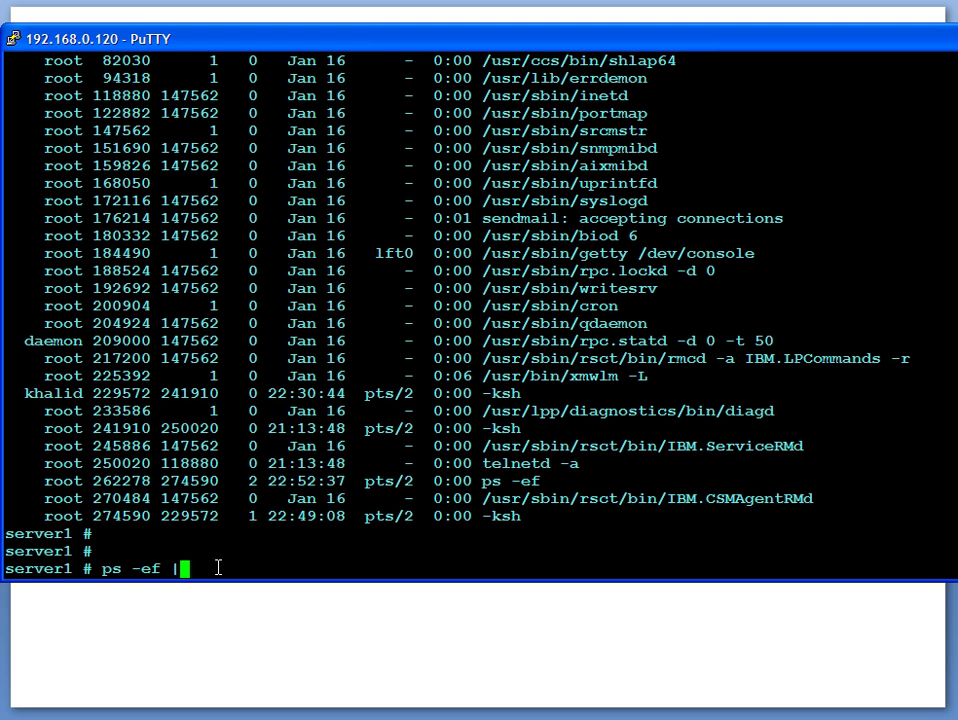
type("more")
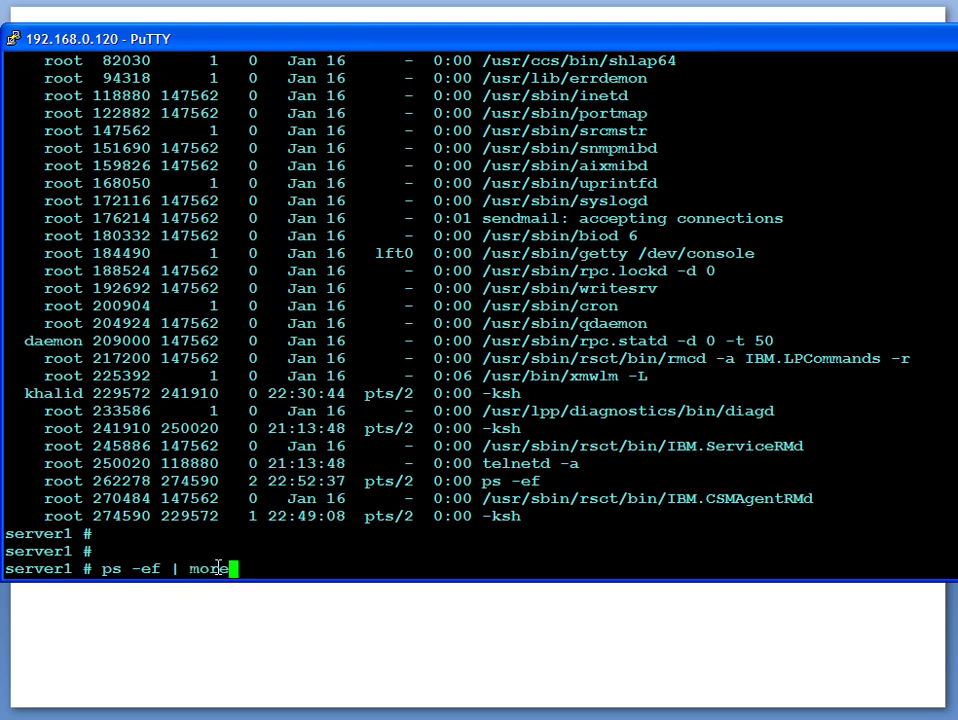
key("Return")
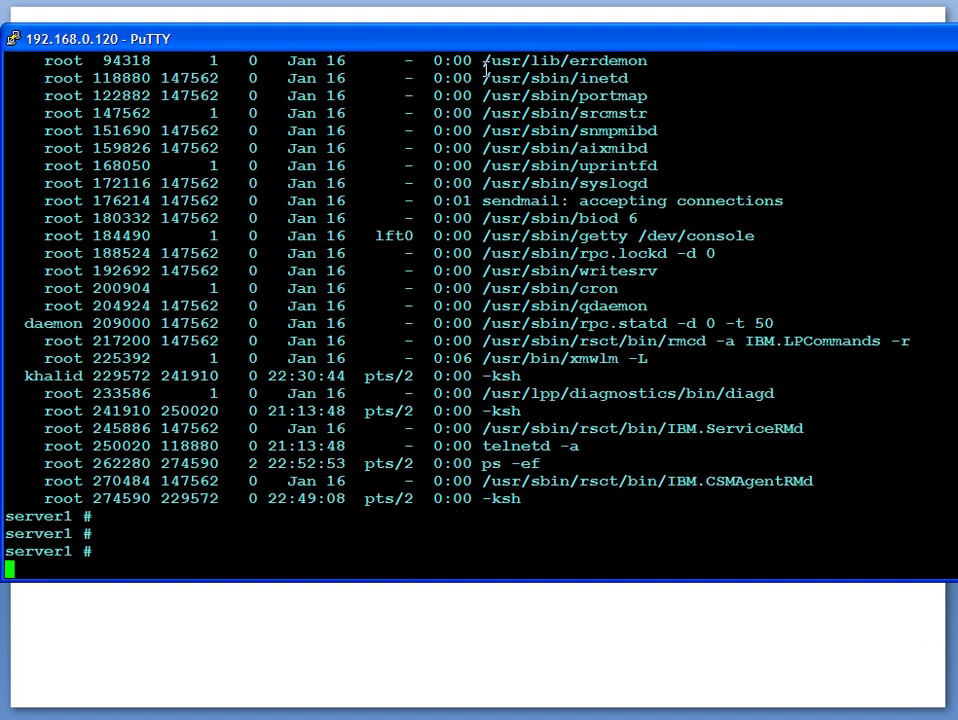
key("Return")
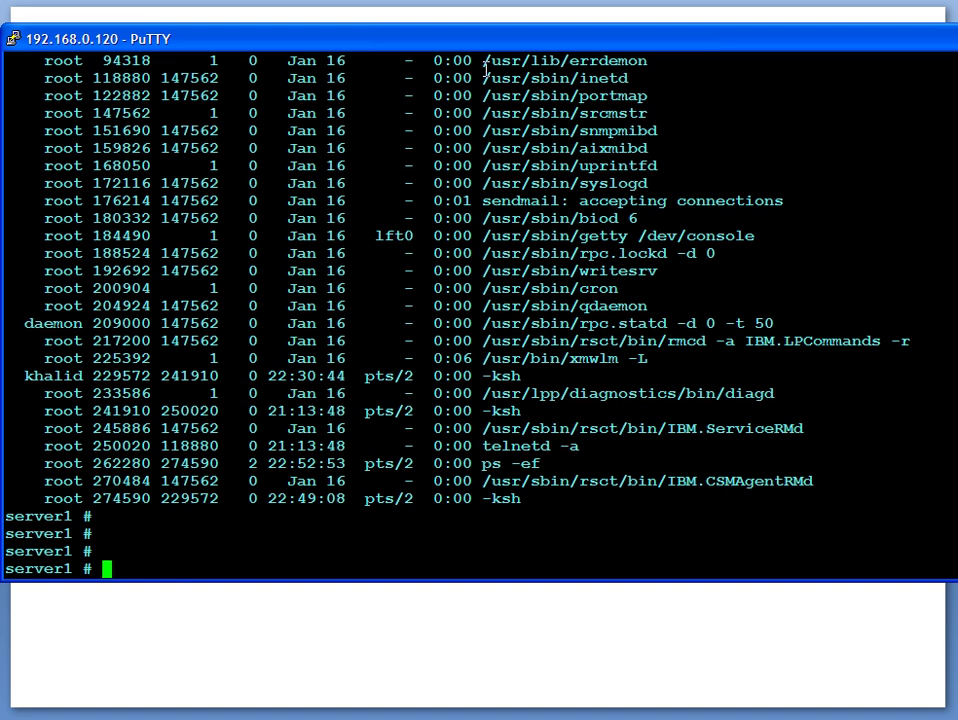
type("more /etc/")
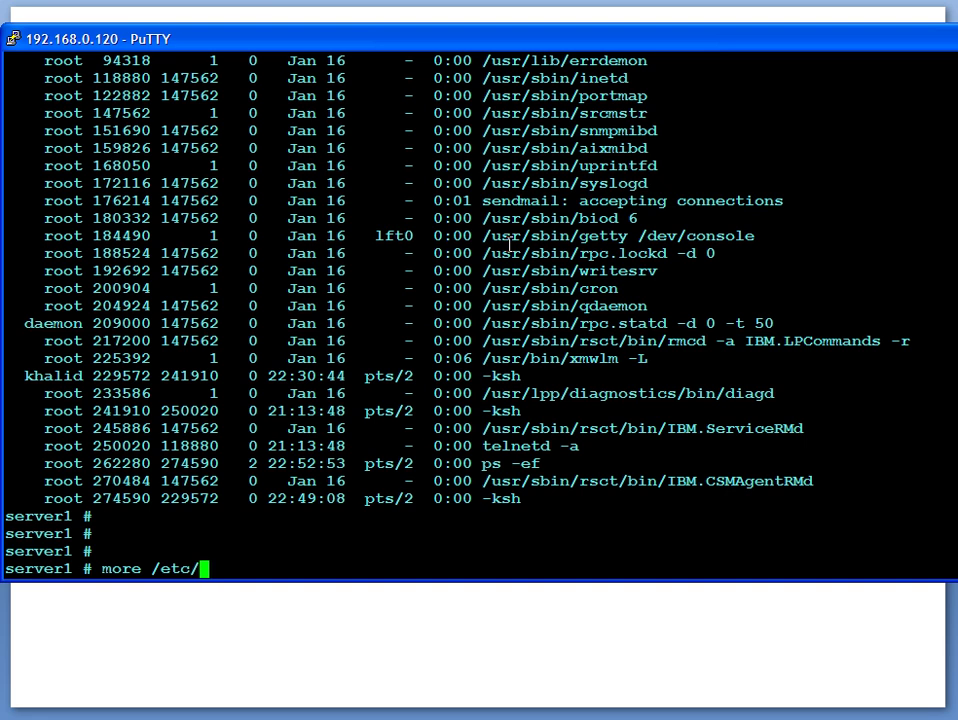
Page through /etc/passwd with more down to the final khalid entry
key("Return")
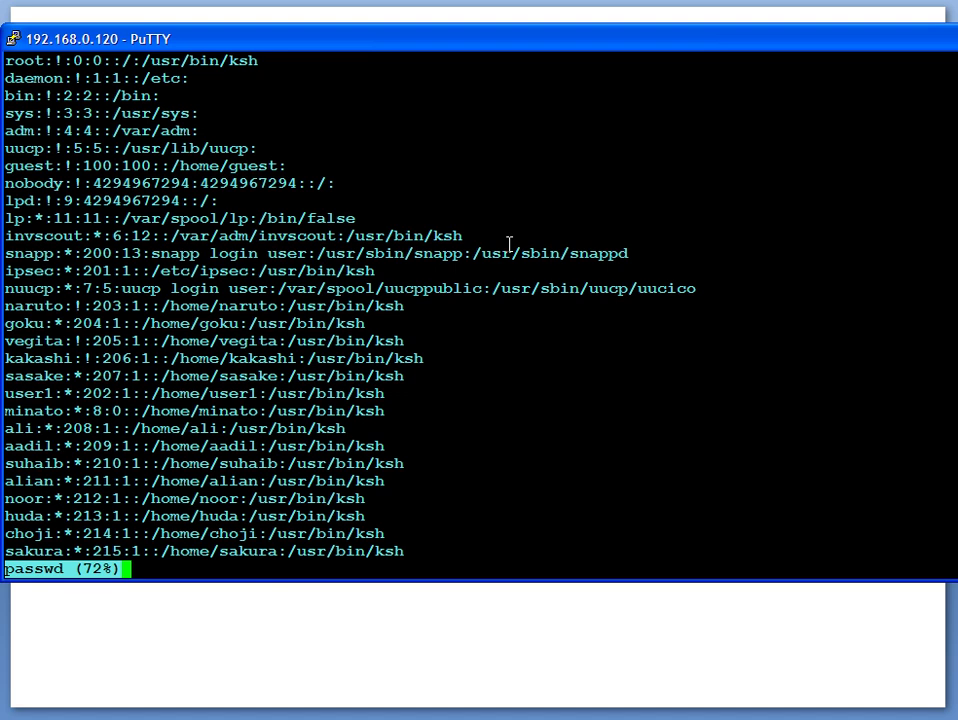
mouse_move(75, 96)
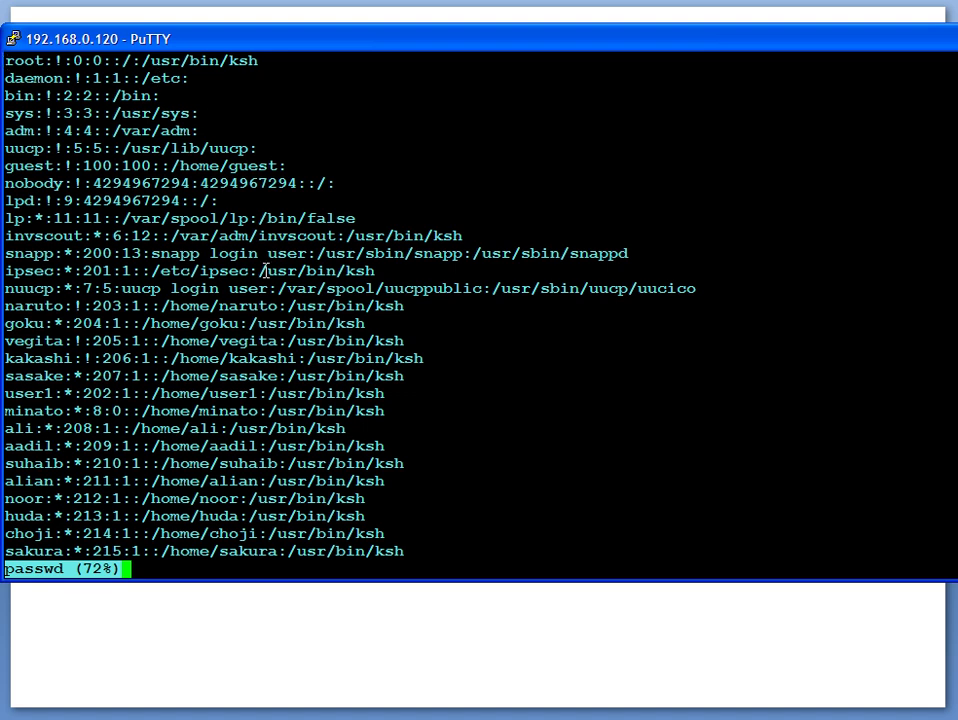
mouse_move(273, 556)
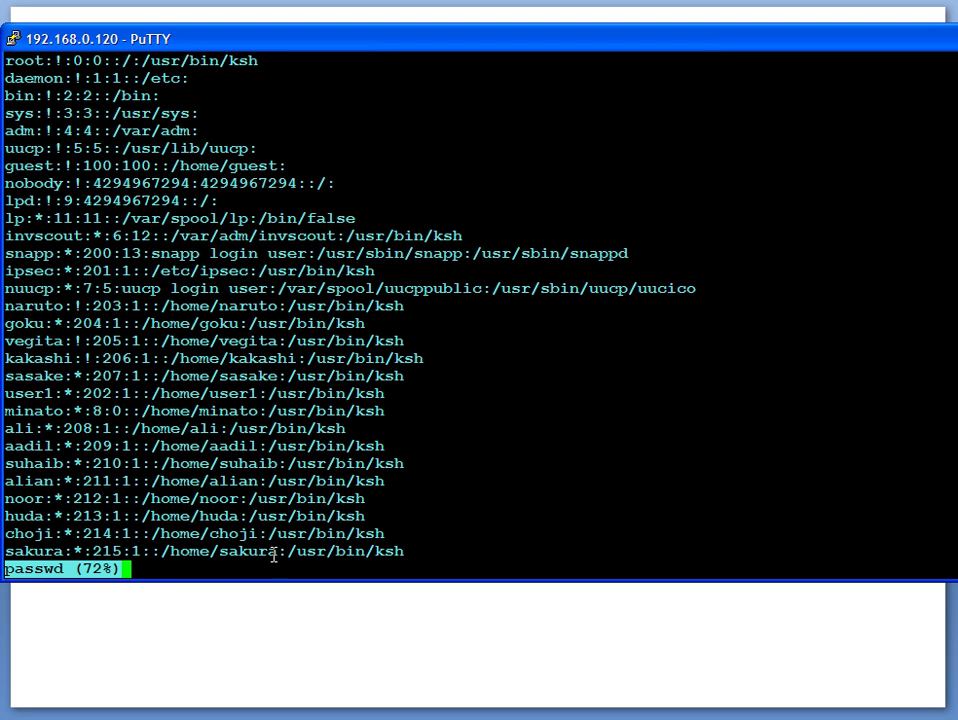
scroll("down", 3)
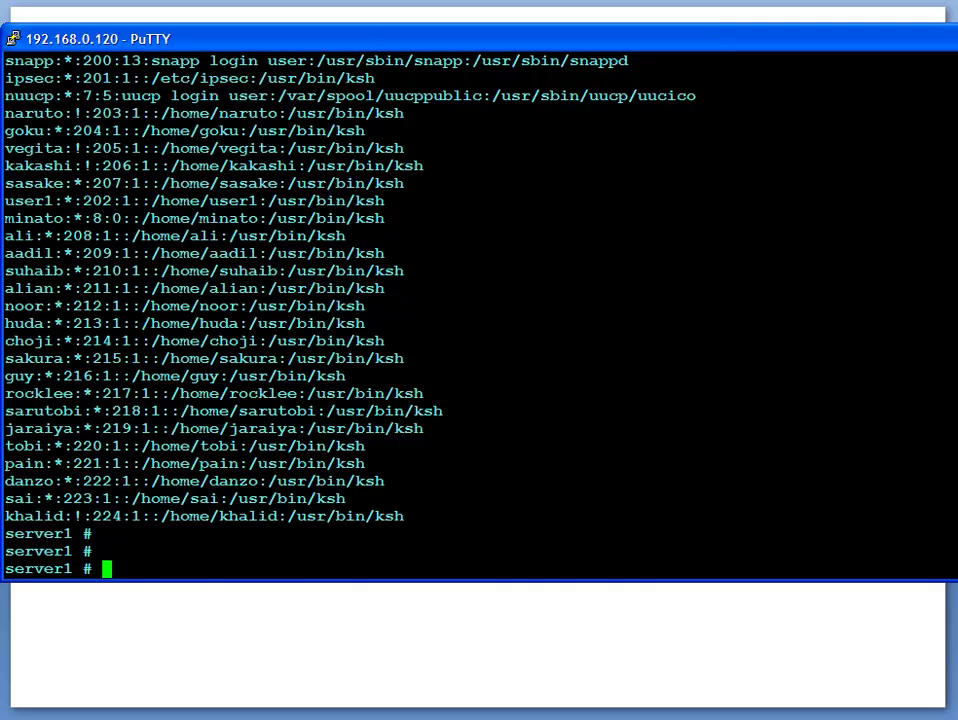
Run history, then list root's home with ls -al and mark .sh_history
type("histor")
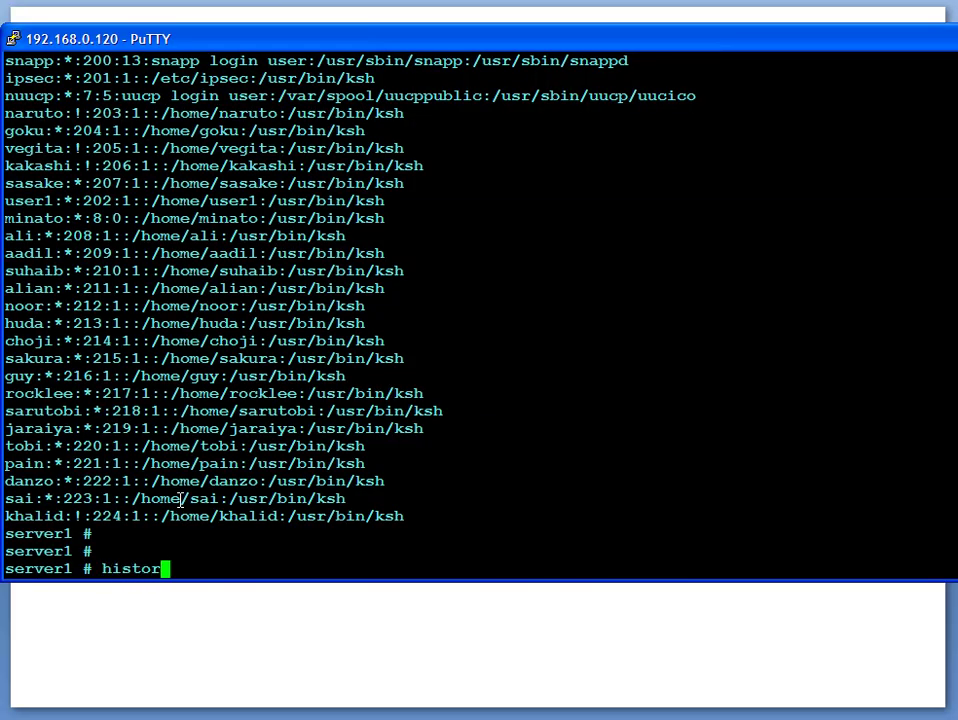
key("Return")
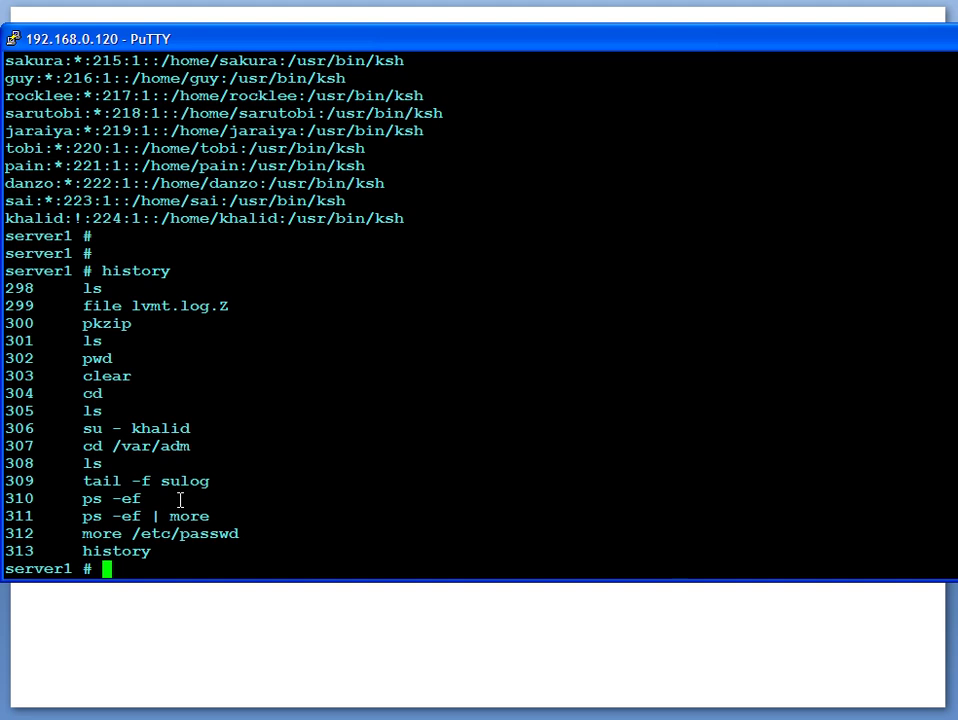
type("ls")
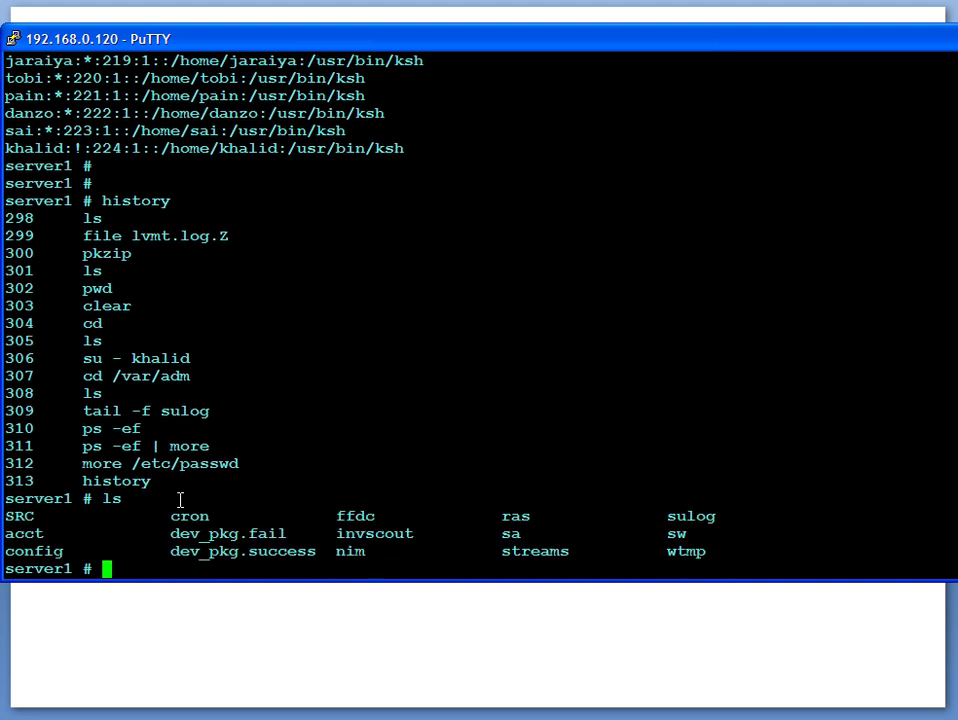
type("ls -al")
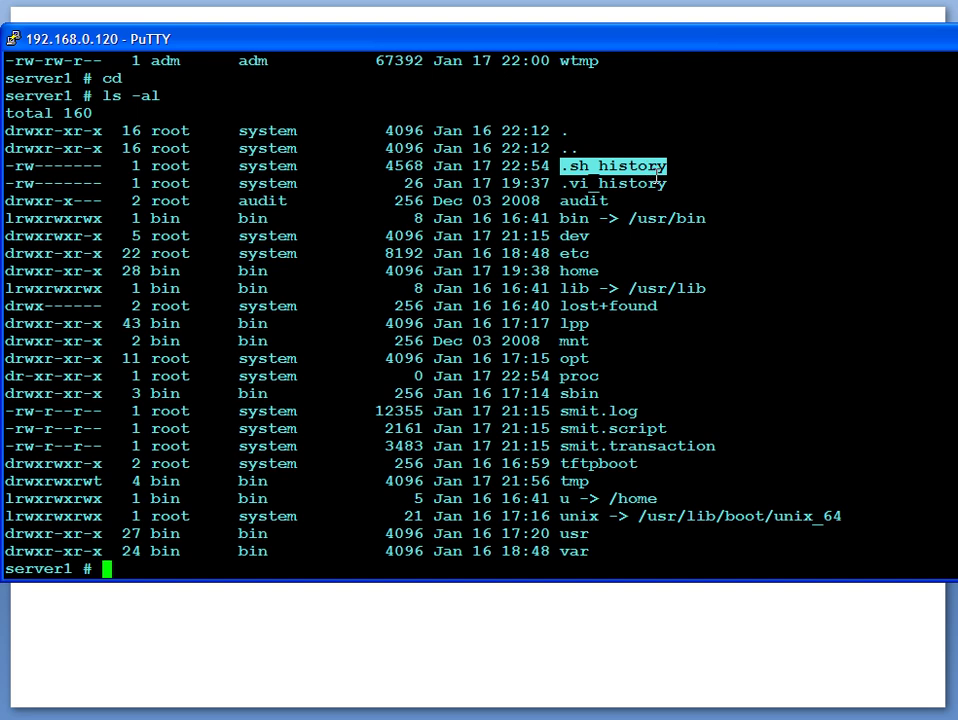
mouse_move(716, 291)
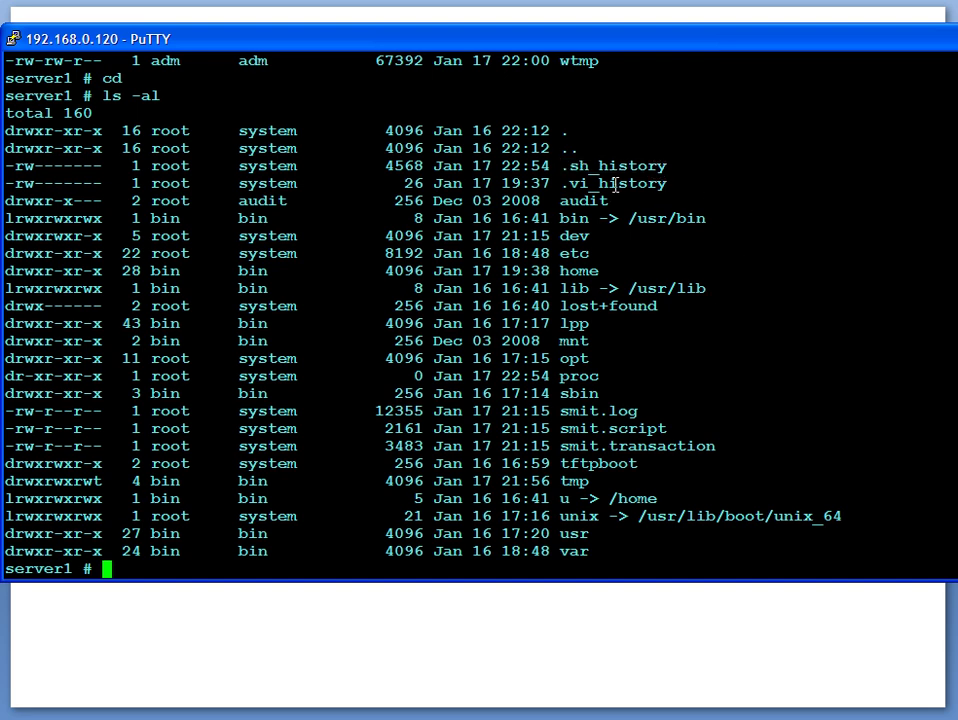
double_click(613, 165)
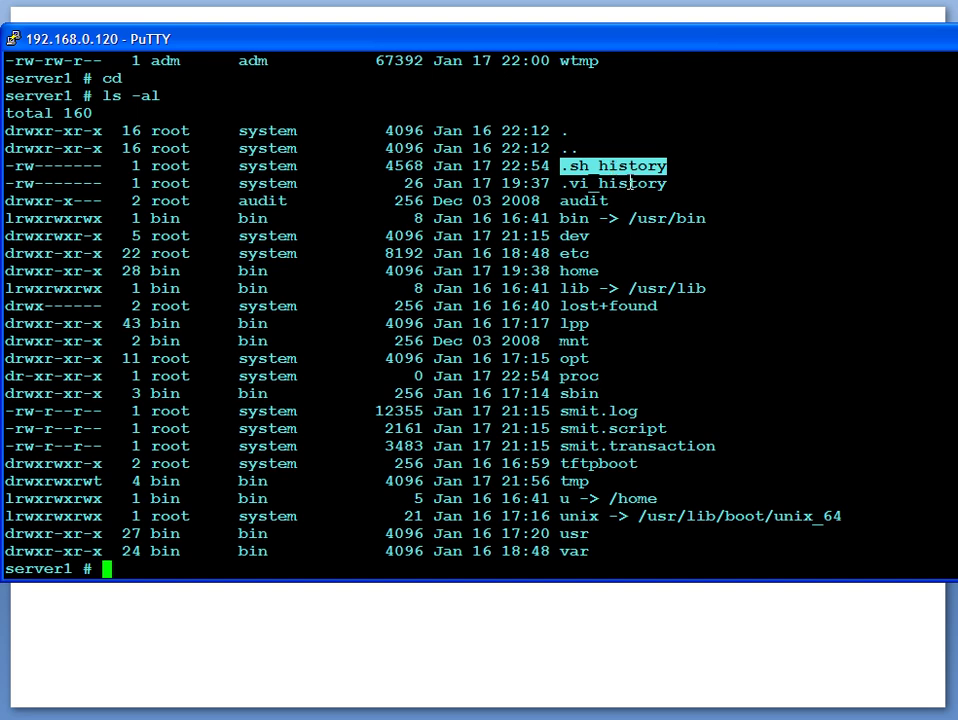
mouse_move(631, 183)
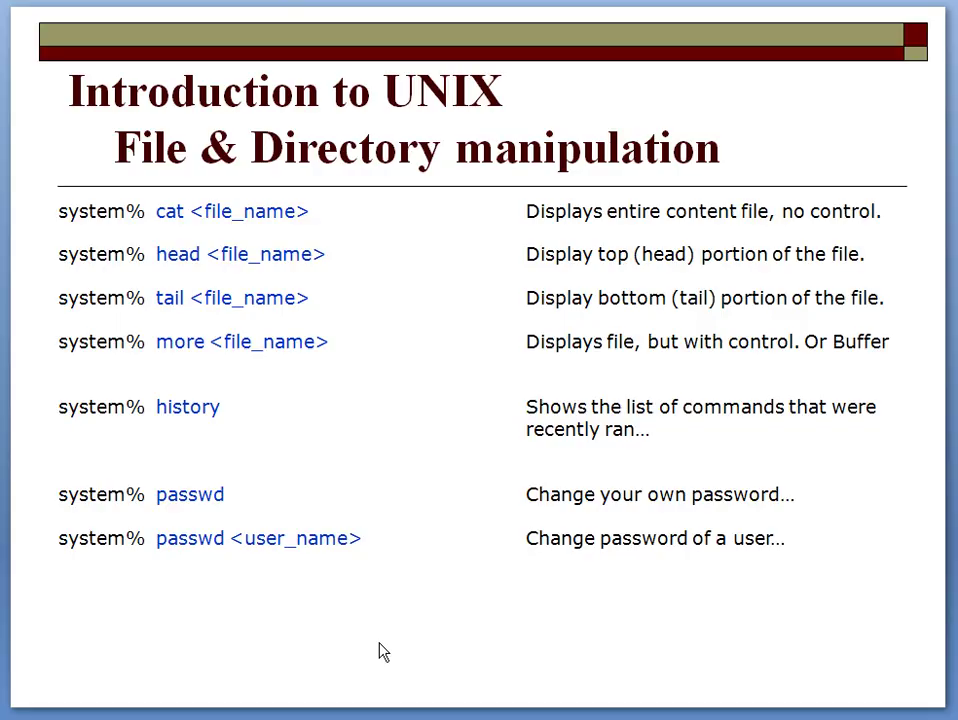
mouse_move(250, 573)
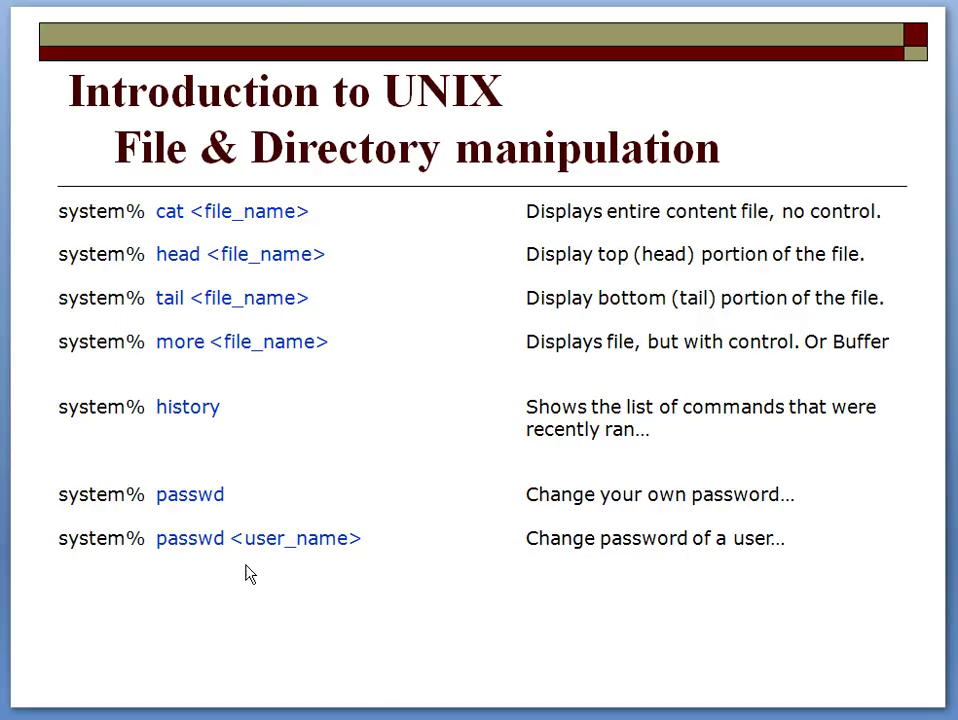
mouse_move(775, 503)
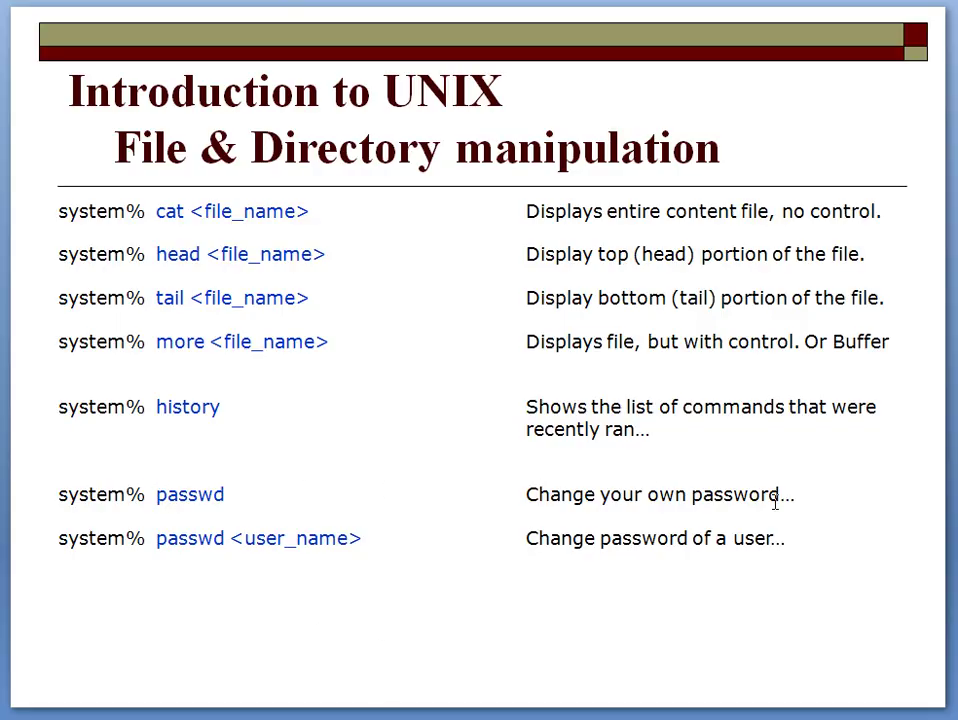
mouse_move(348, 575)
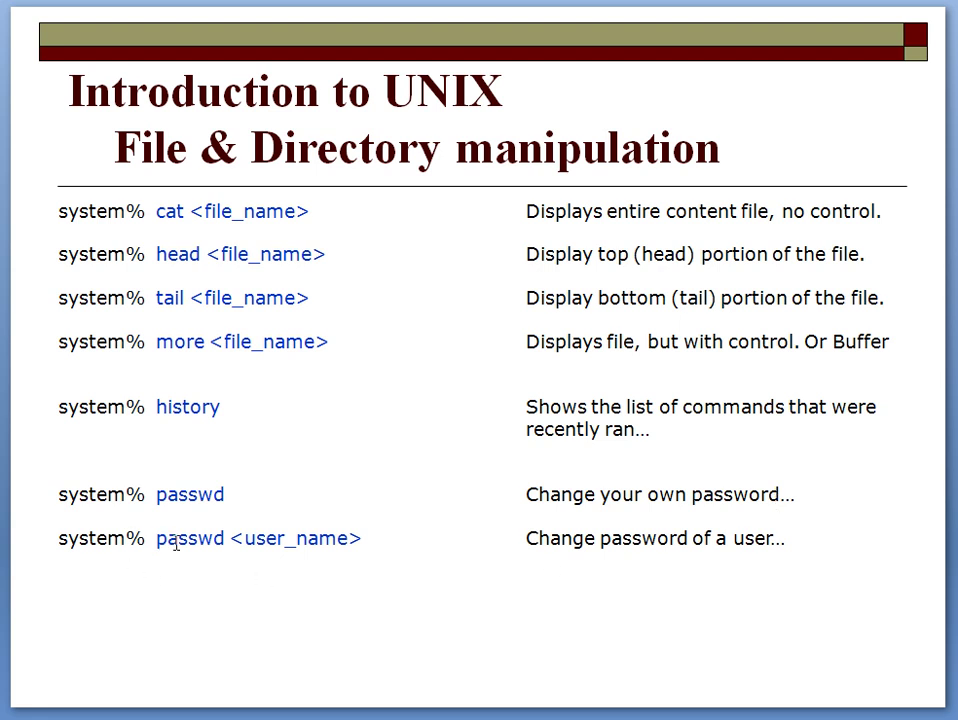
mouse_move(295, 538)
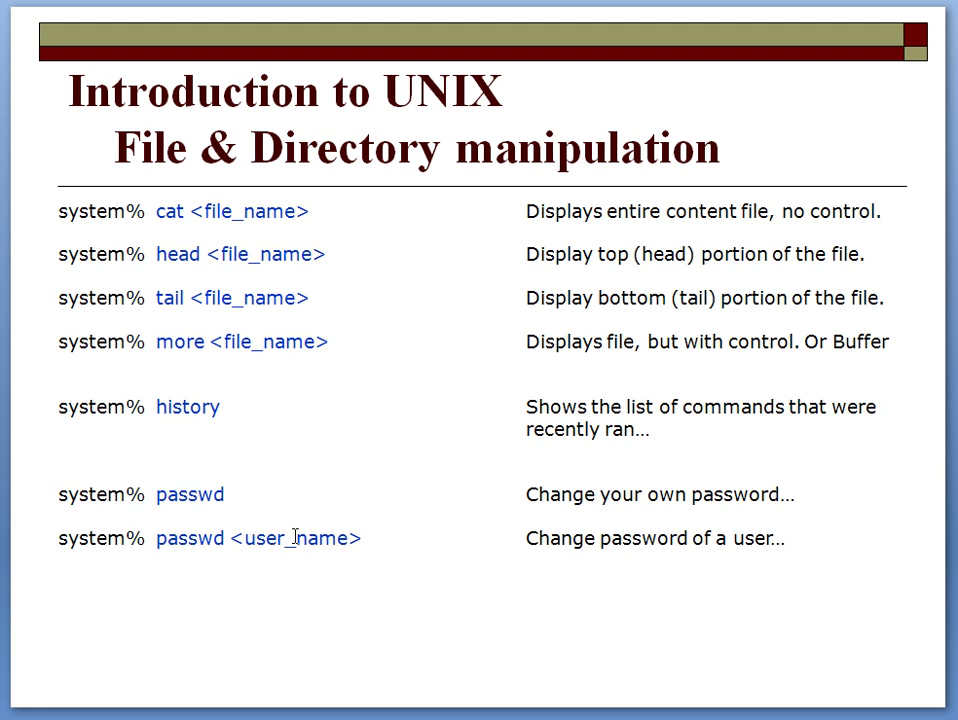
mouse_move(742, 562)
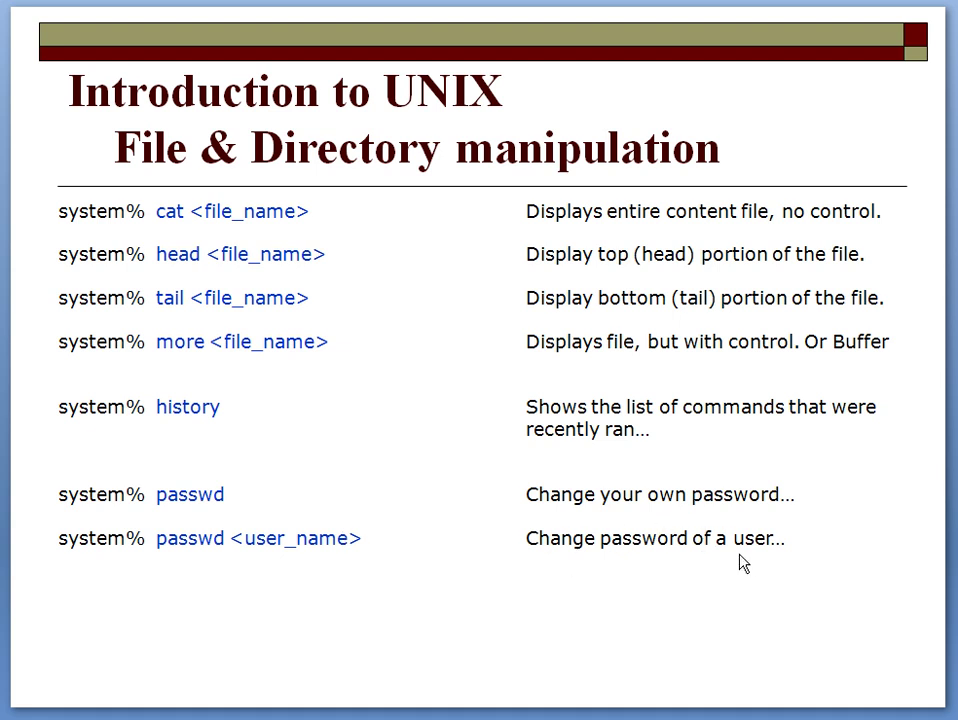
mouse_move(744, 561)
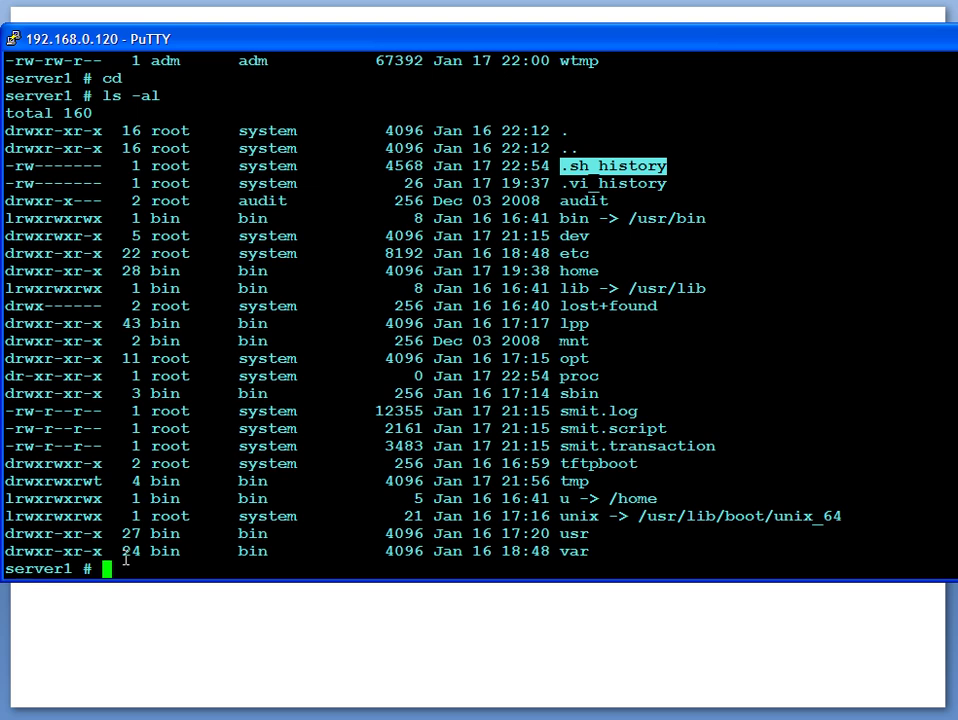
Run id, then cat /etc/passwd to print the whole account file
type("id")
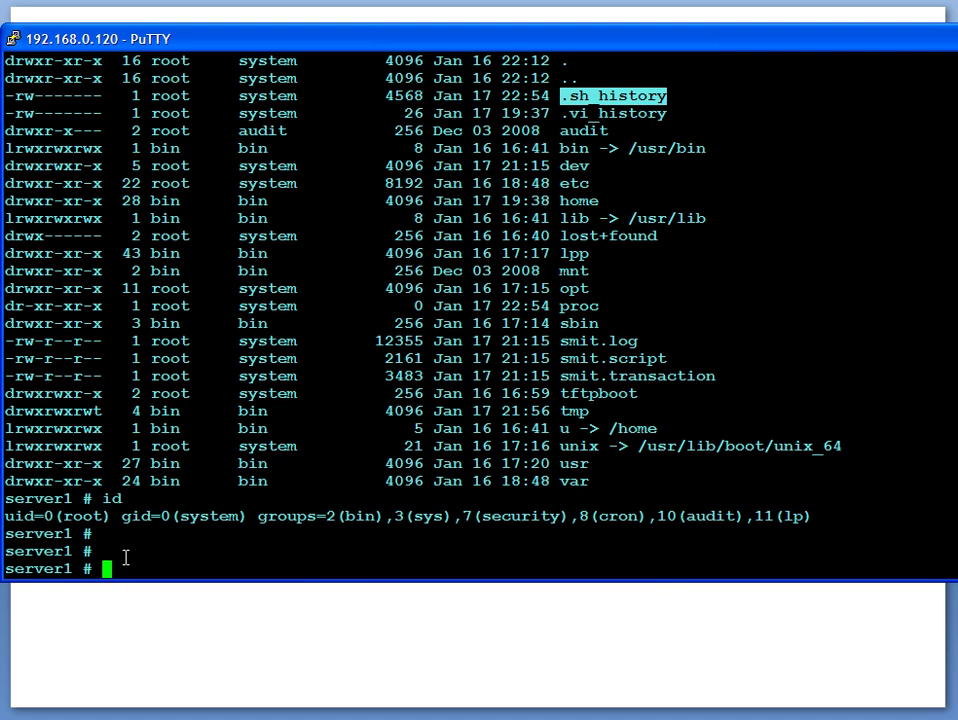
type("passwd")
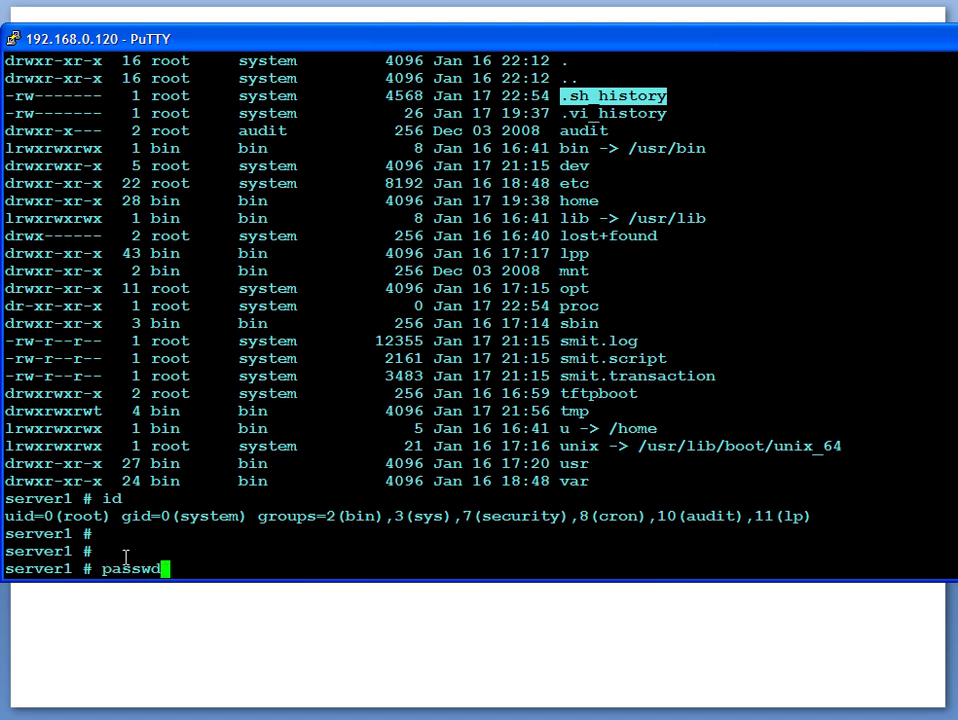
key("Backspace")
type("cat /etc")
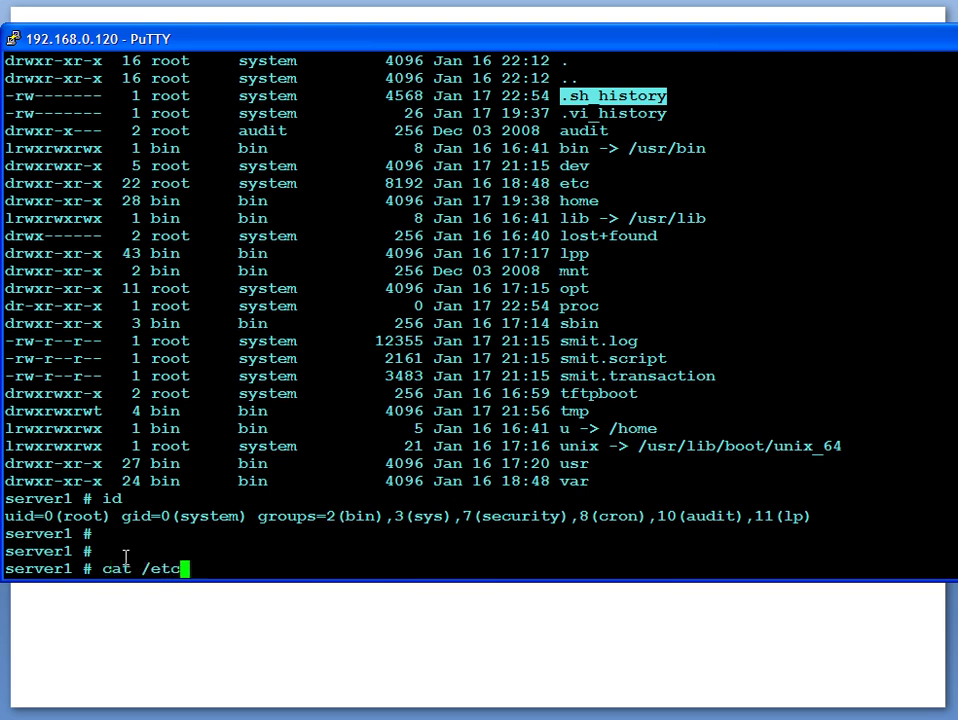
type("passw")
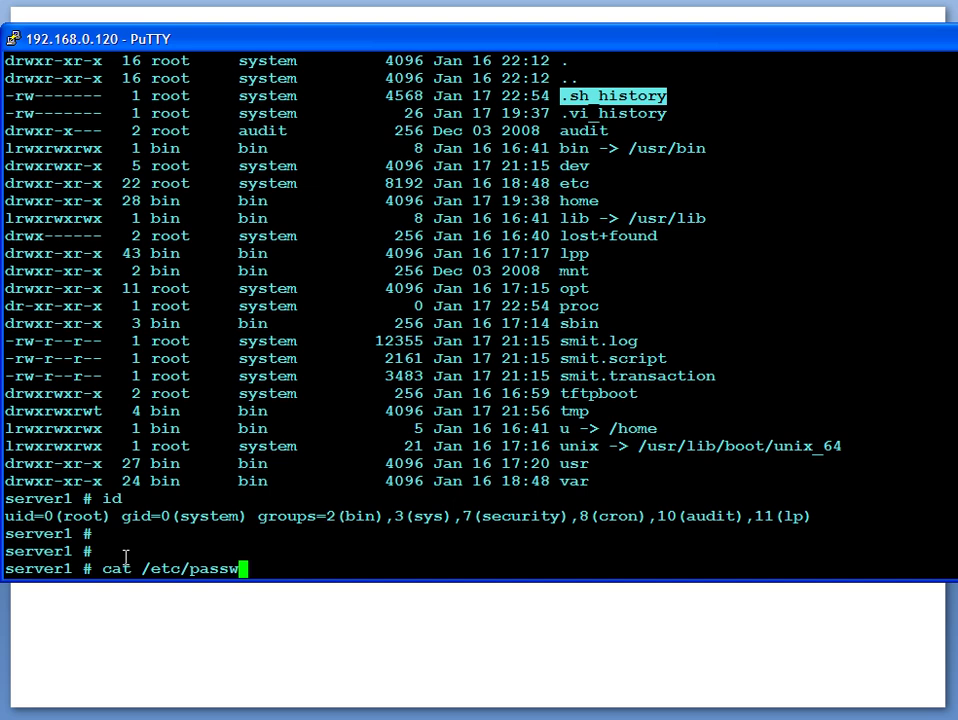
key("Return")
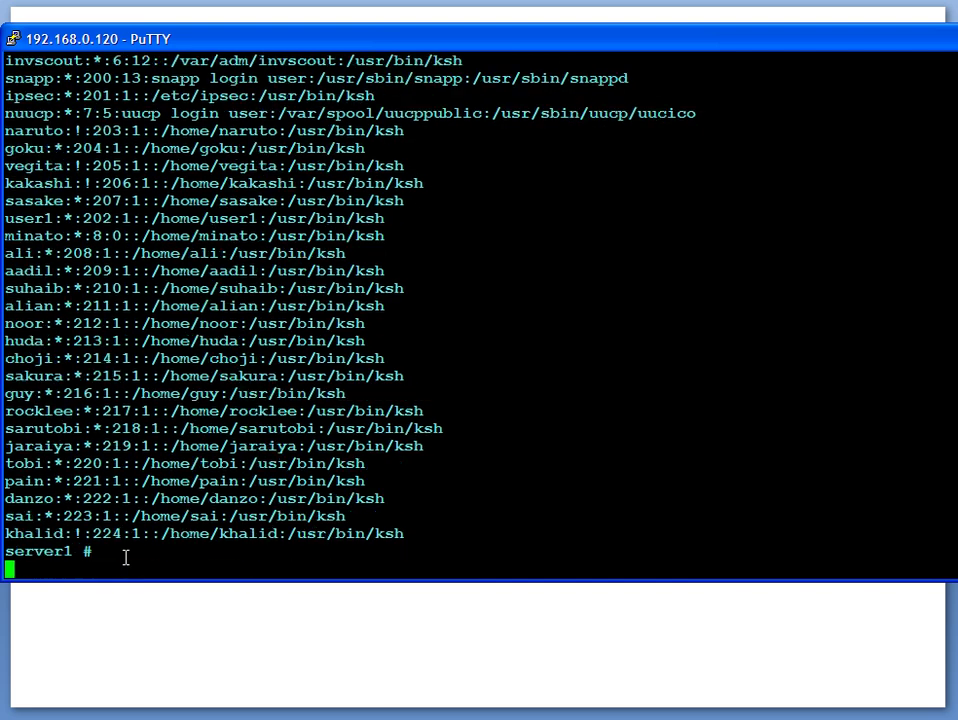
key("Return")
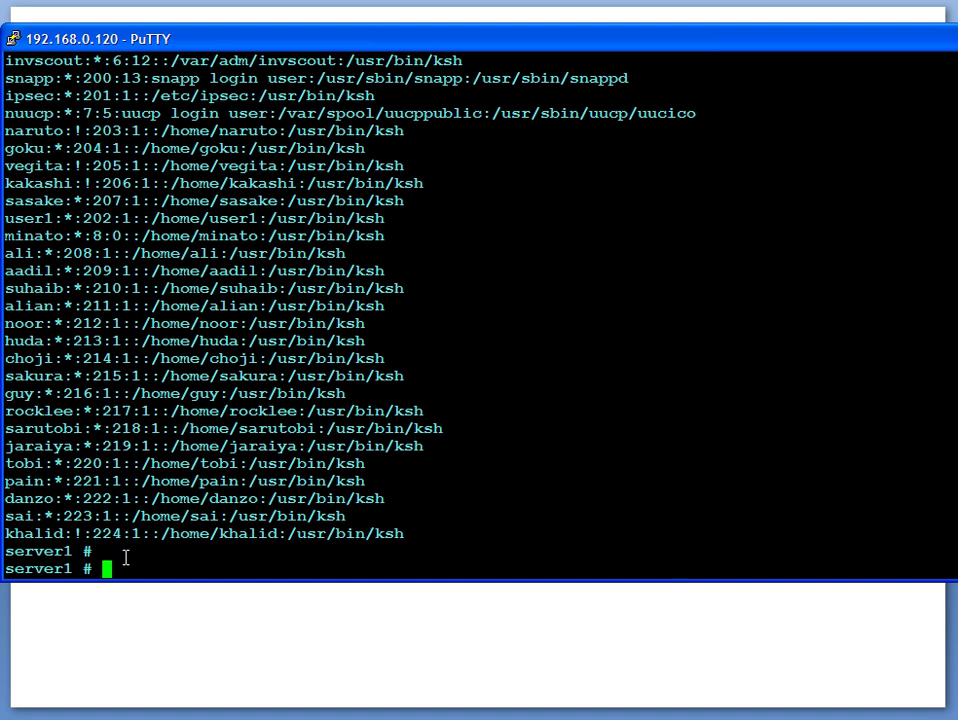
Run passwd pain, confirm the new password and return to a fresh prompt
type("passwd")
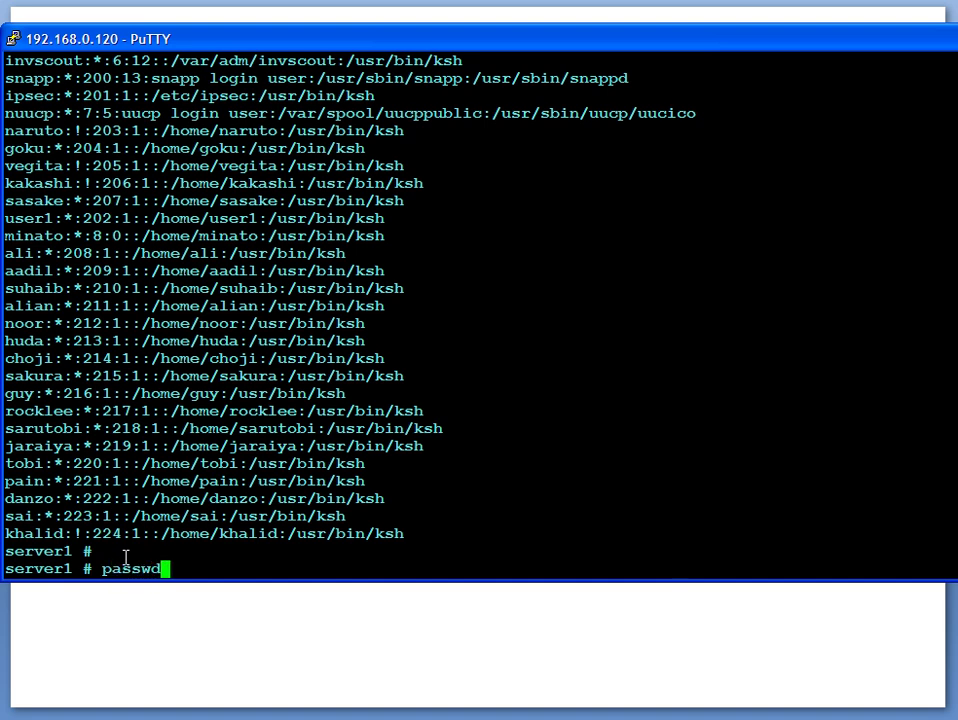
type("pain")
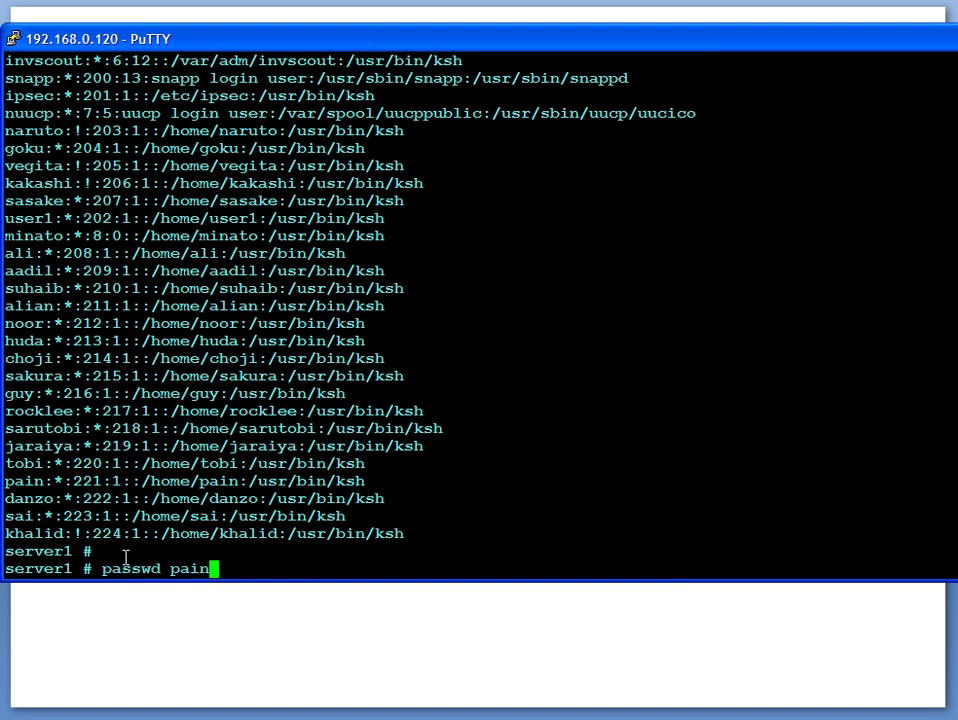
key("Return")
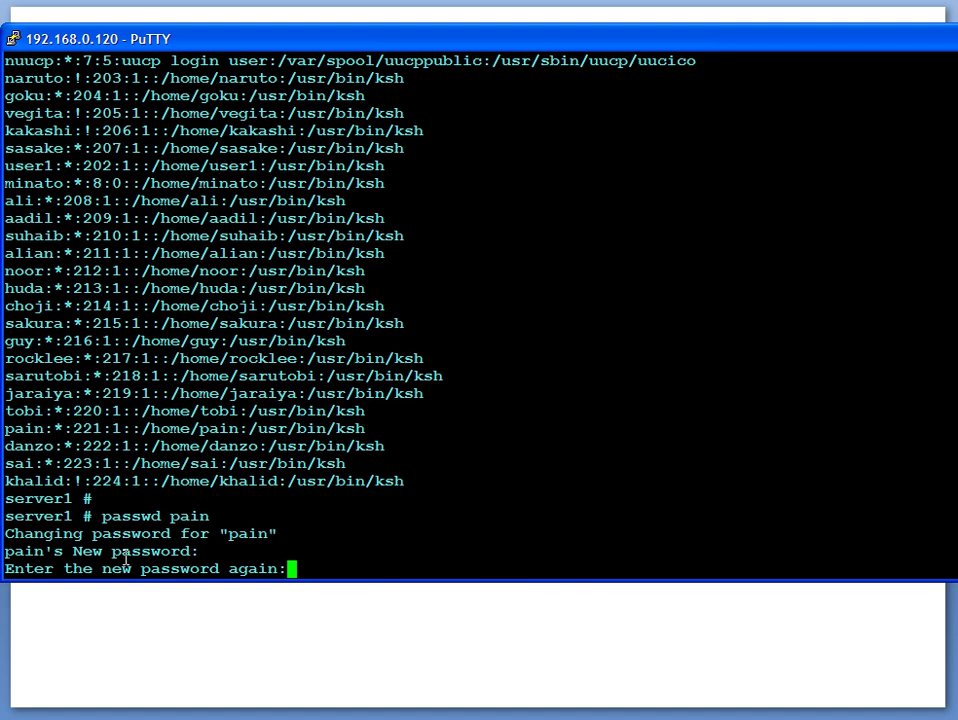
key("Return")
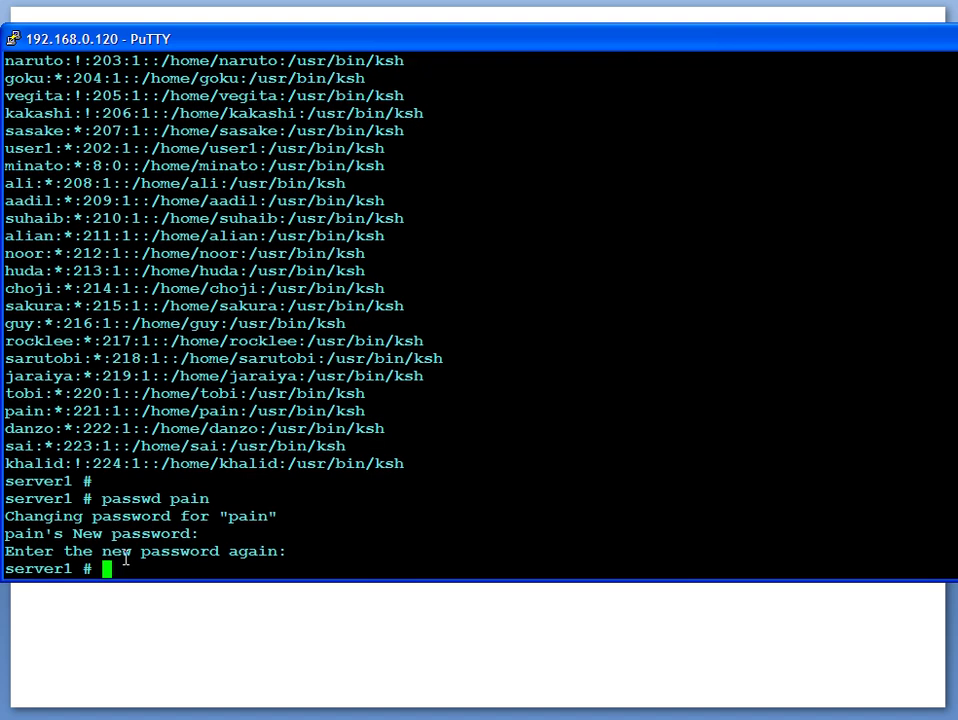
key("Return")
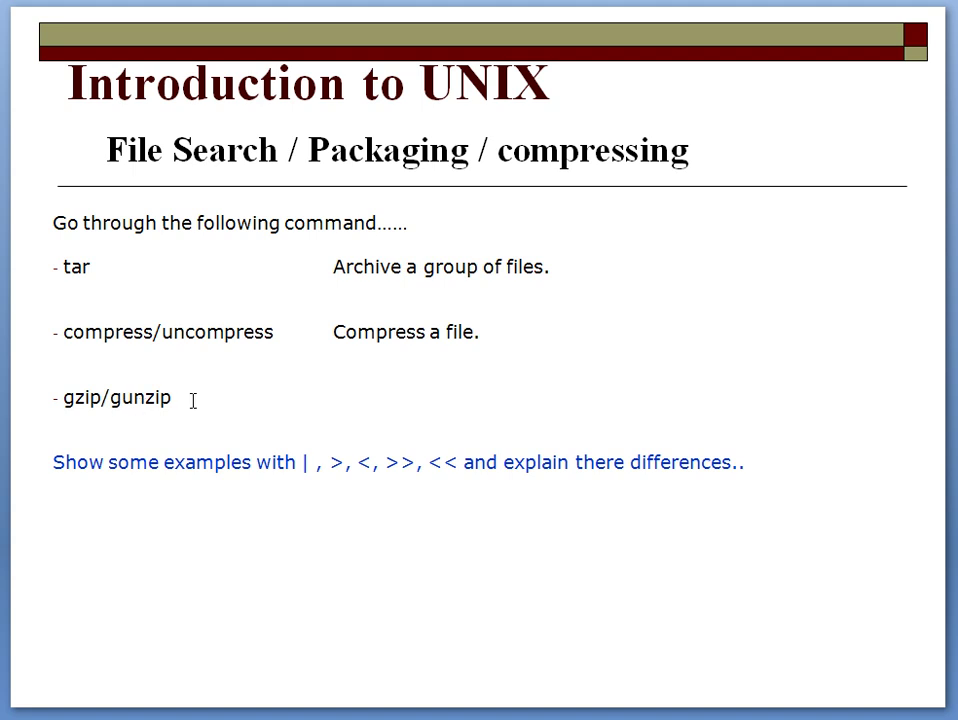
mouse_move(193, 399)
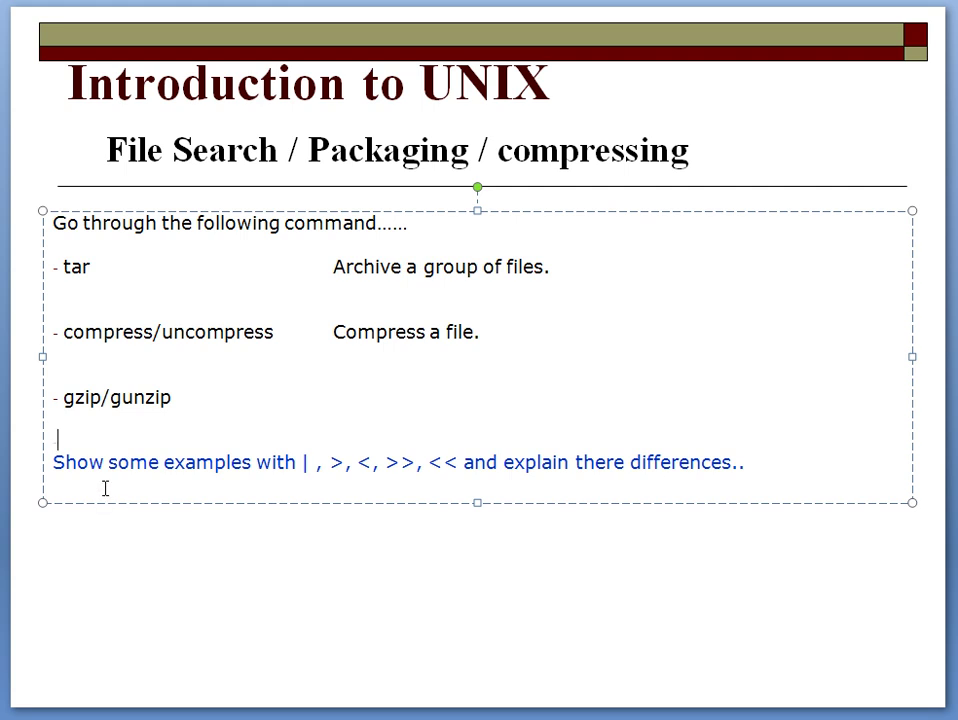
Add a '- grep' line below gzip/gunzip in the slide's command list
type("-gre")
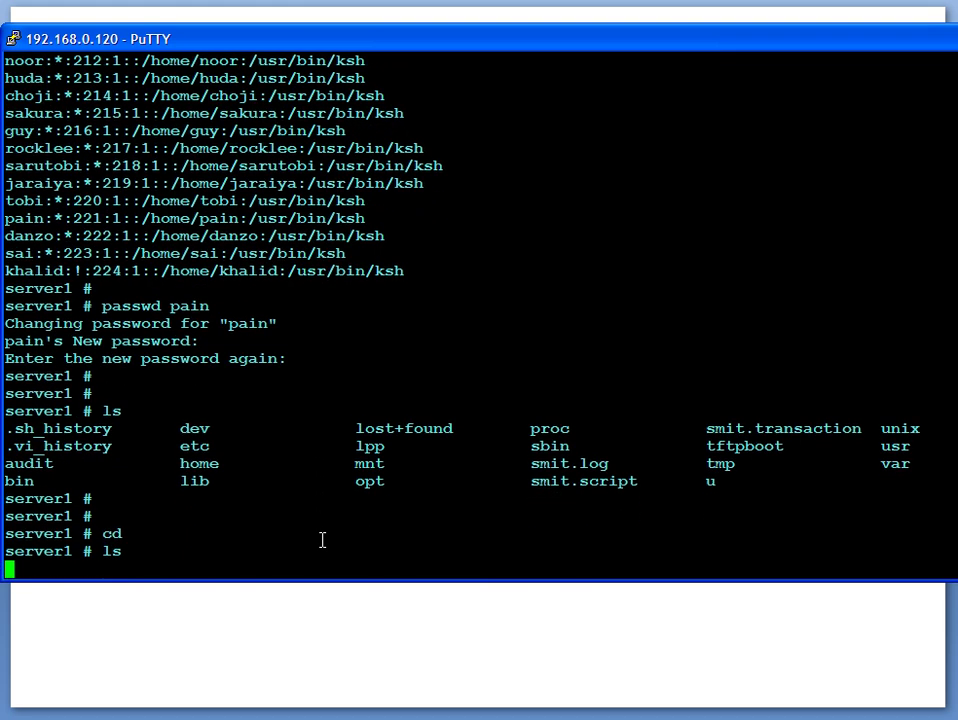
Switch to user khalid's login session with su - khalid
type("su")
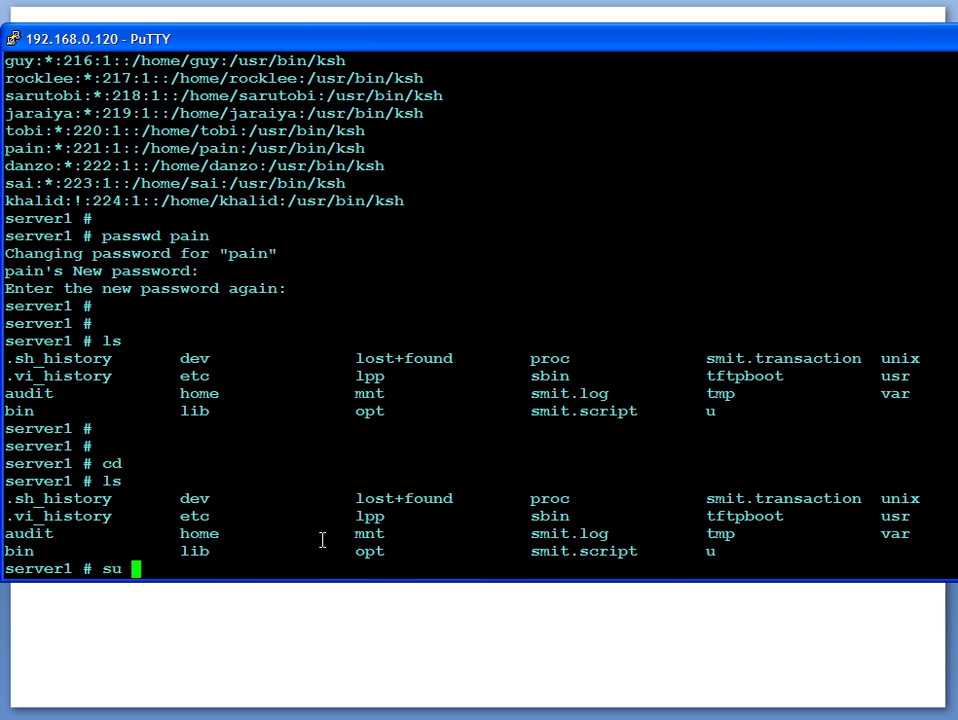
type("-")
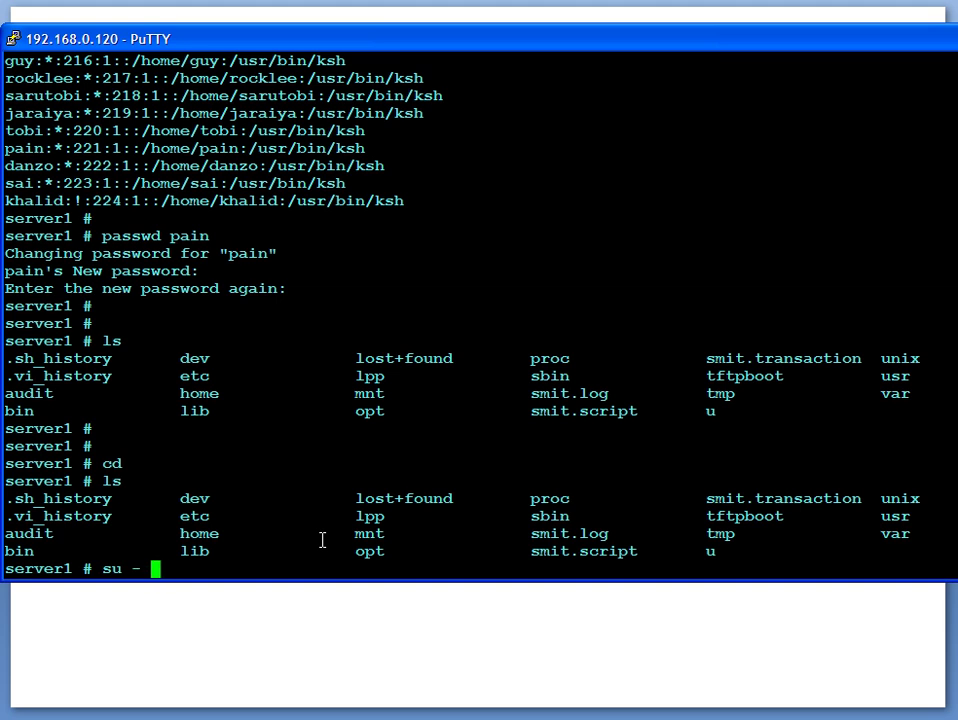
type("khali")
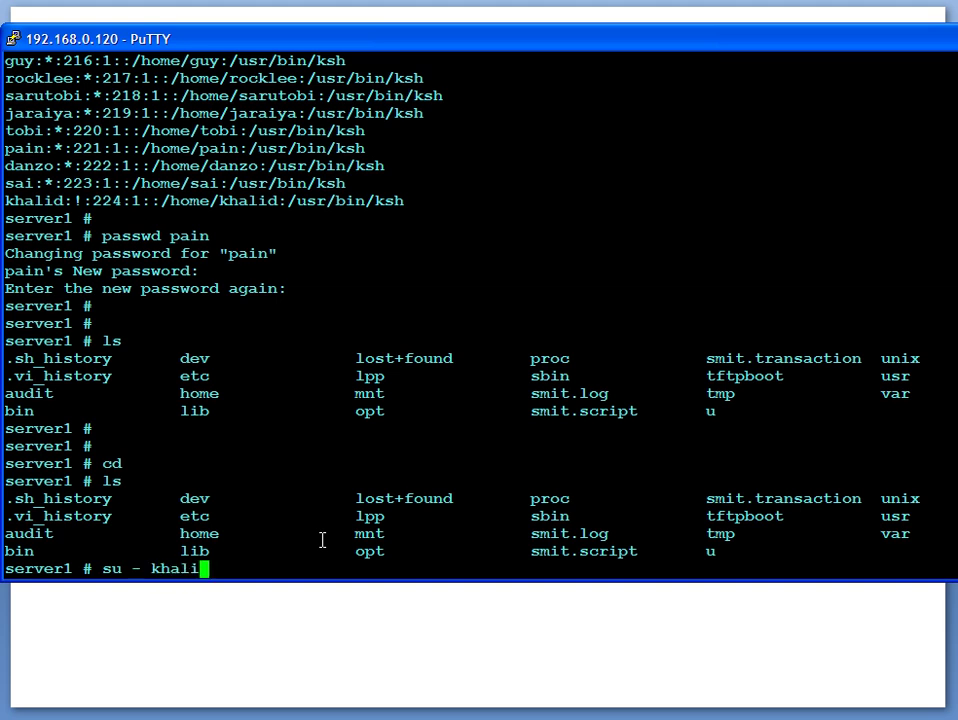
key("Return")
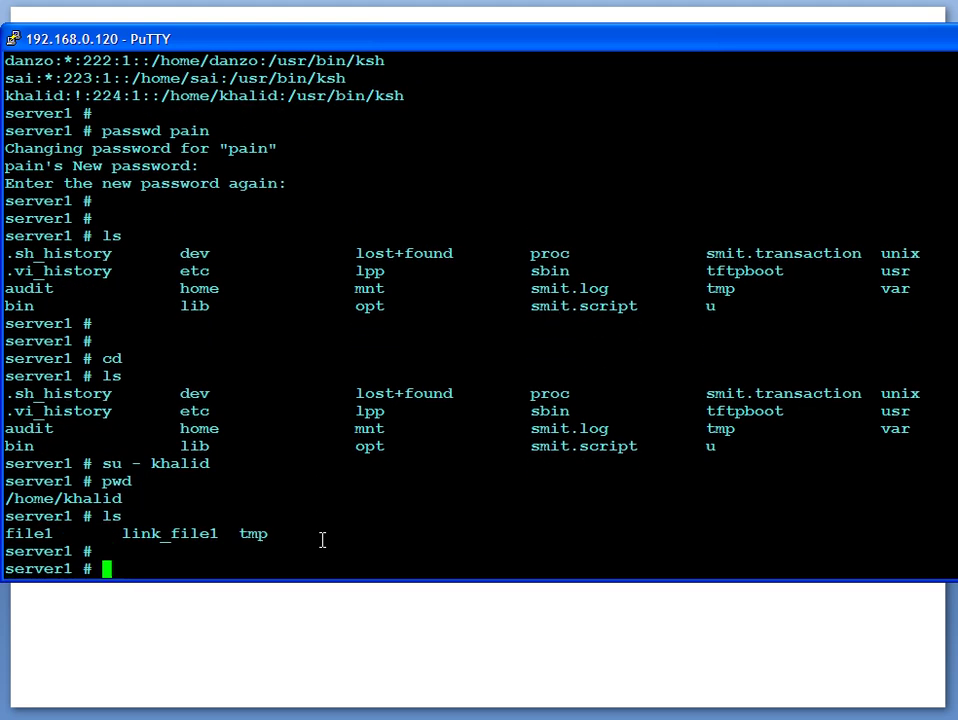
Archive tmp into tmp.tar with tar cvf and list it with ls -l
type("tar c")
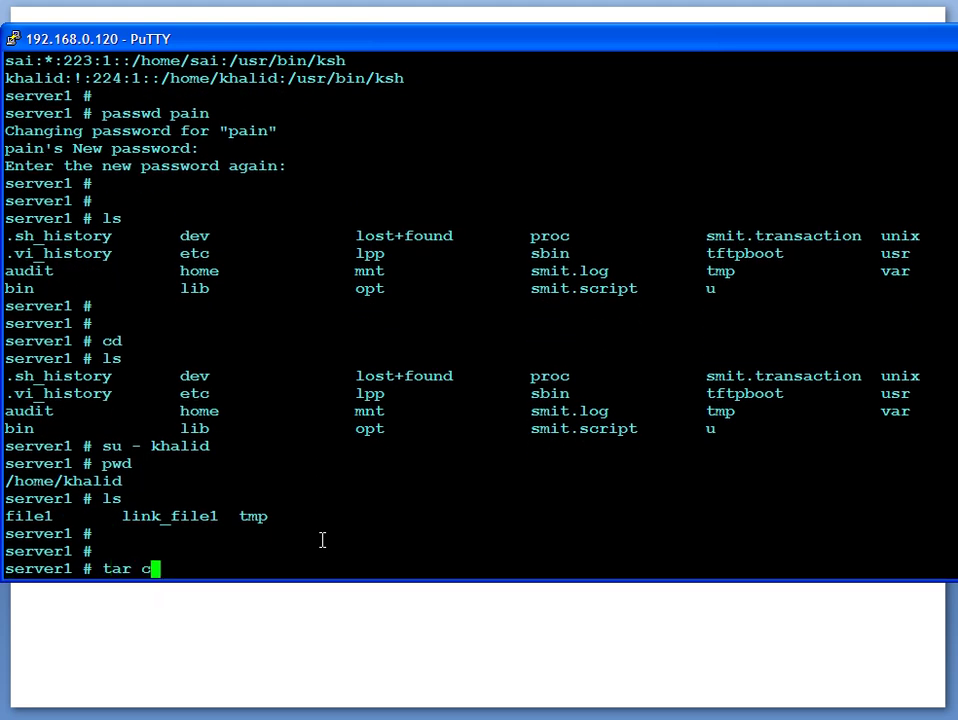
type("vf t")
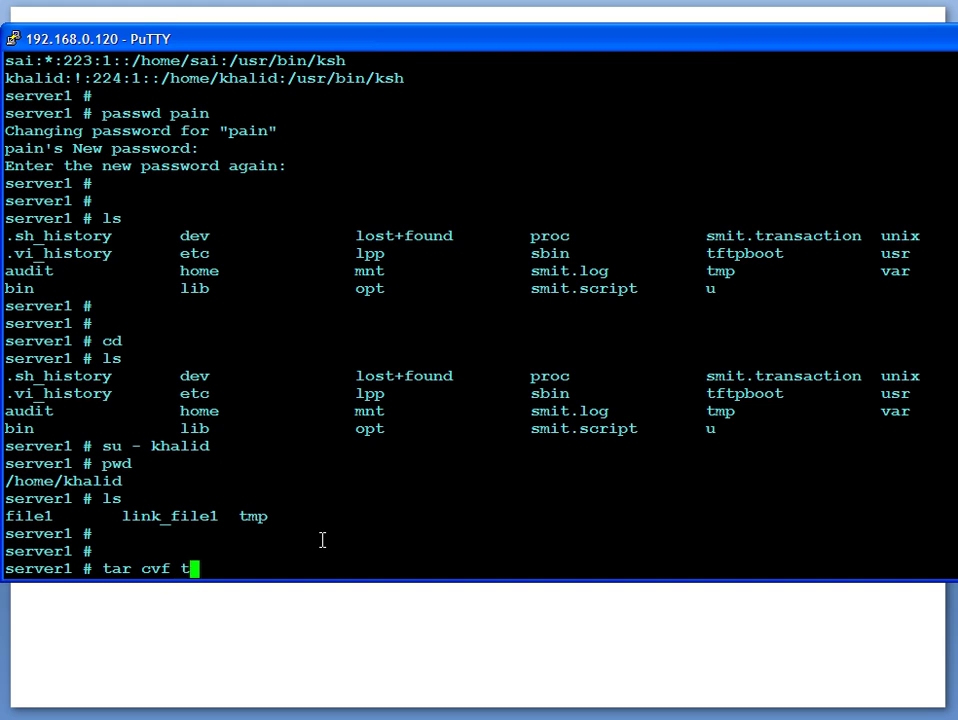
type("mp.tar")
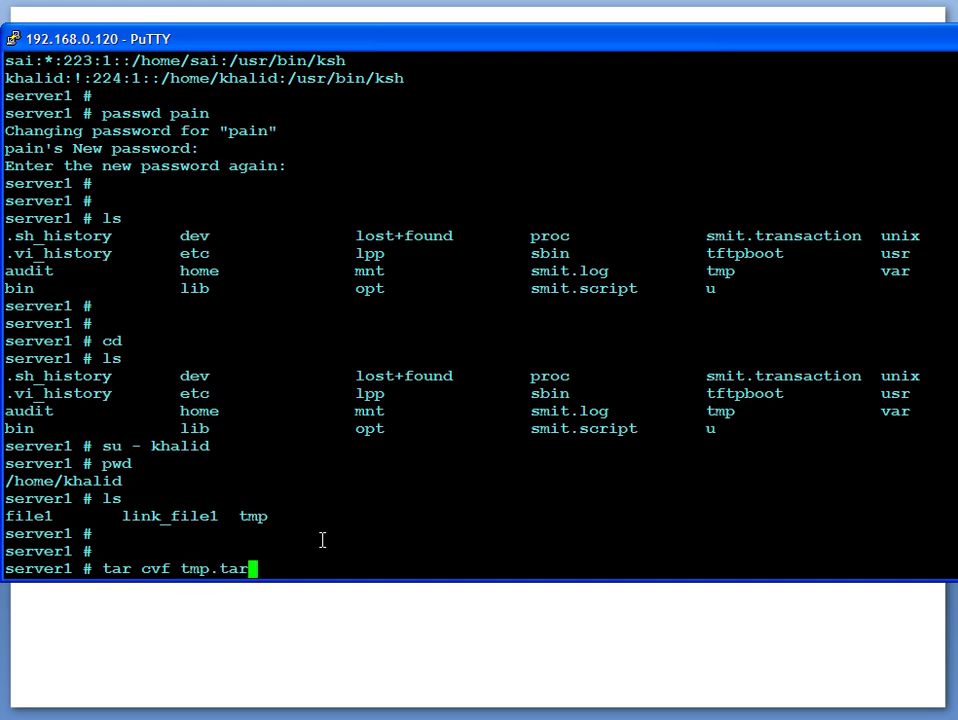
type("tn")
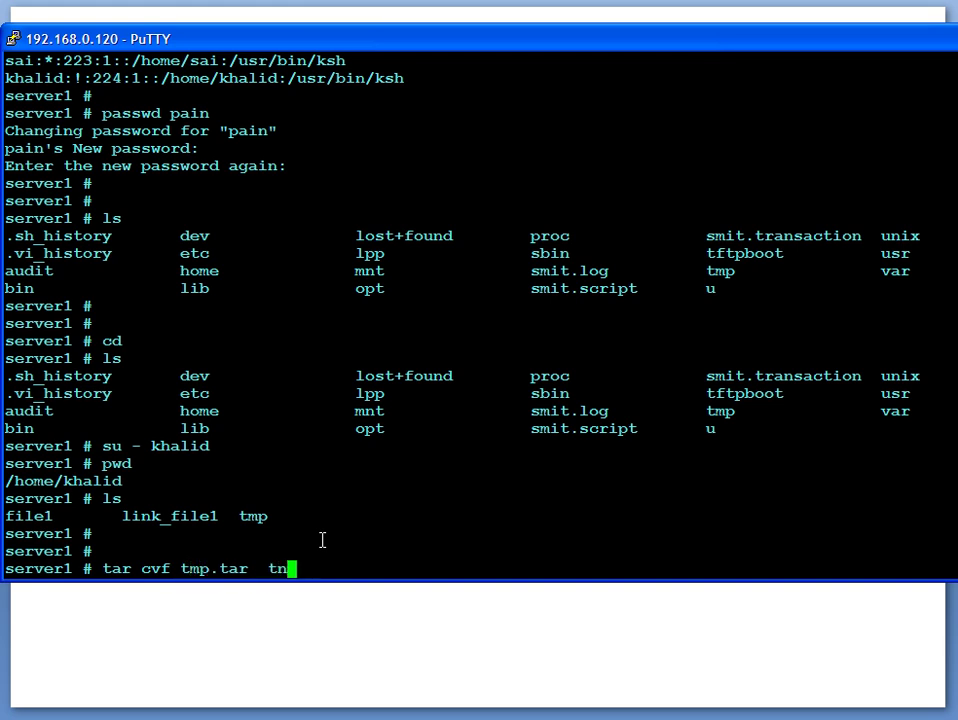
type("p")
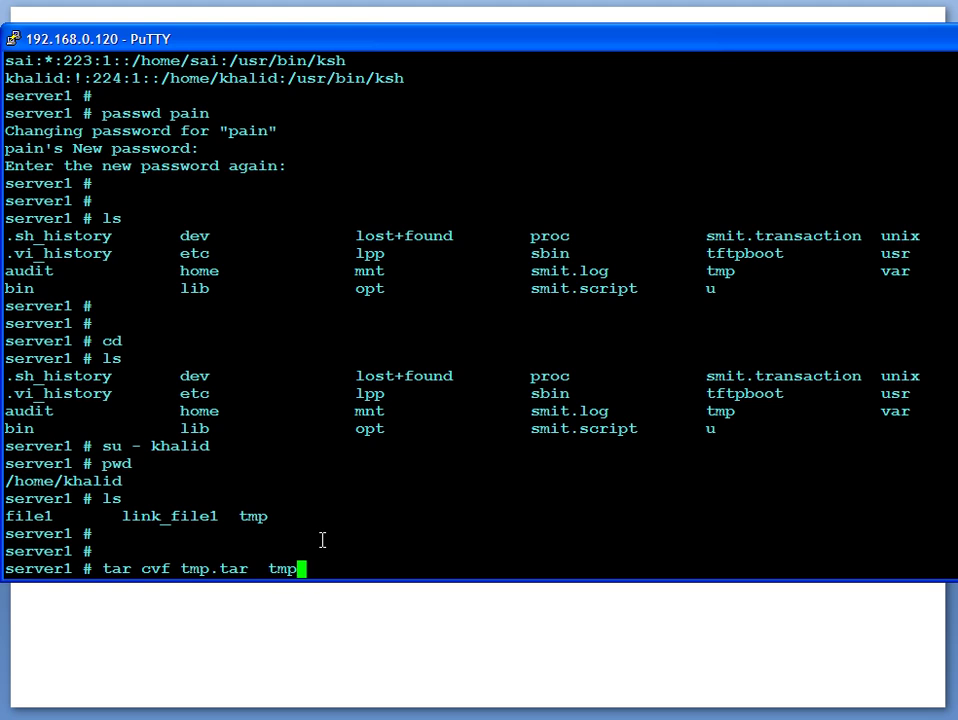
key("Return")
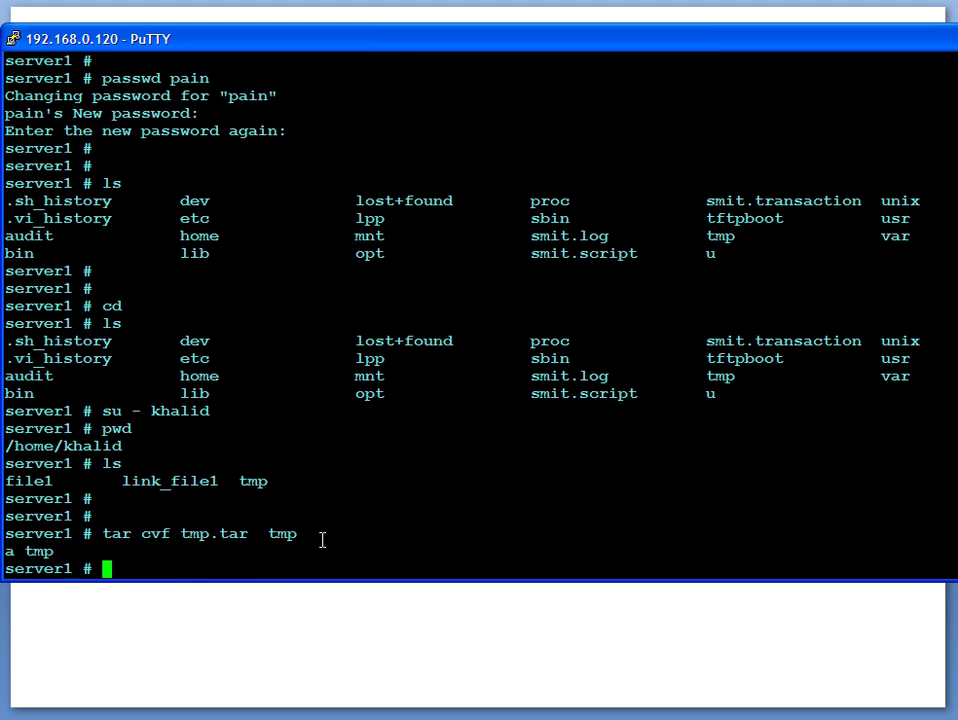
type("ls -l")
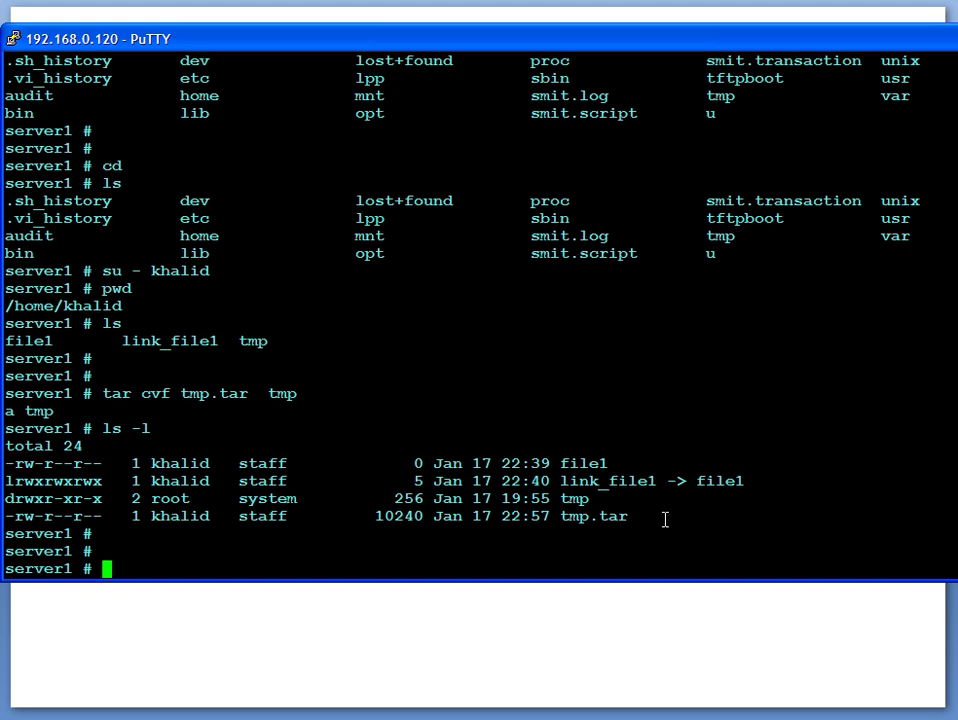
double_click(574, 498)
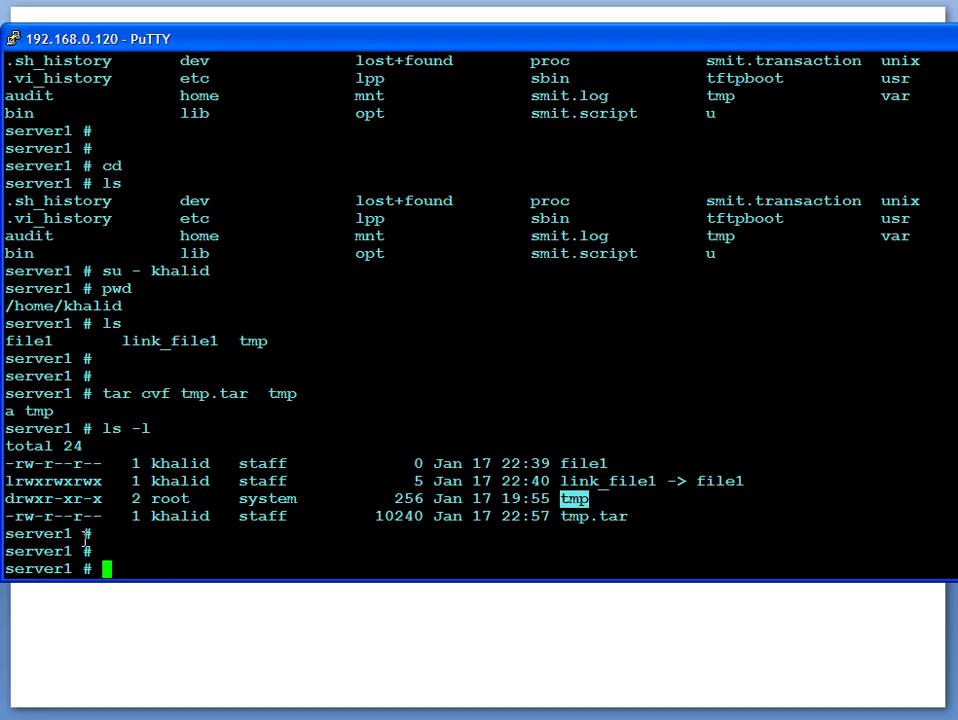
Compress tmp.tar into the smaller tmp.tar.Z
type("compress")
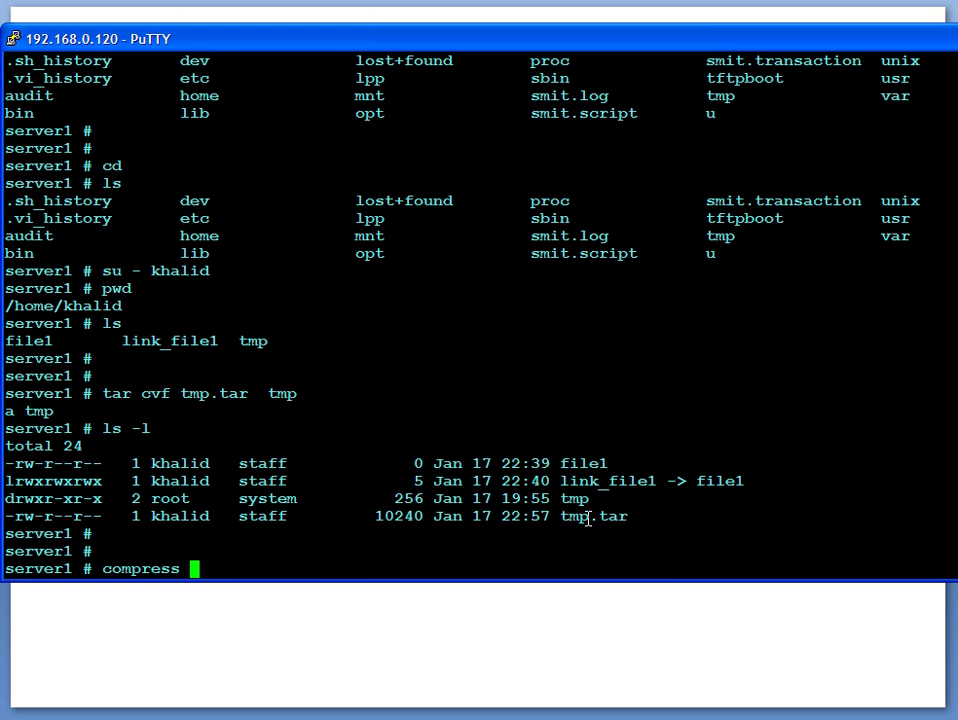
key("Return")
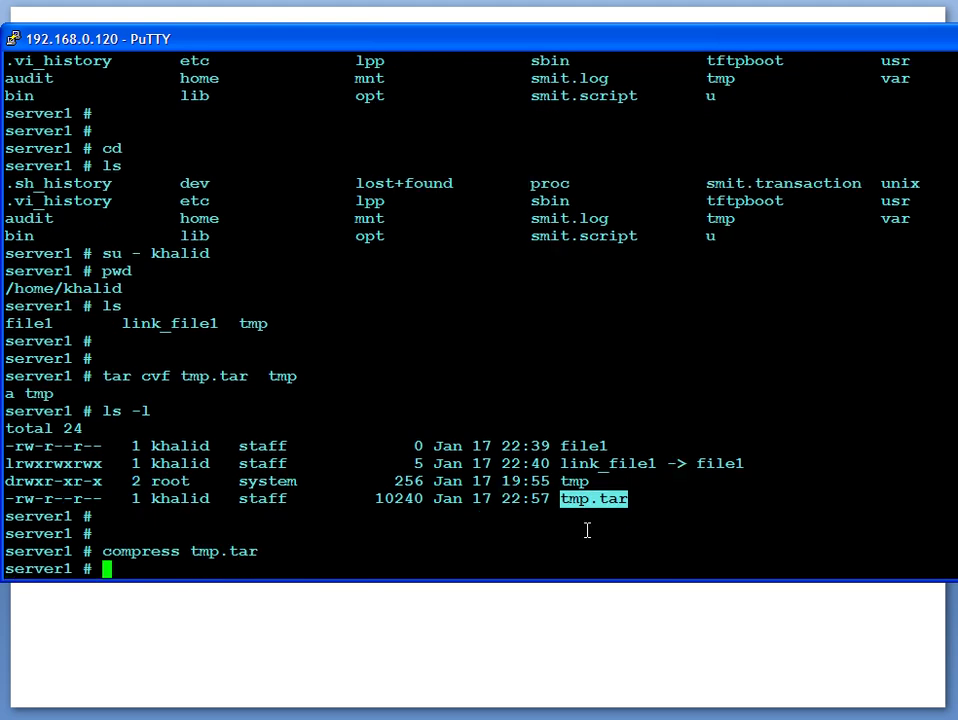
key("Return")
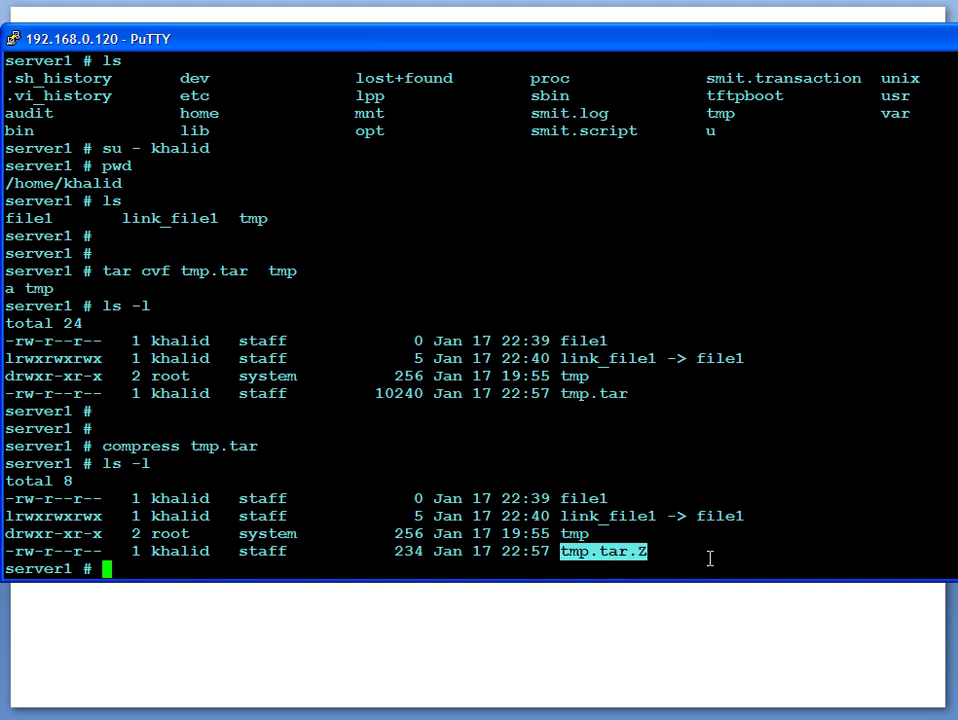
Check the file type of tmp.tar.Z with the file command
type("file")
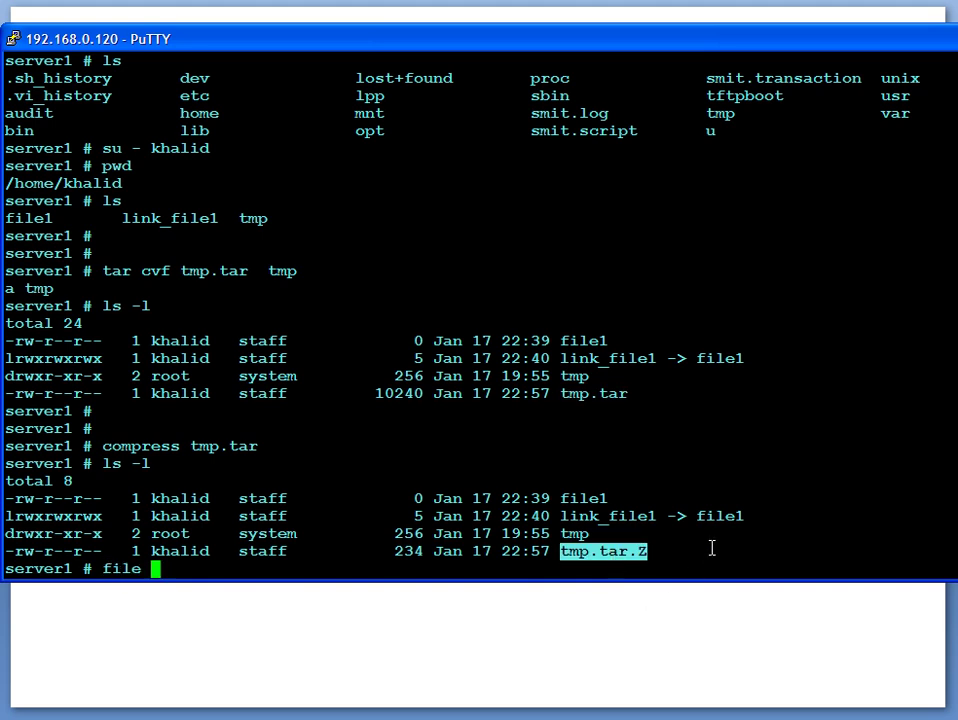
type("tmp.tar.Z")
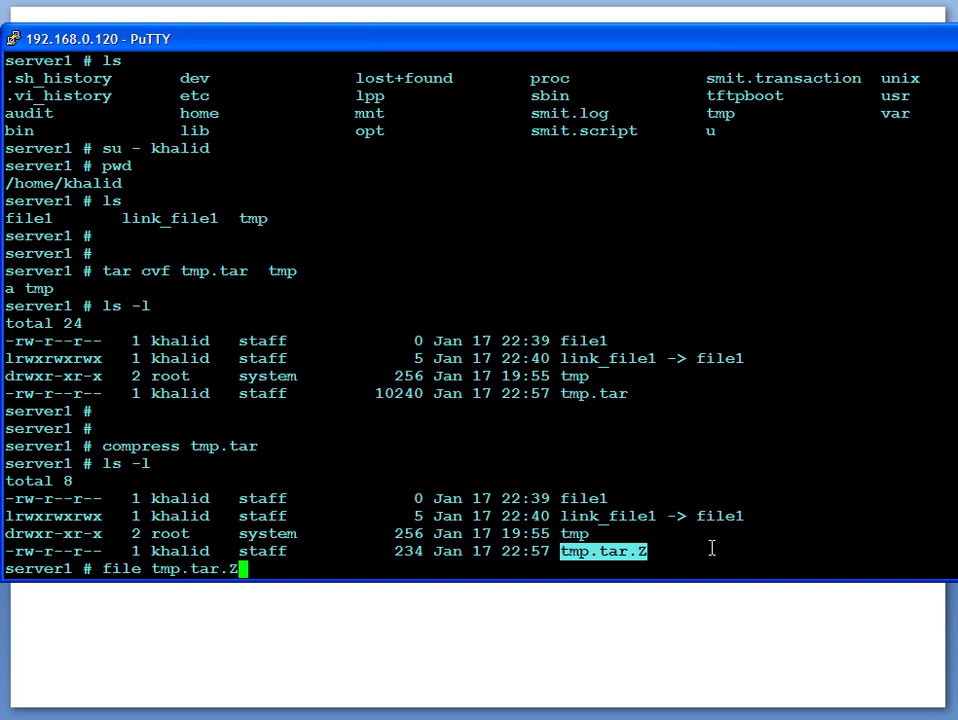
key("Return")
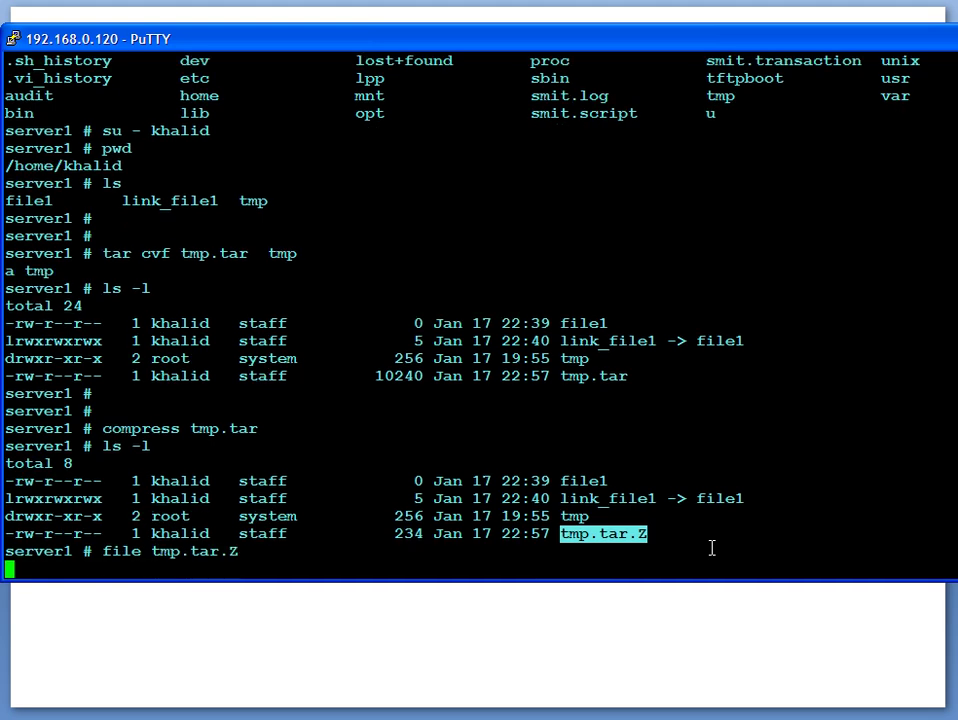
key("Return")
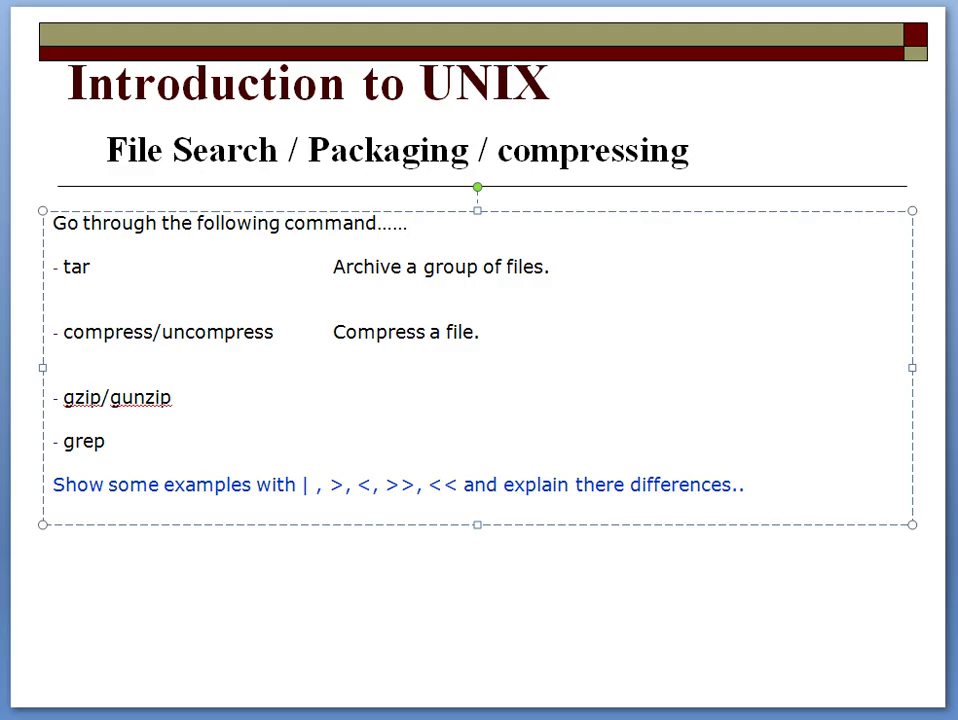
left_click(62, 441)
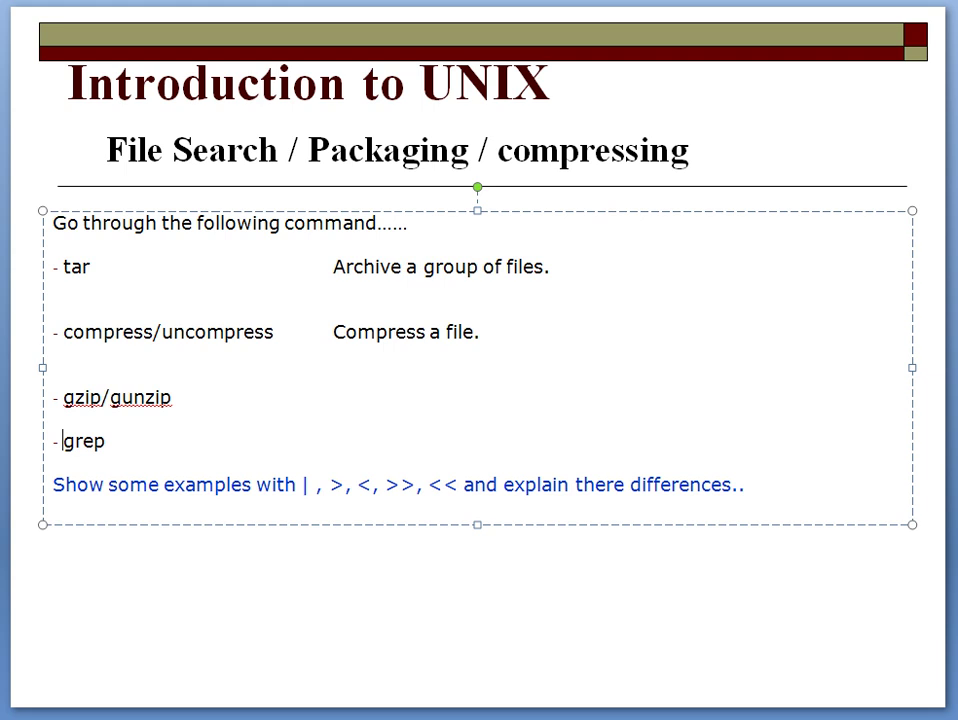